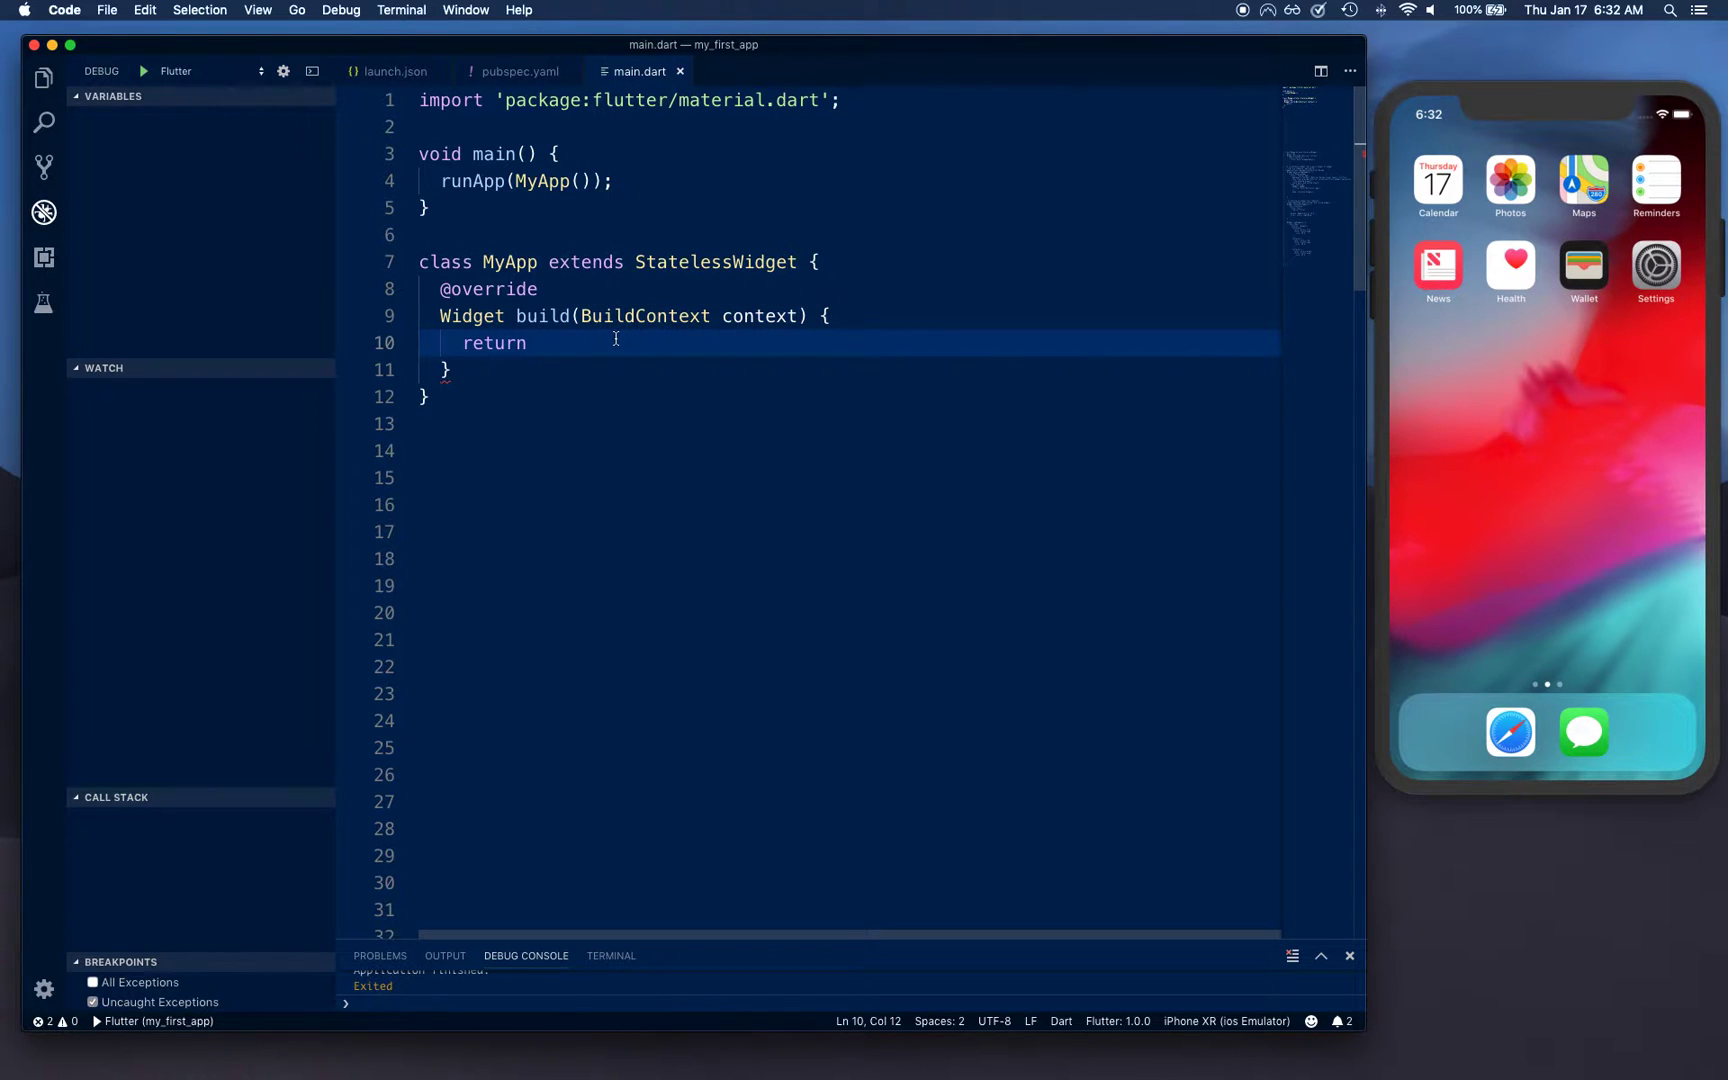
# Return a MaterialApp from build with a home: Scaffold.
pyautogui.write('ma')
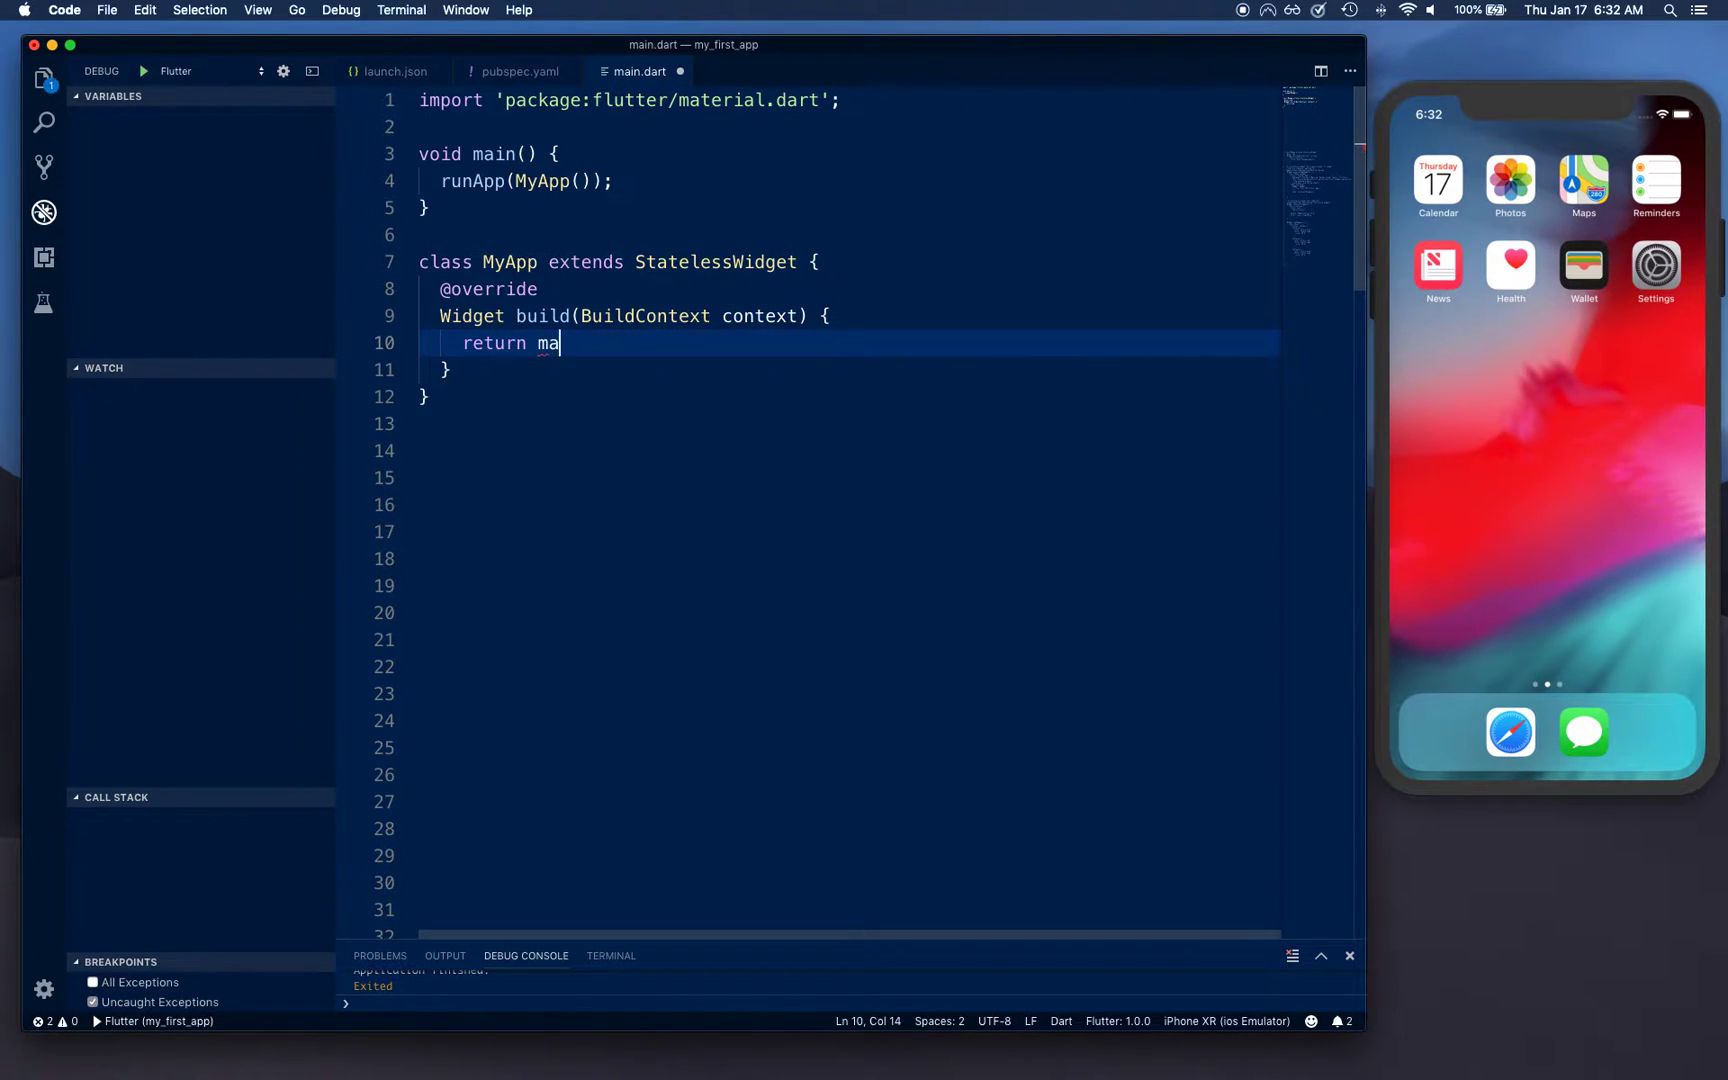
pyautogui.write('ter')
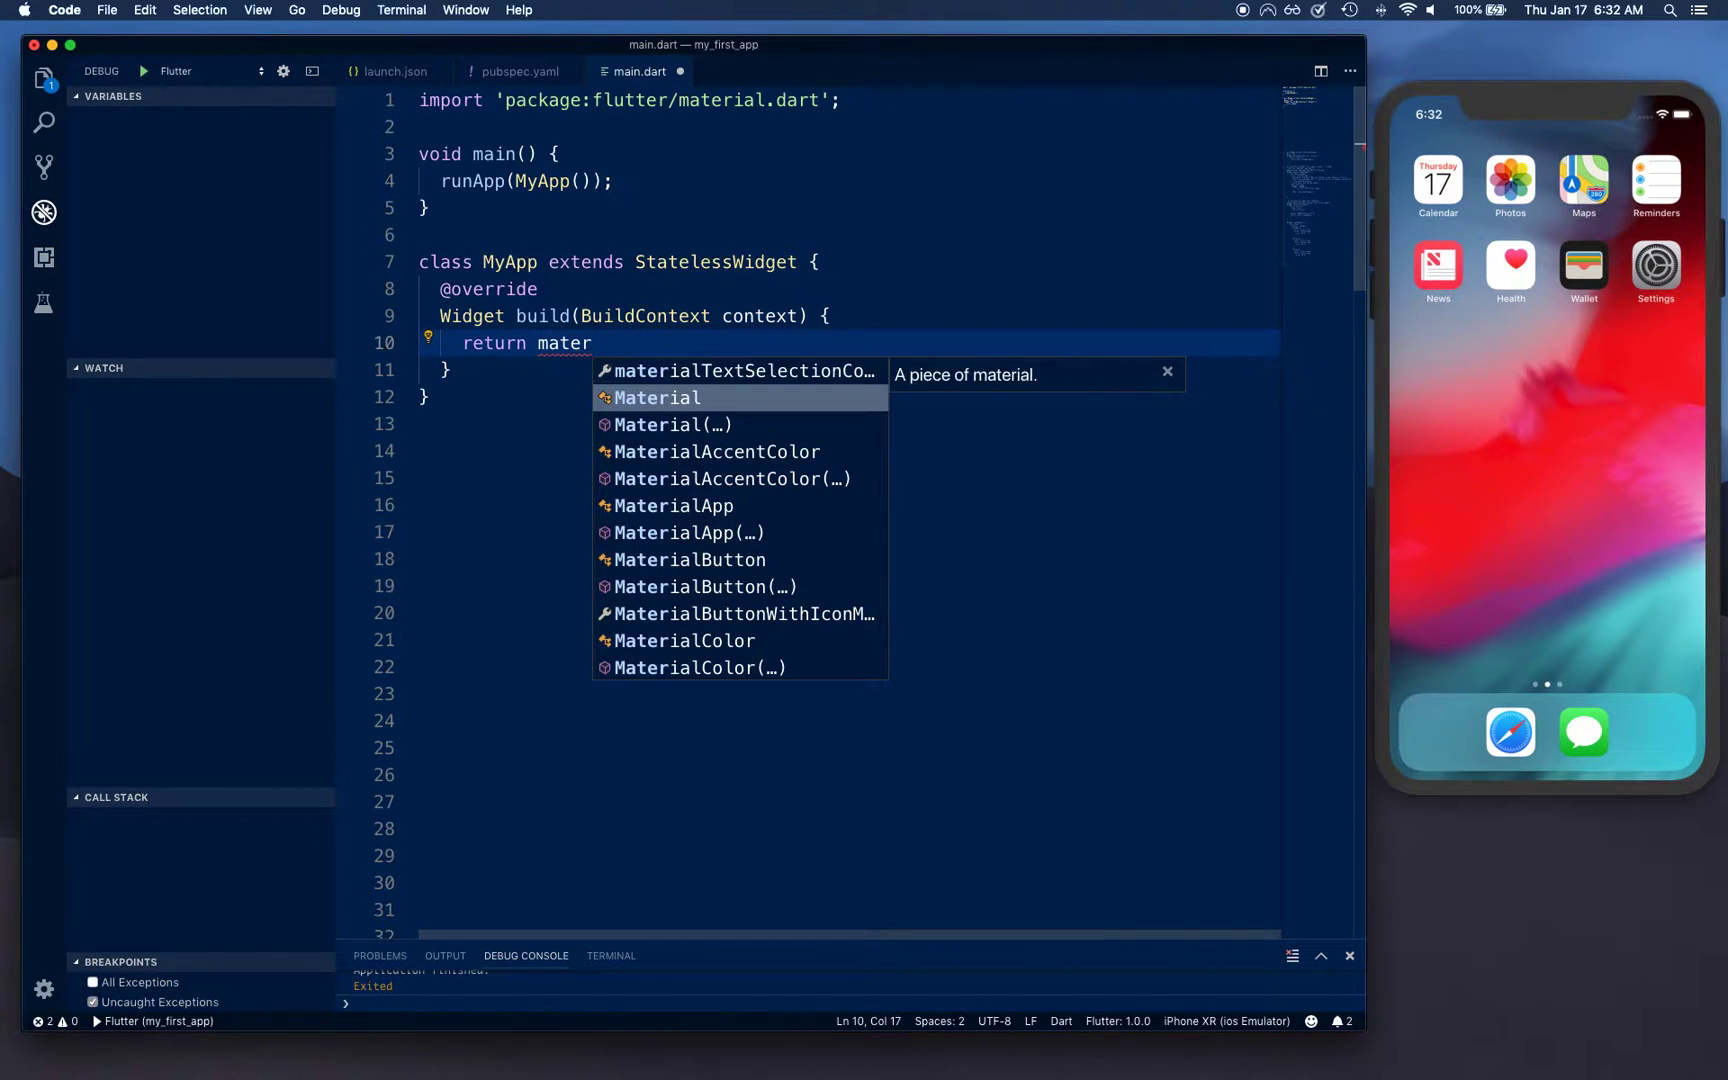
pyautogui.click(674, 504)
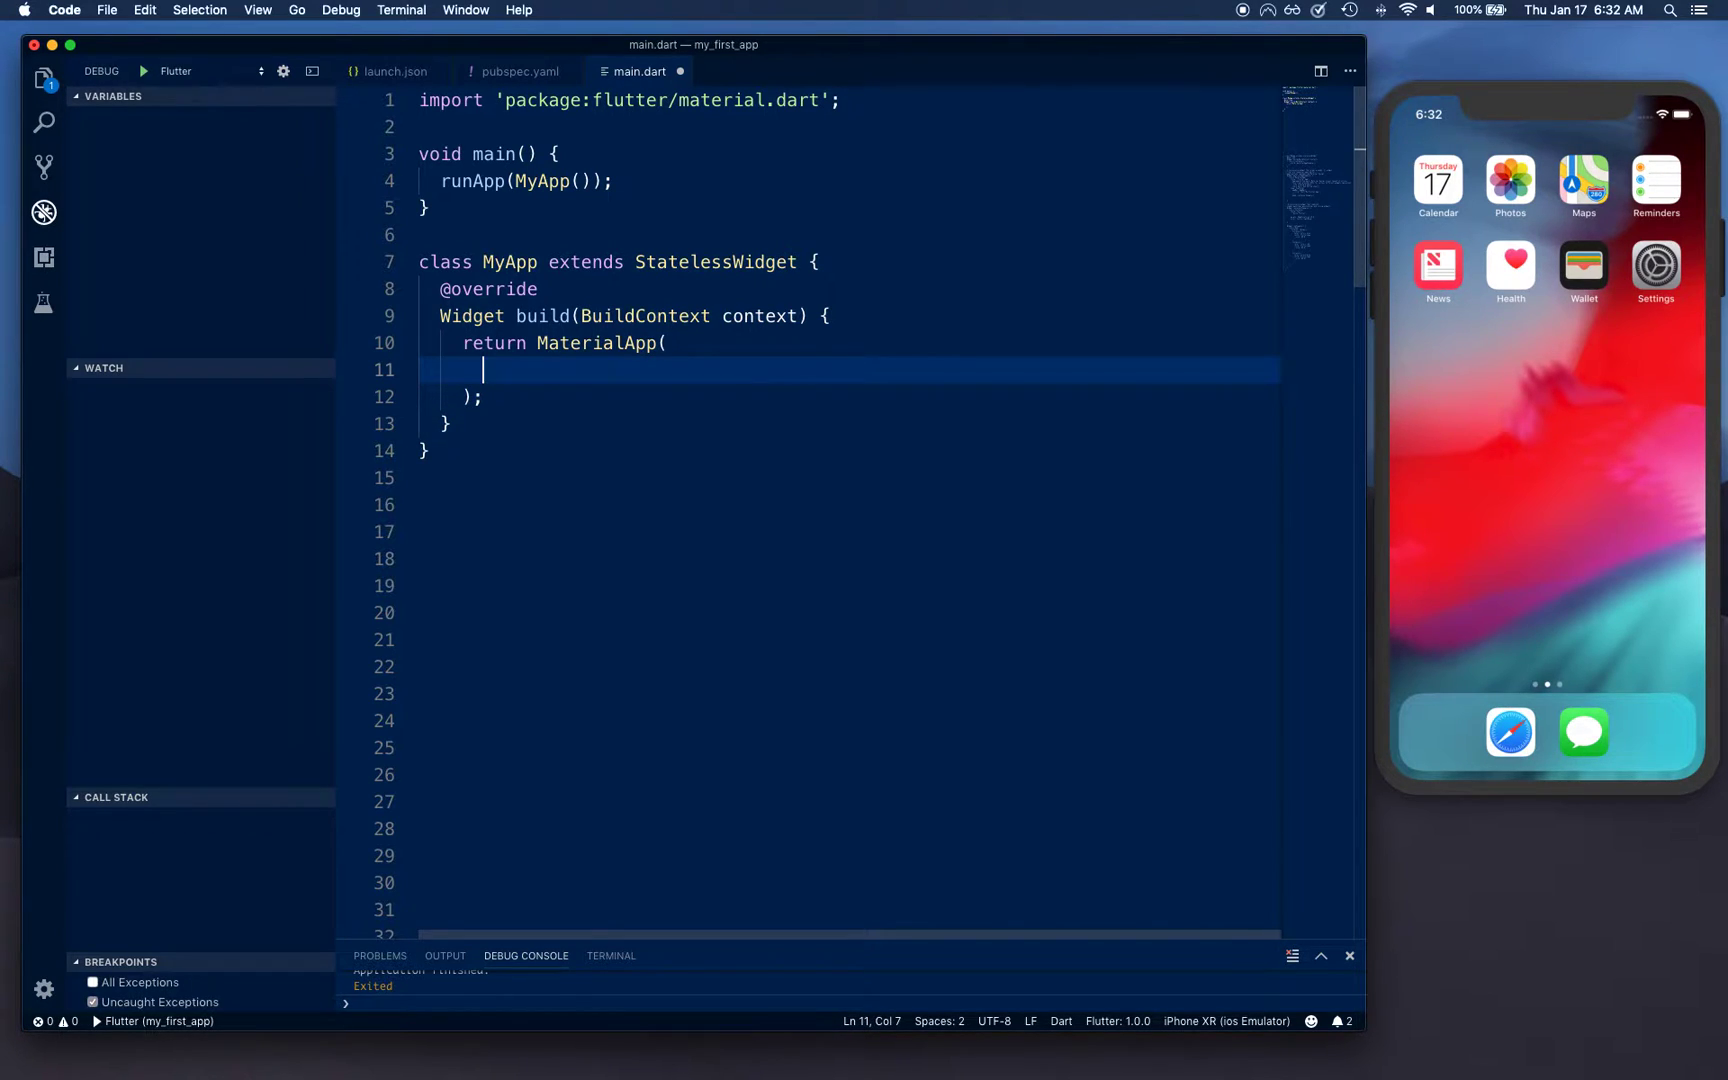
pyautogui.write('home: Scaffold(')
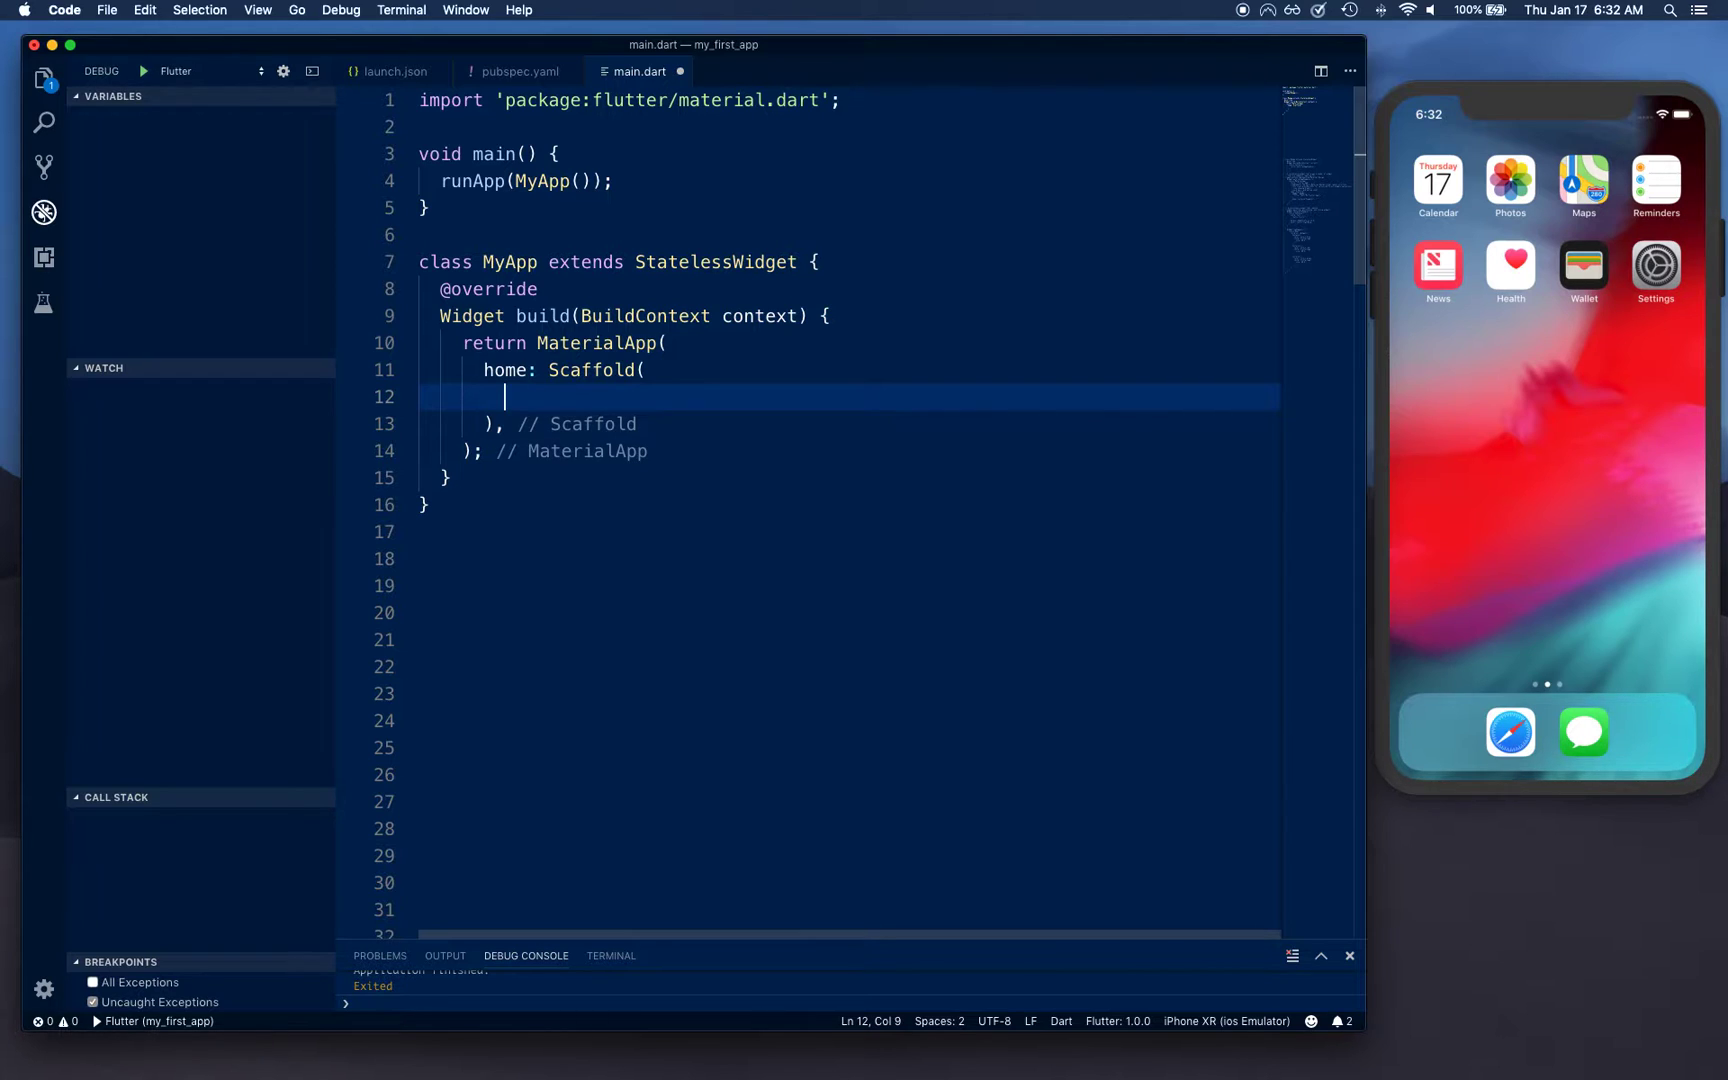
# Add an AppBar whose title is Text("Fractionally Size Box").
pyautogui.write('appBar: a')
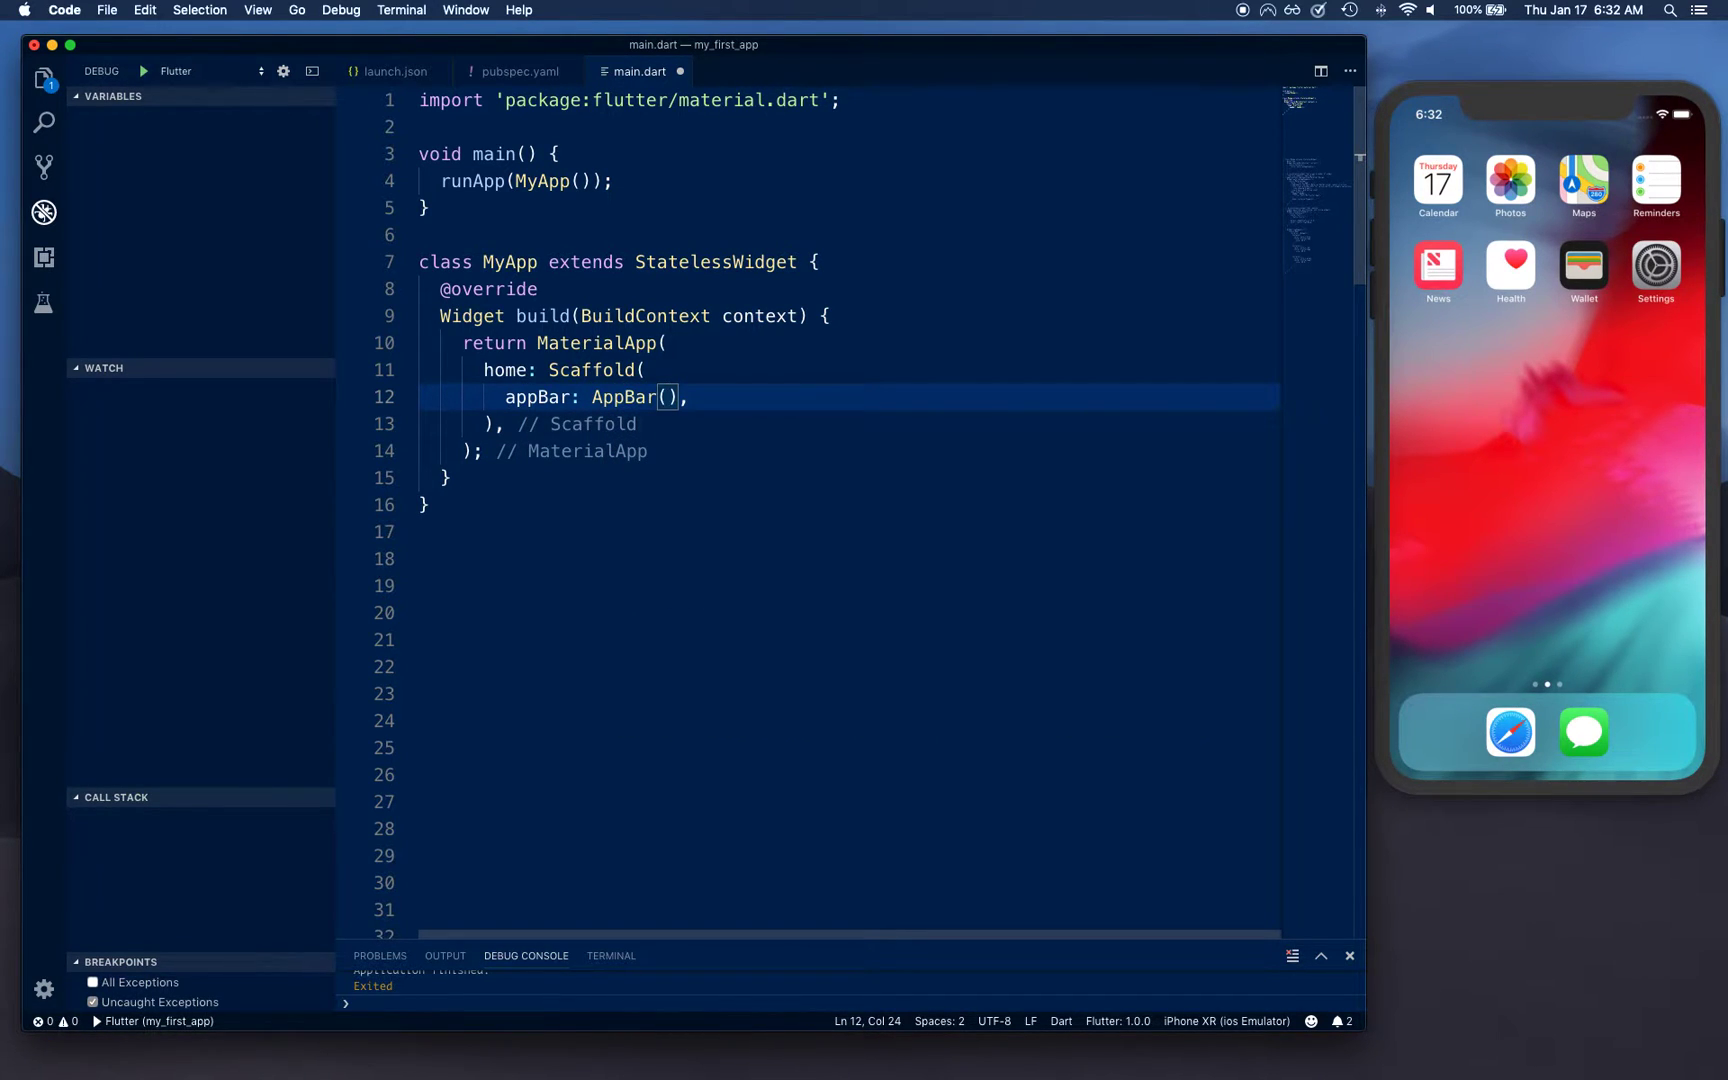
pyautogui.press('enter')
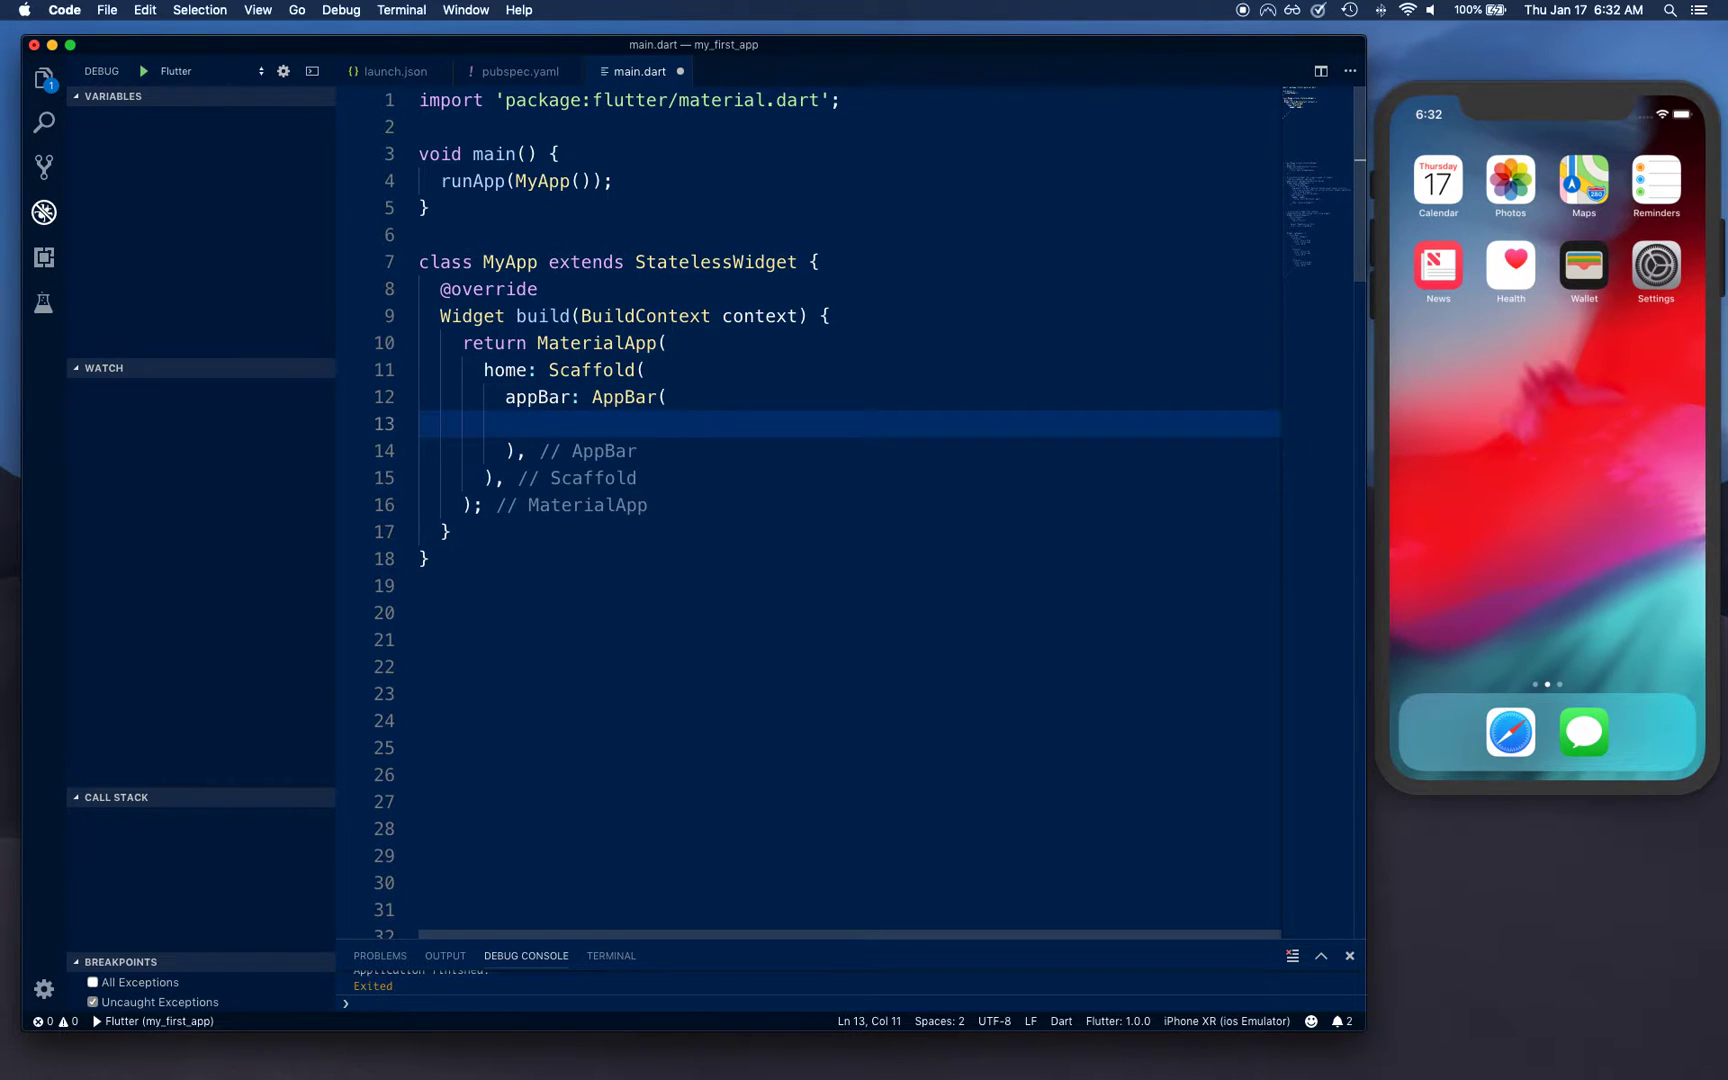
pyautogui.write('title: text,')
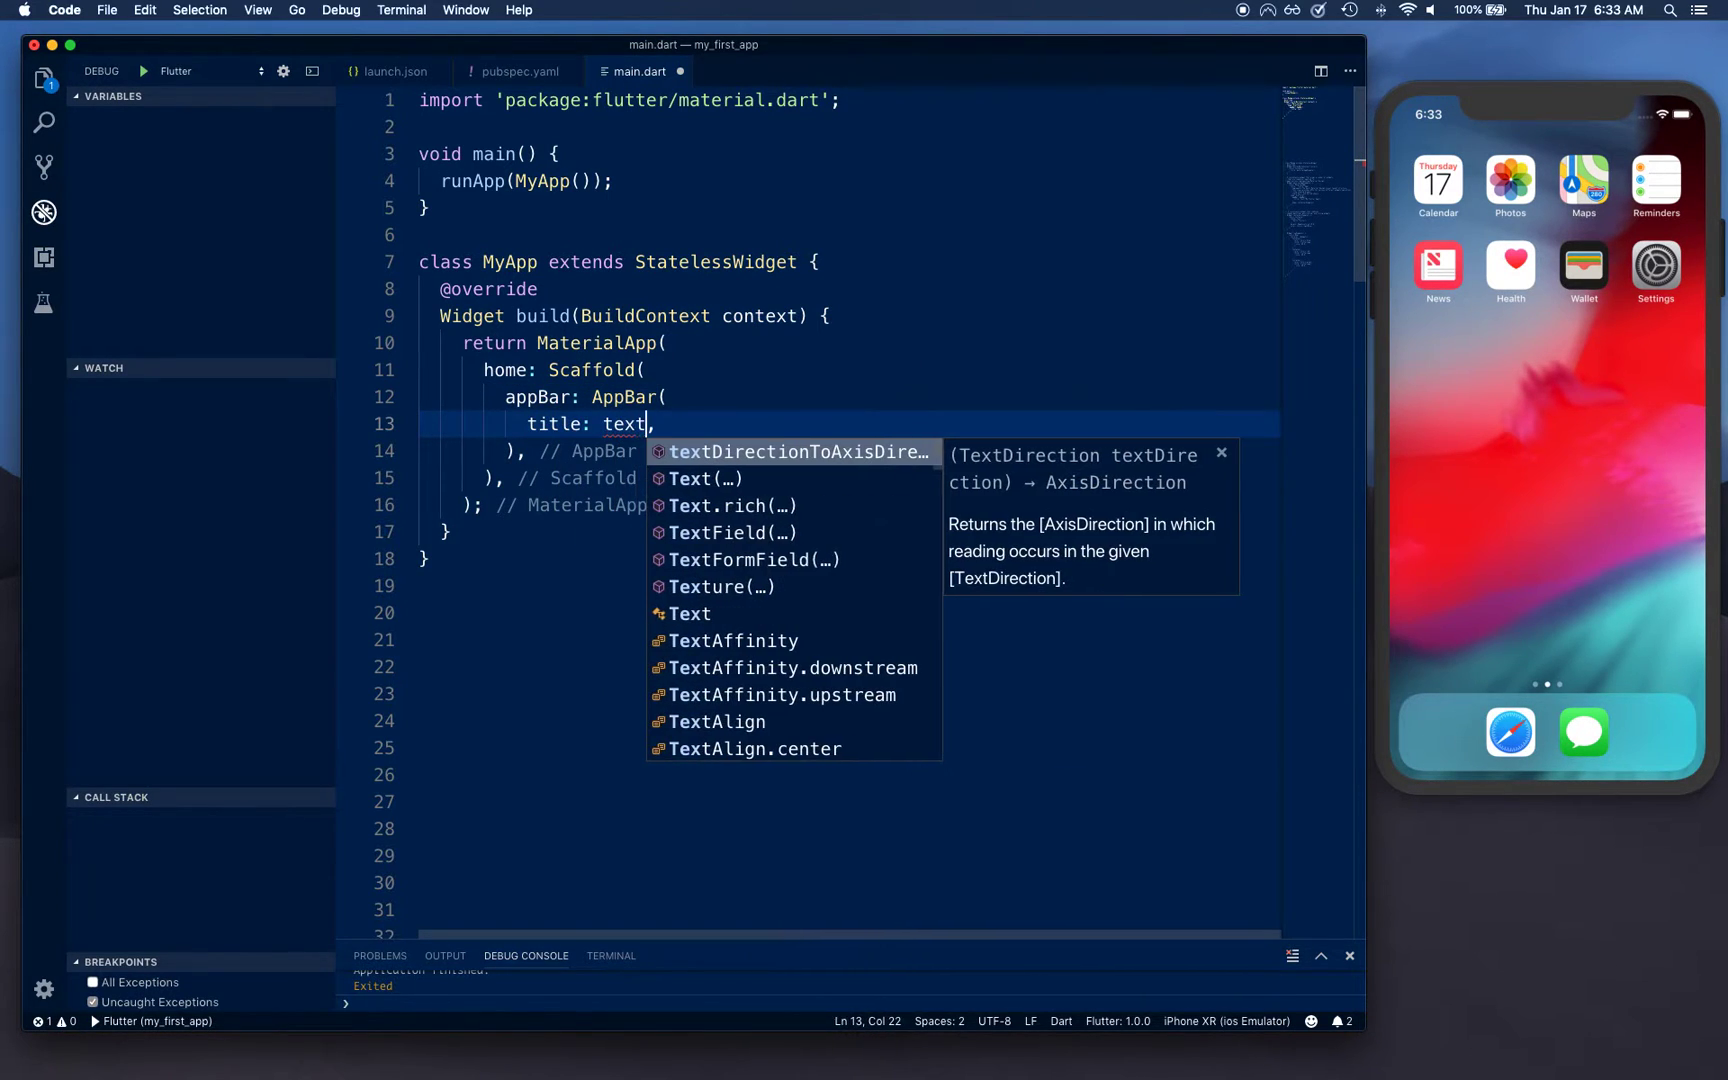
pyautogui.click(694, 478)
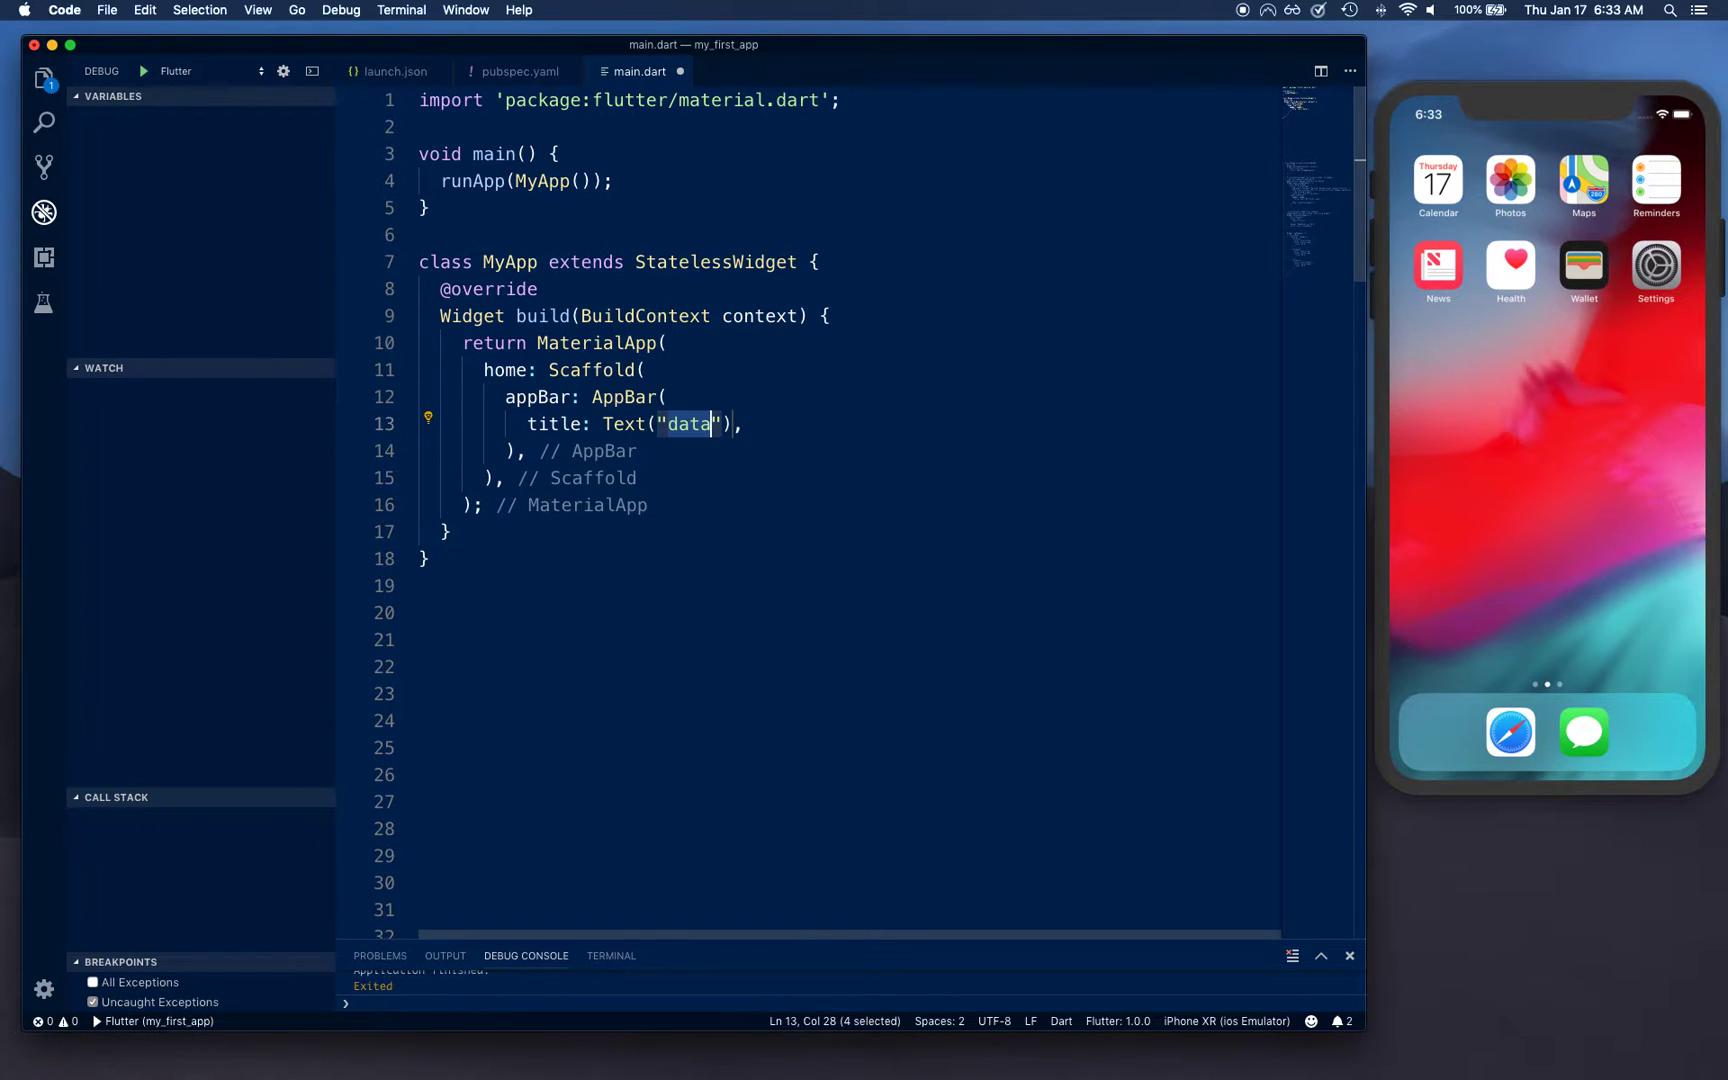
pyautogui.write('Fractiona')
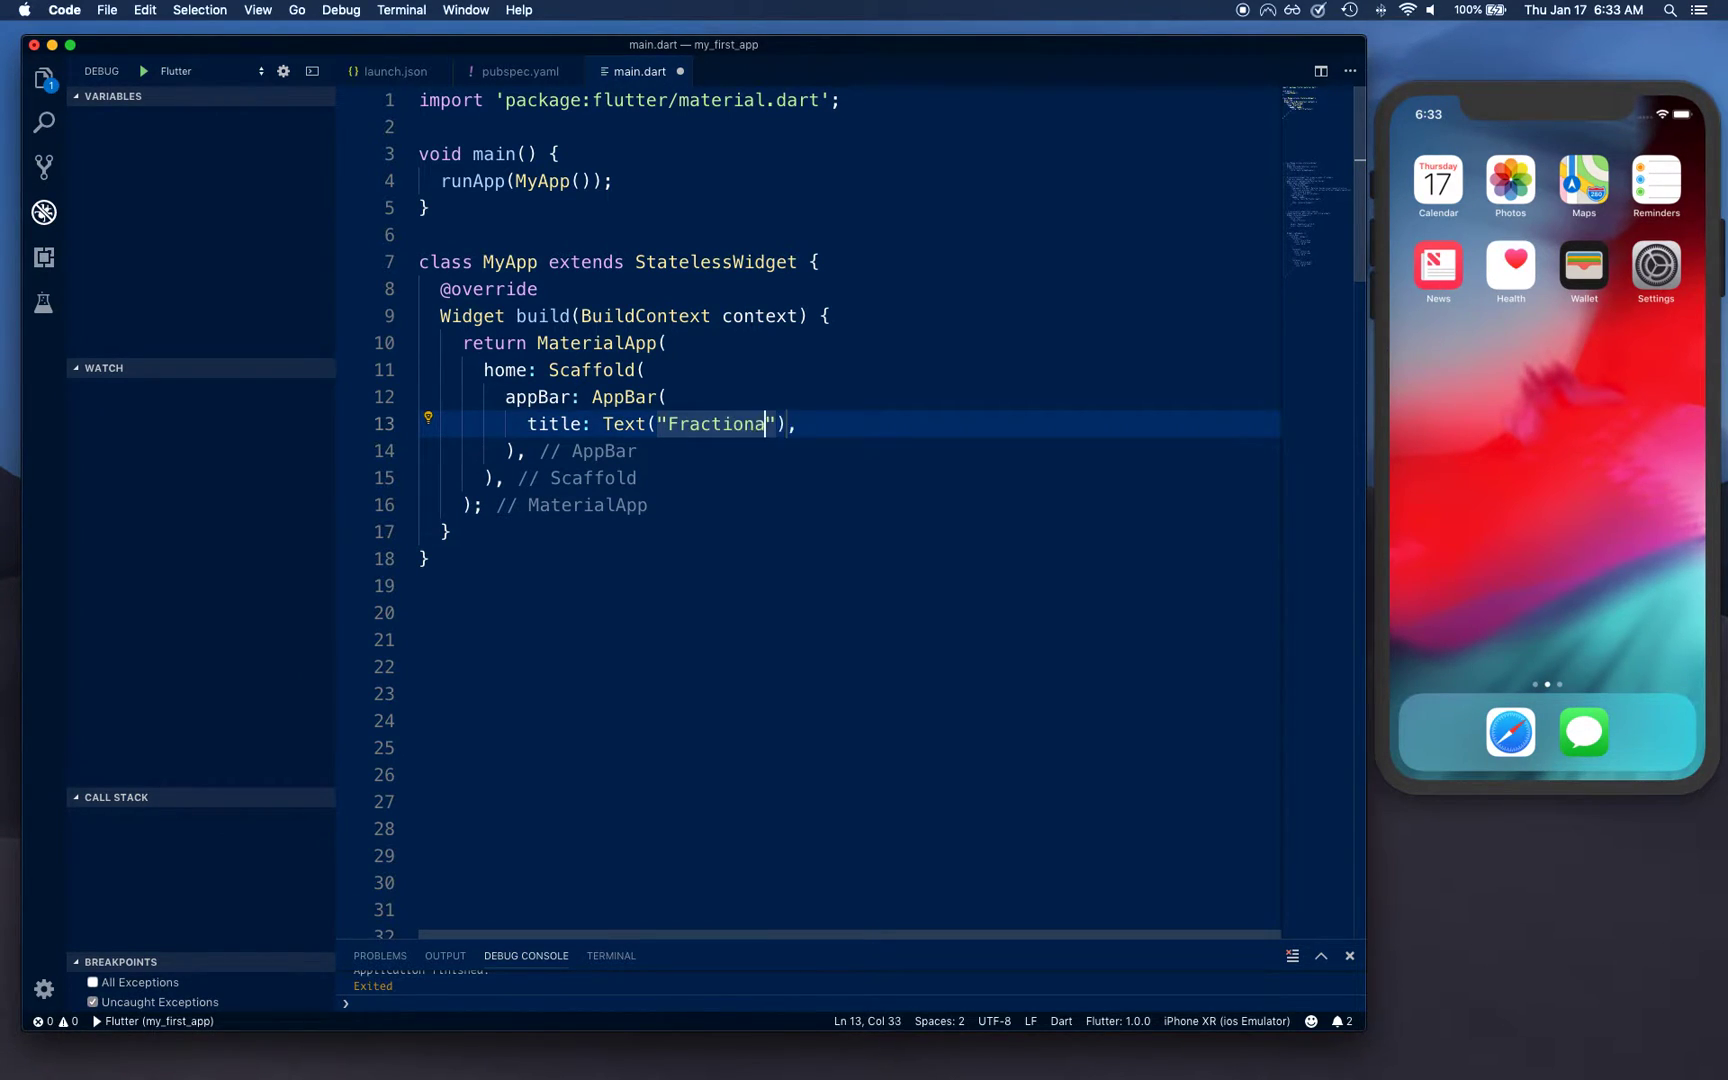
pyautogui.write('lly Size Box')
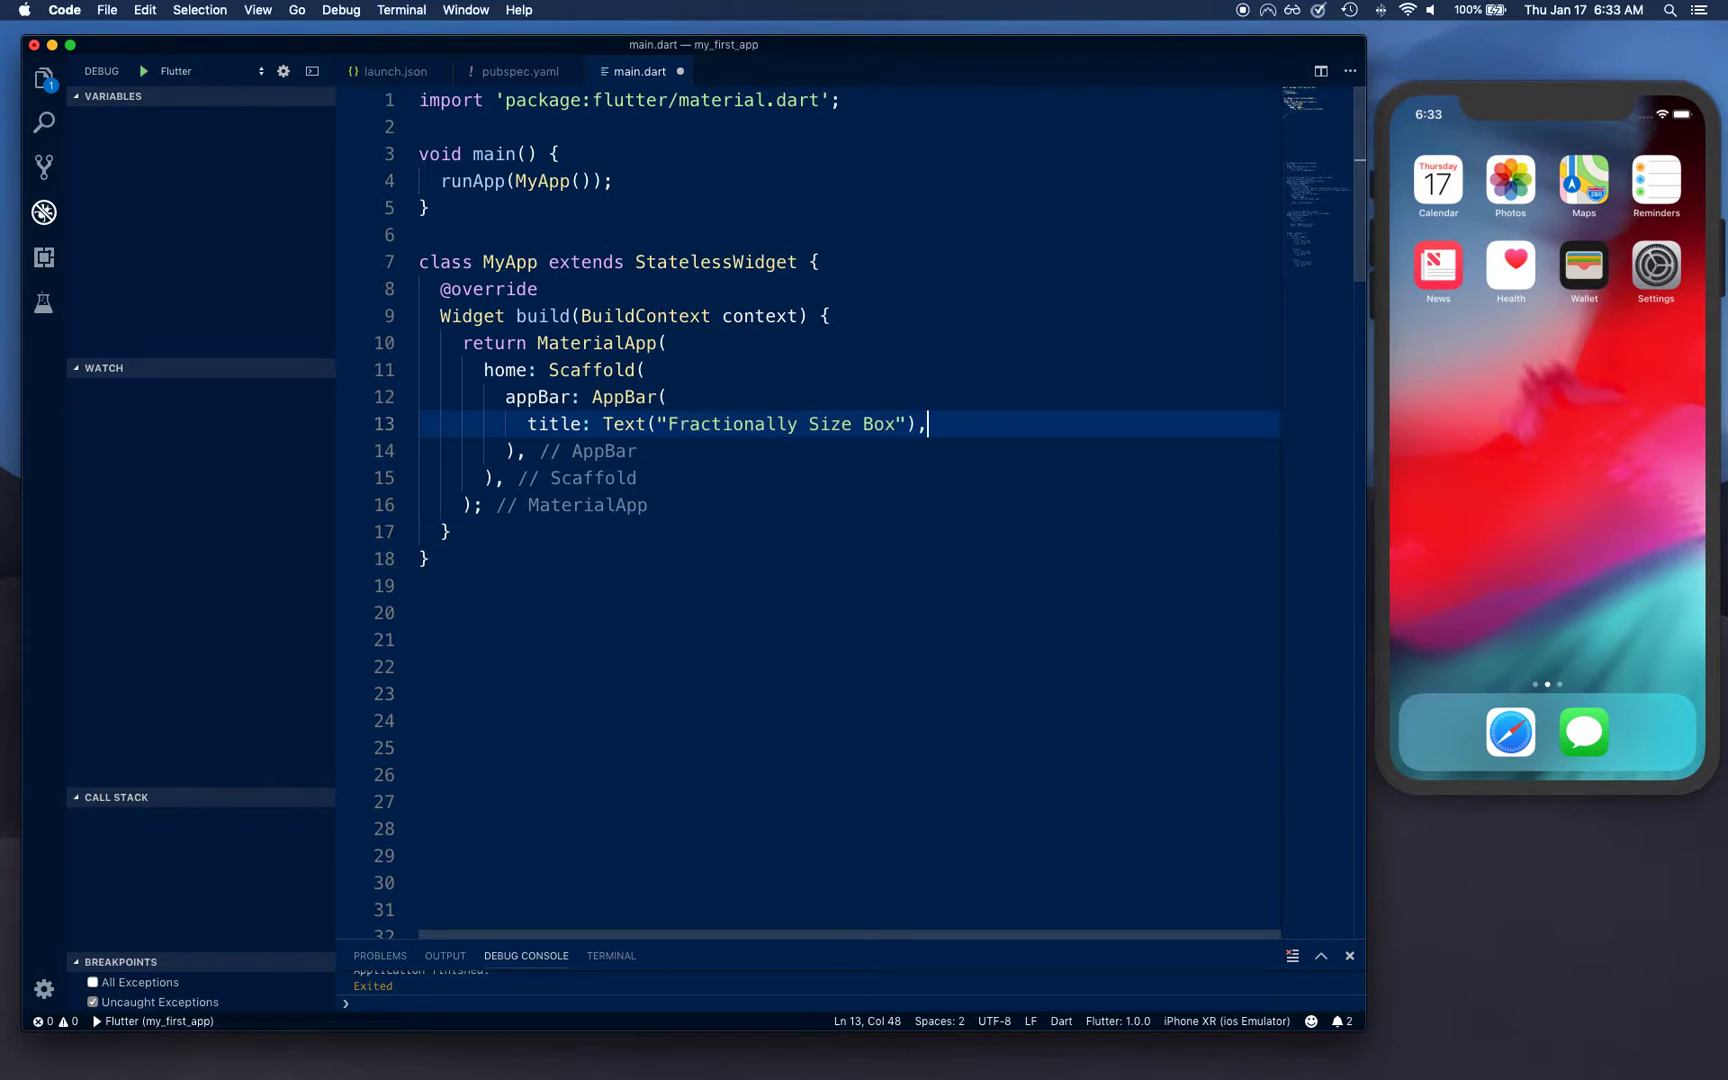
pyautogui.press('Return')
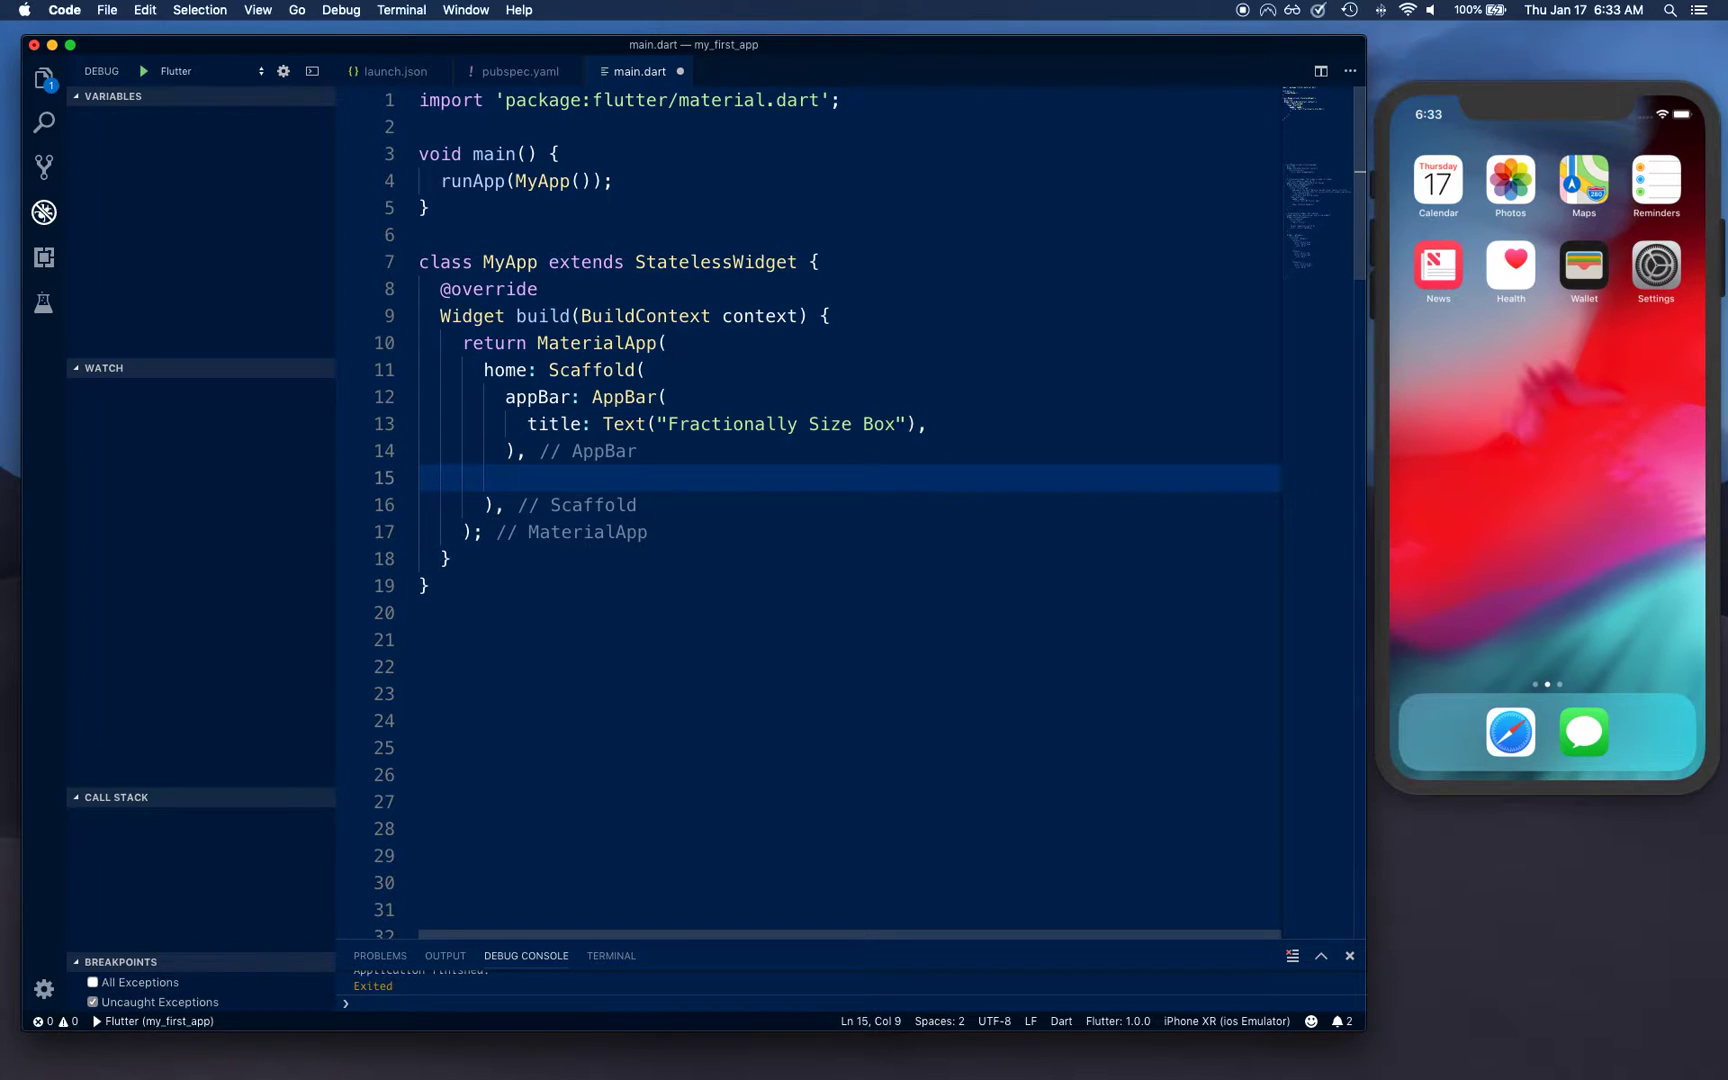
# Set the Scaffold body to FractionallySizedBox(widthFactor: 0.8, heightFactor: 0.5).
pyautogui.write('body: ,')
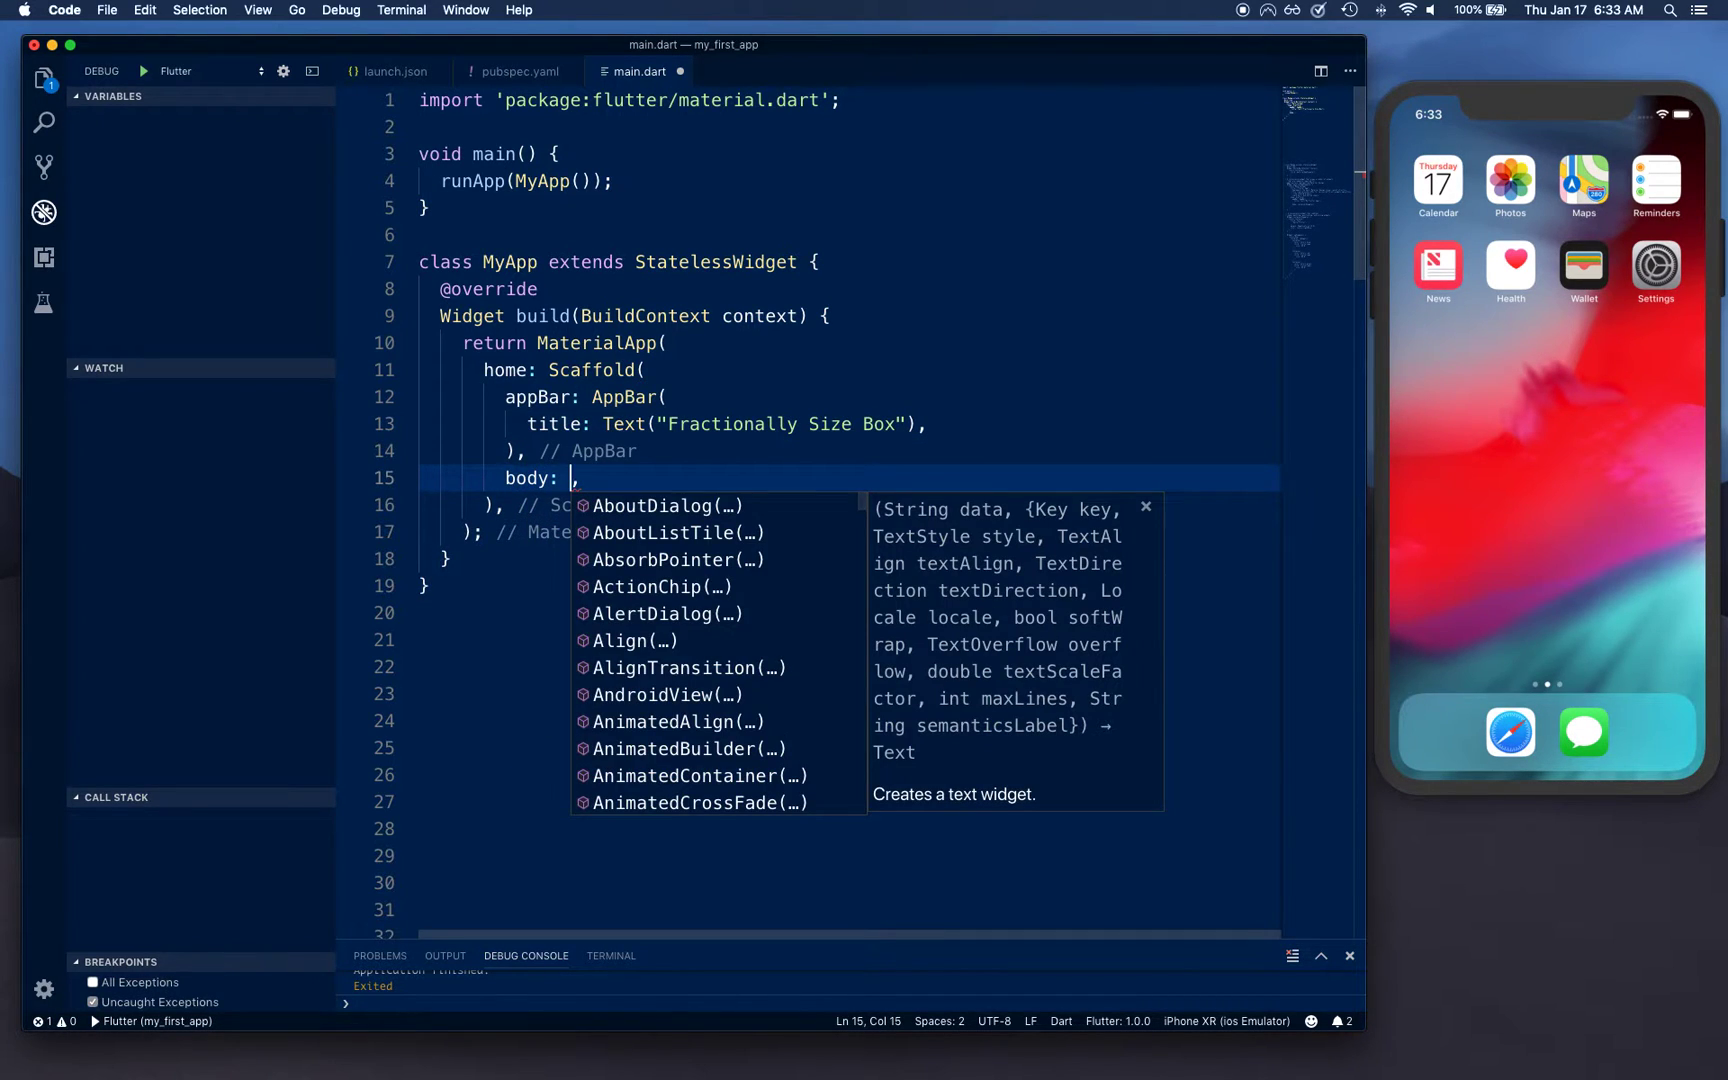
pyautogui.write('frac')
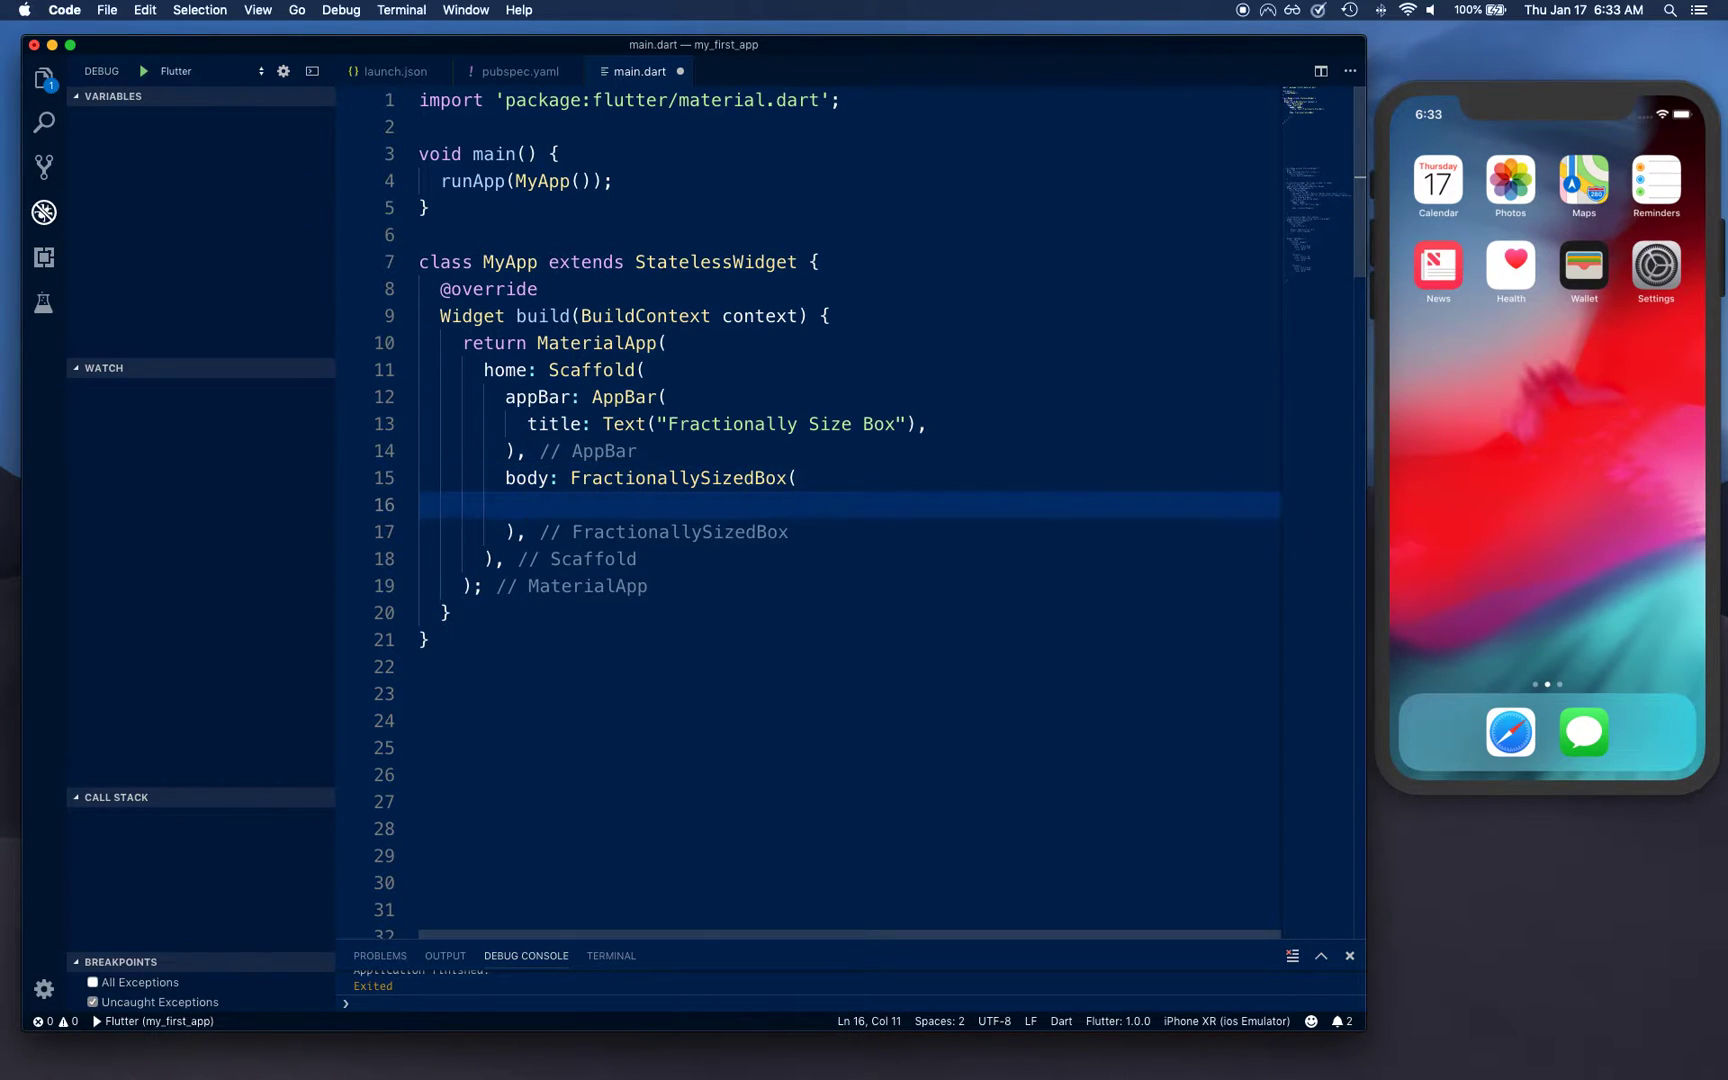
pyautogui.write('widthFactor: 0,')
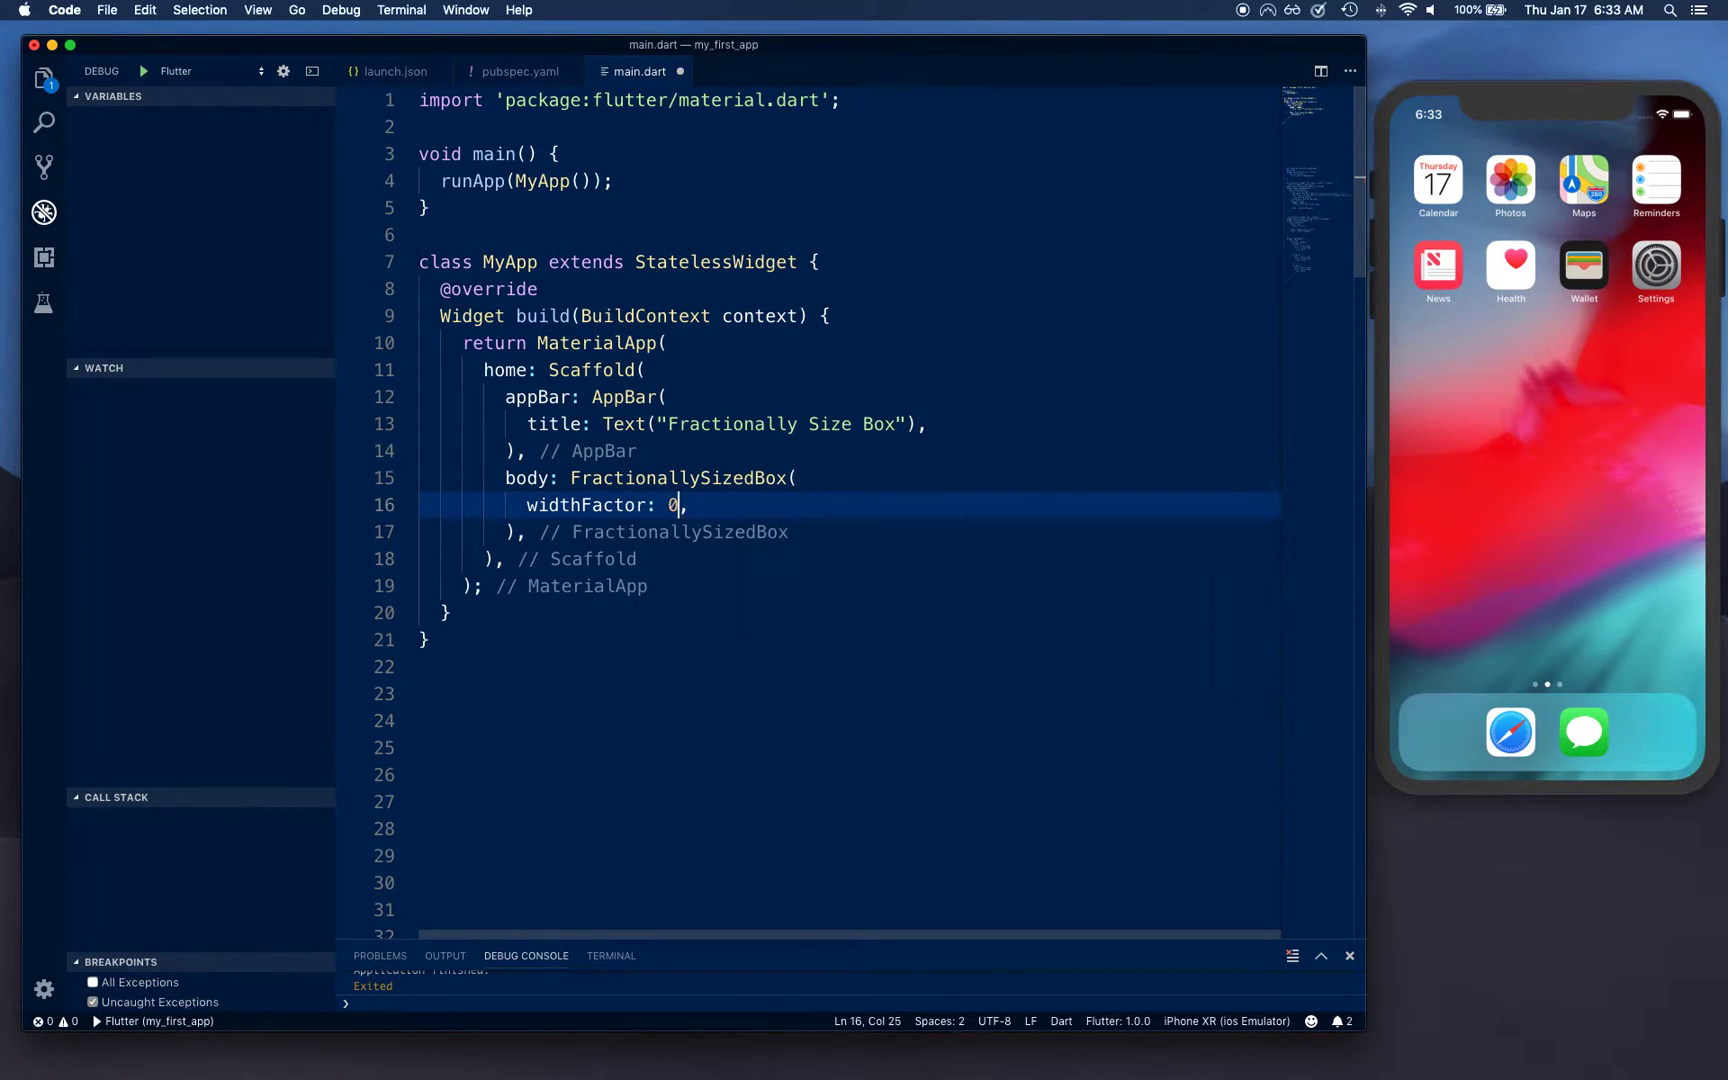
pyautogui.write('.8')
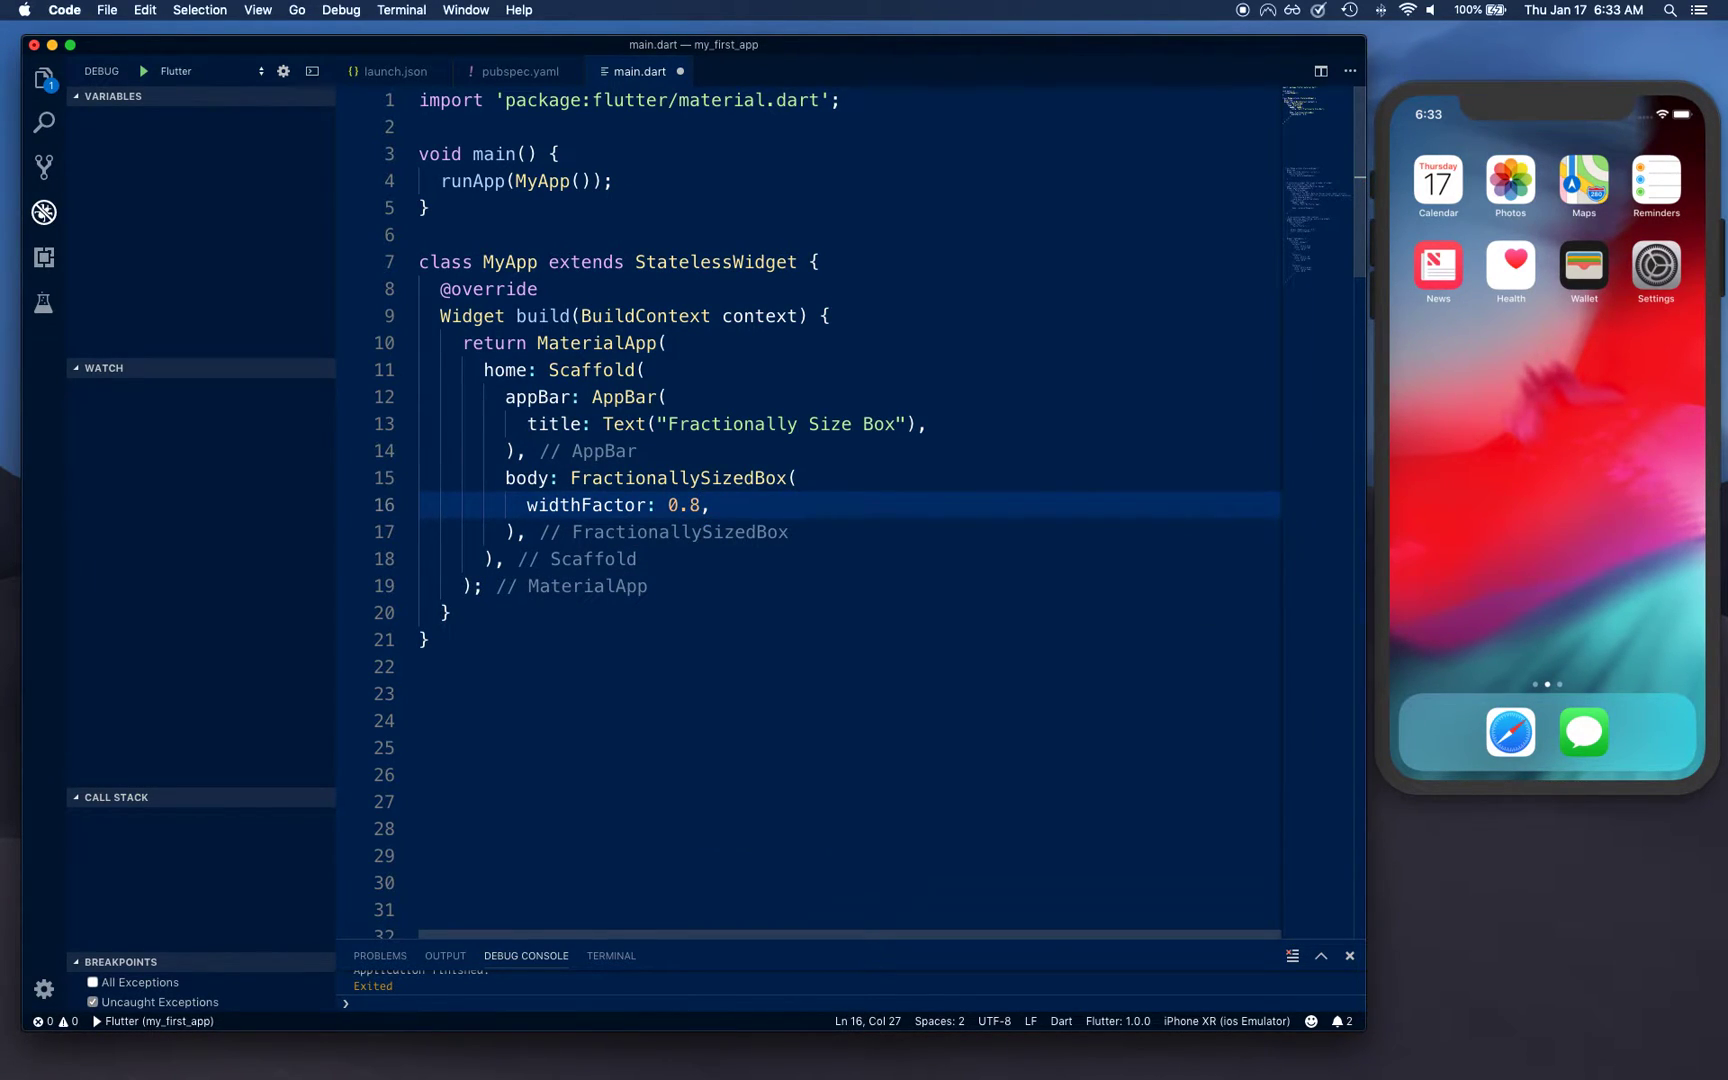
pyautogui.press('enter')
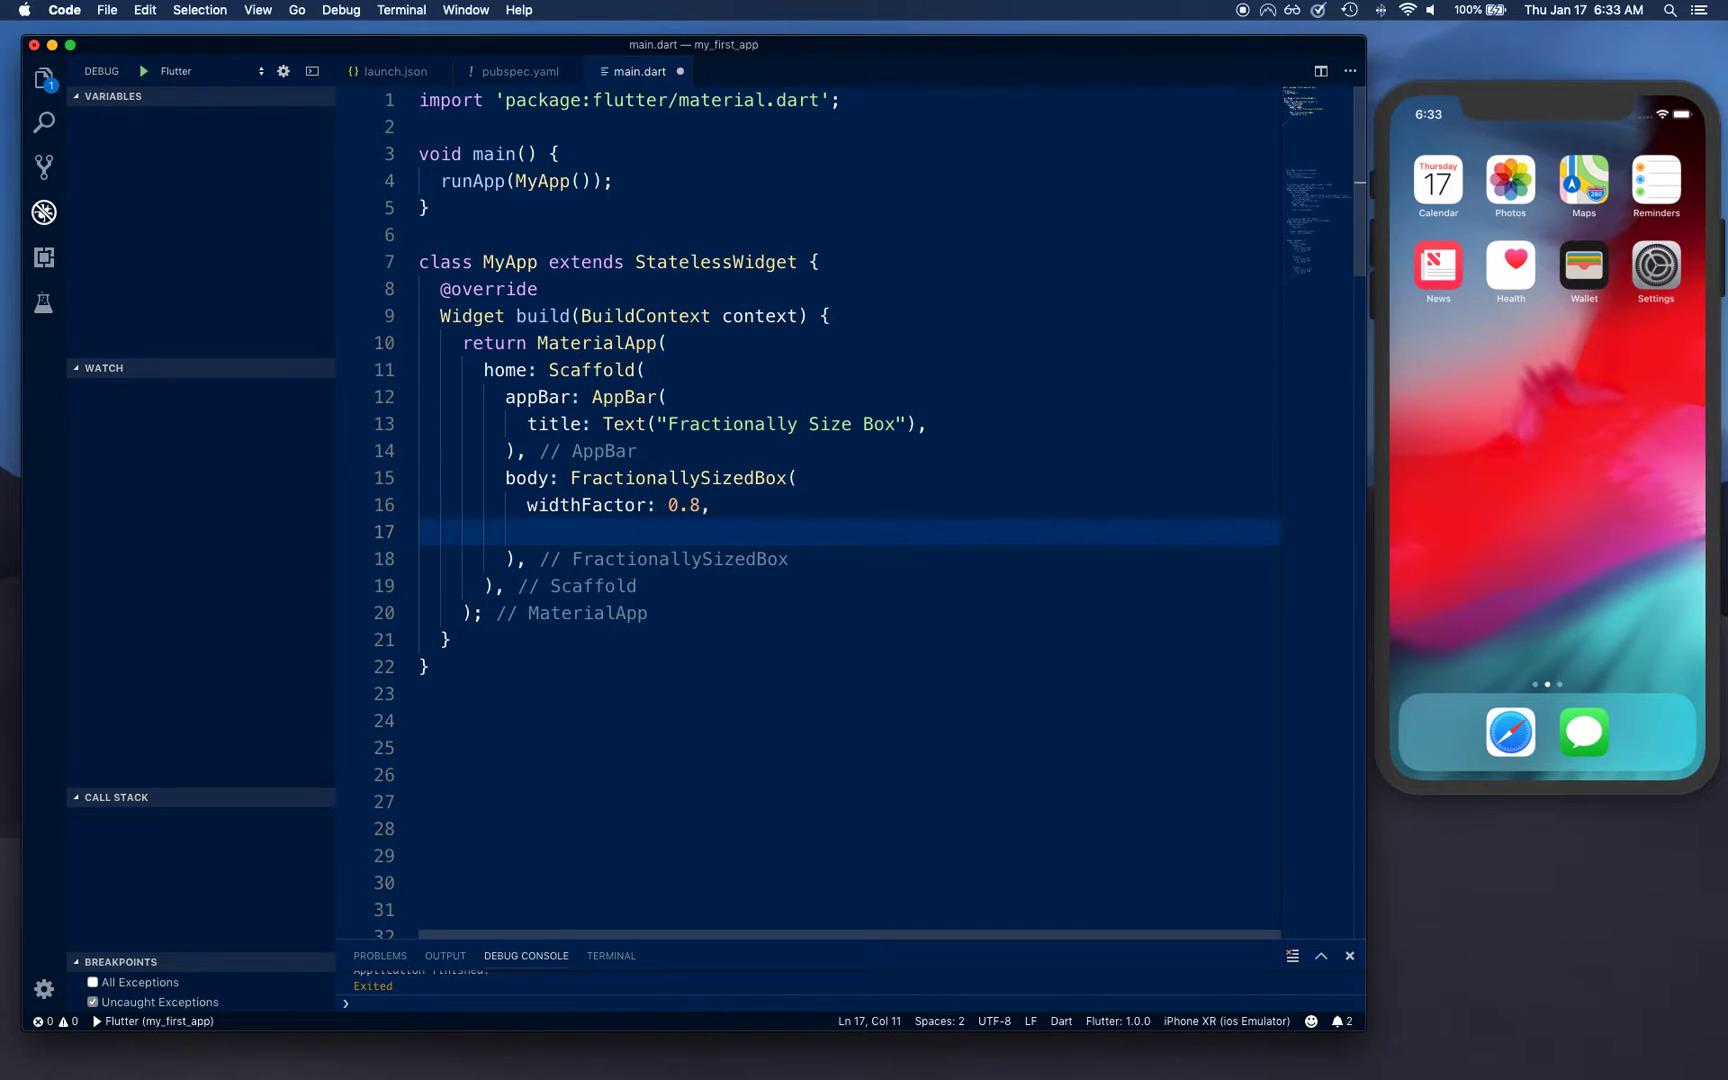
pyautogui.write('heightFactor: 0,')
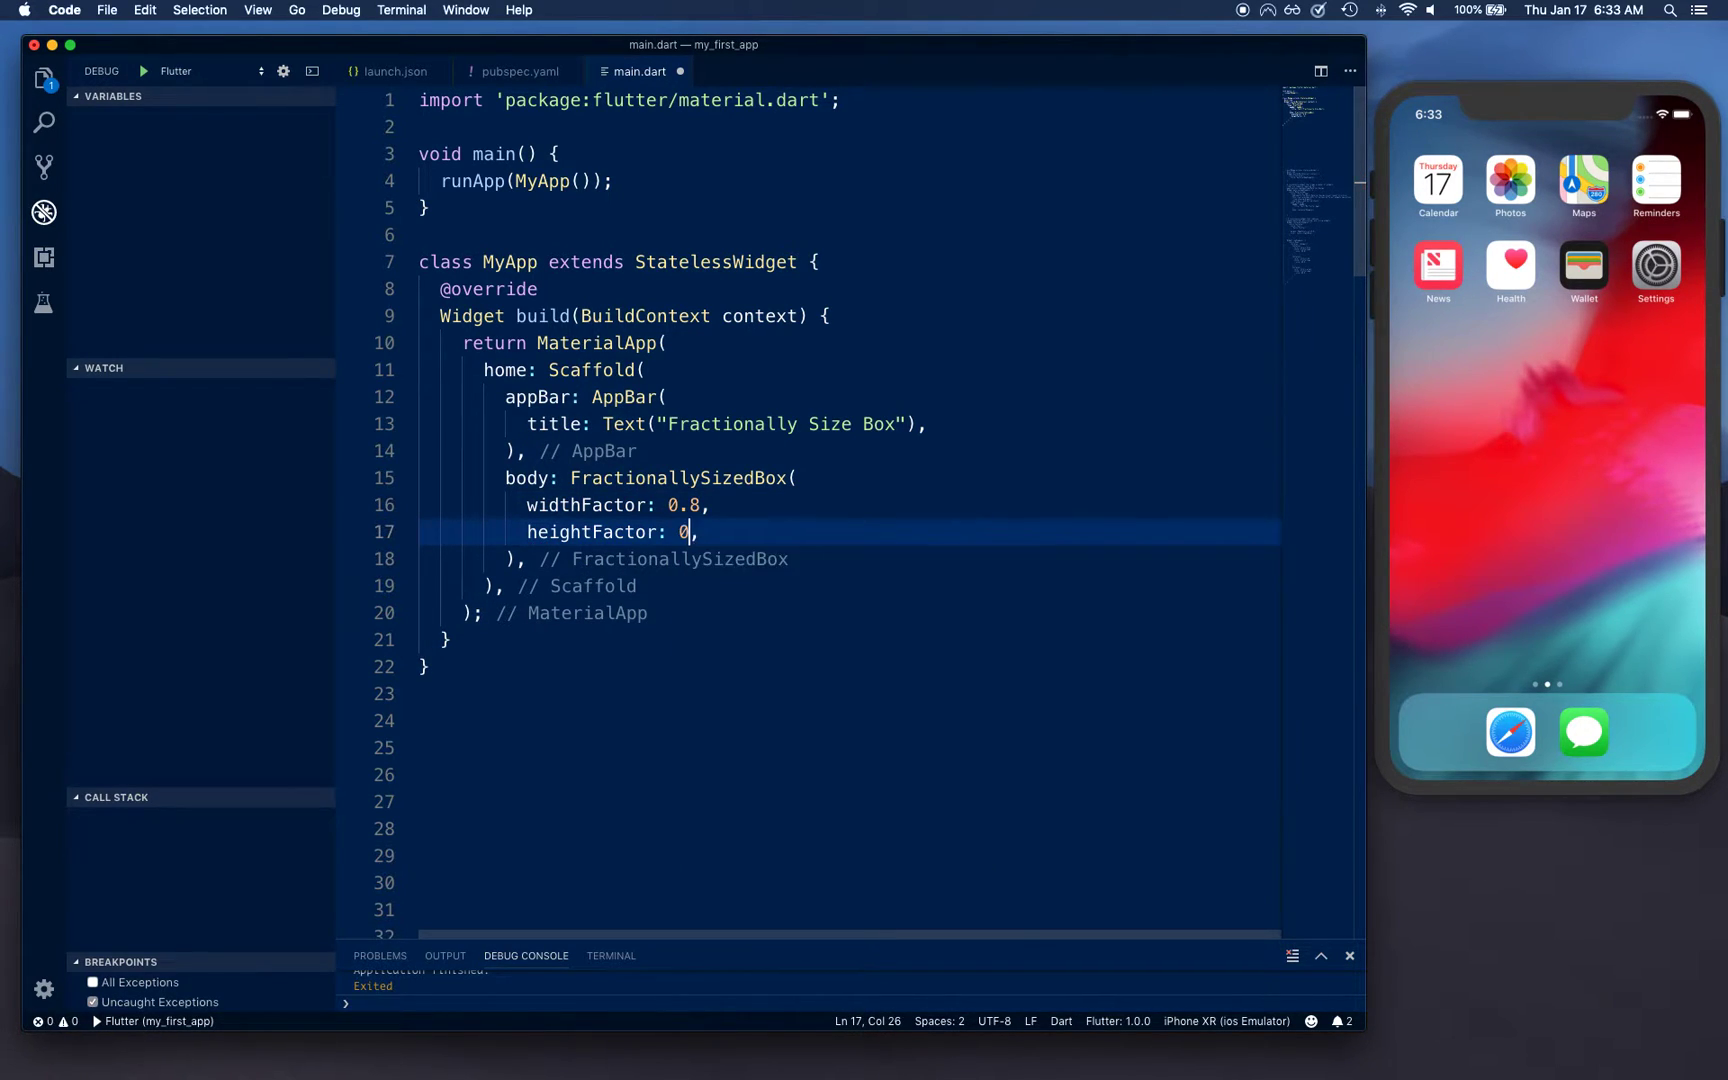
pyautogui.write('.5')
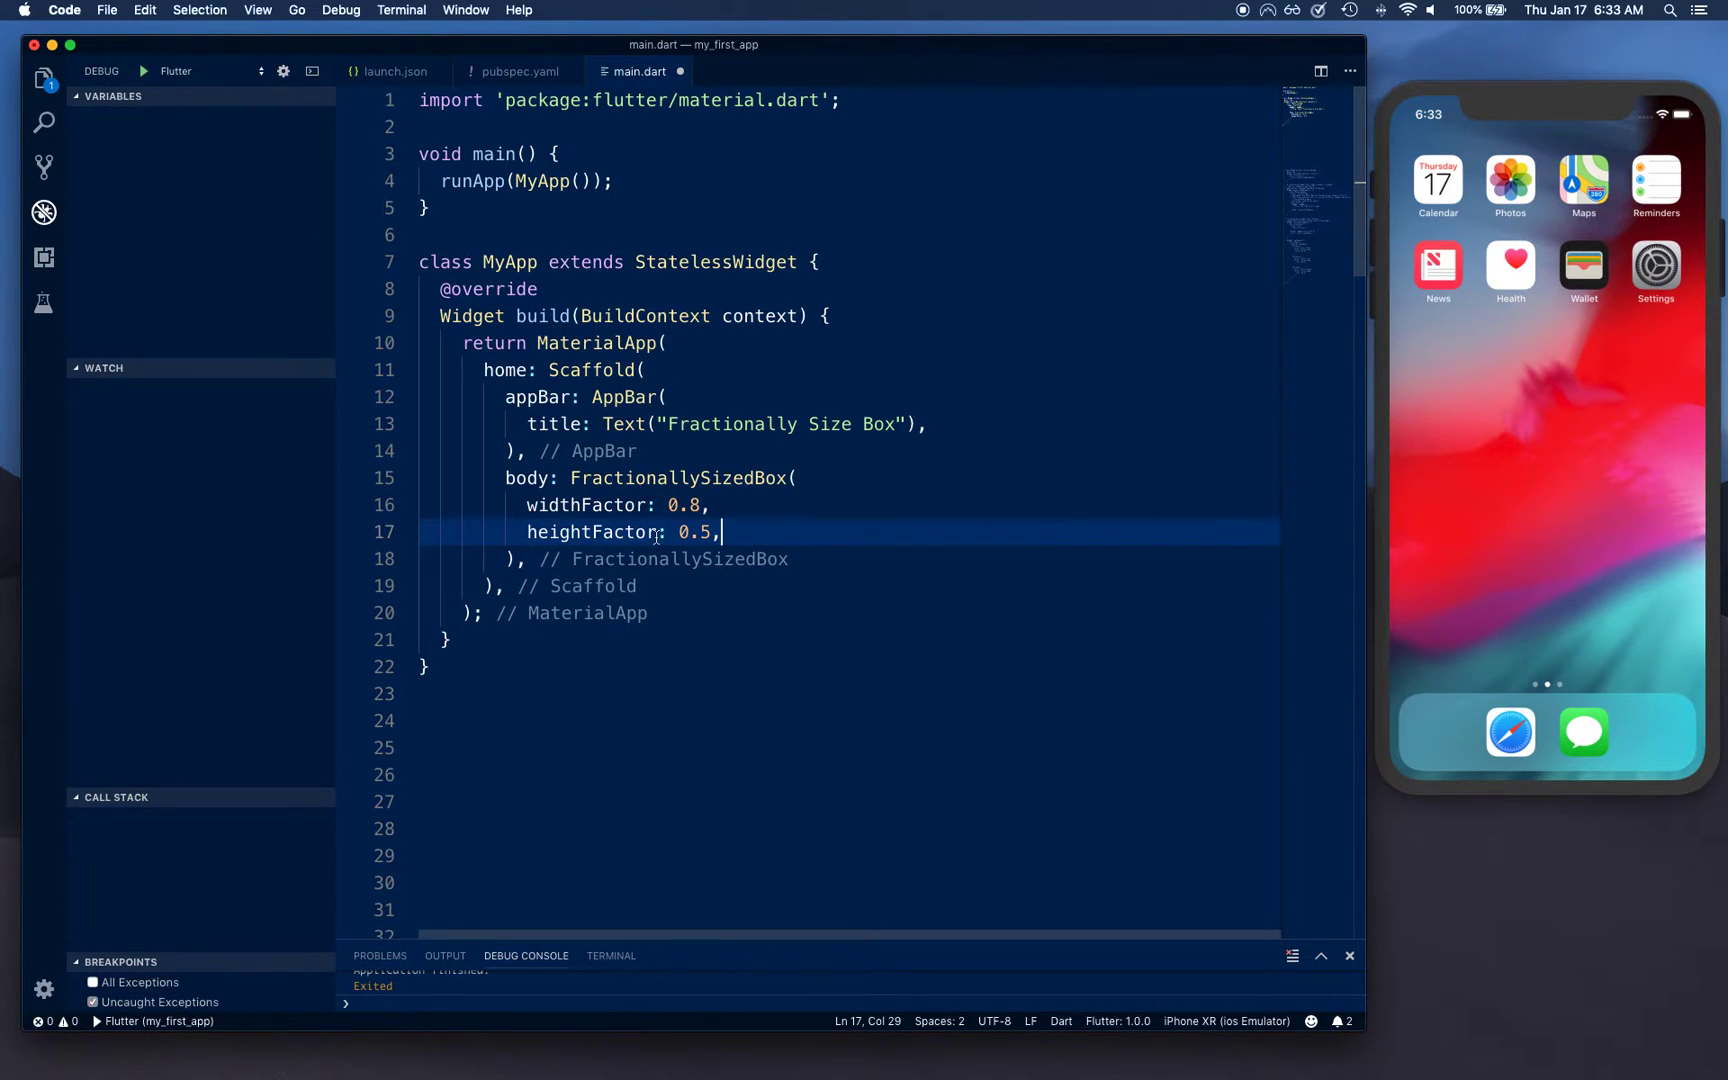
pyautogui.moveTo(1240, 548)
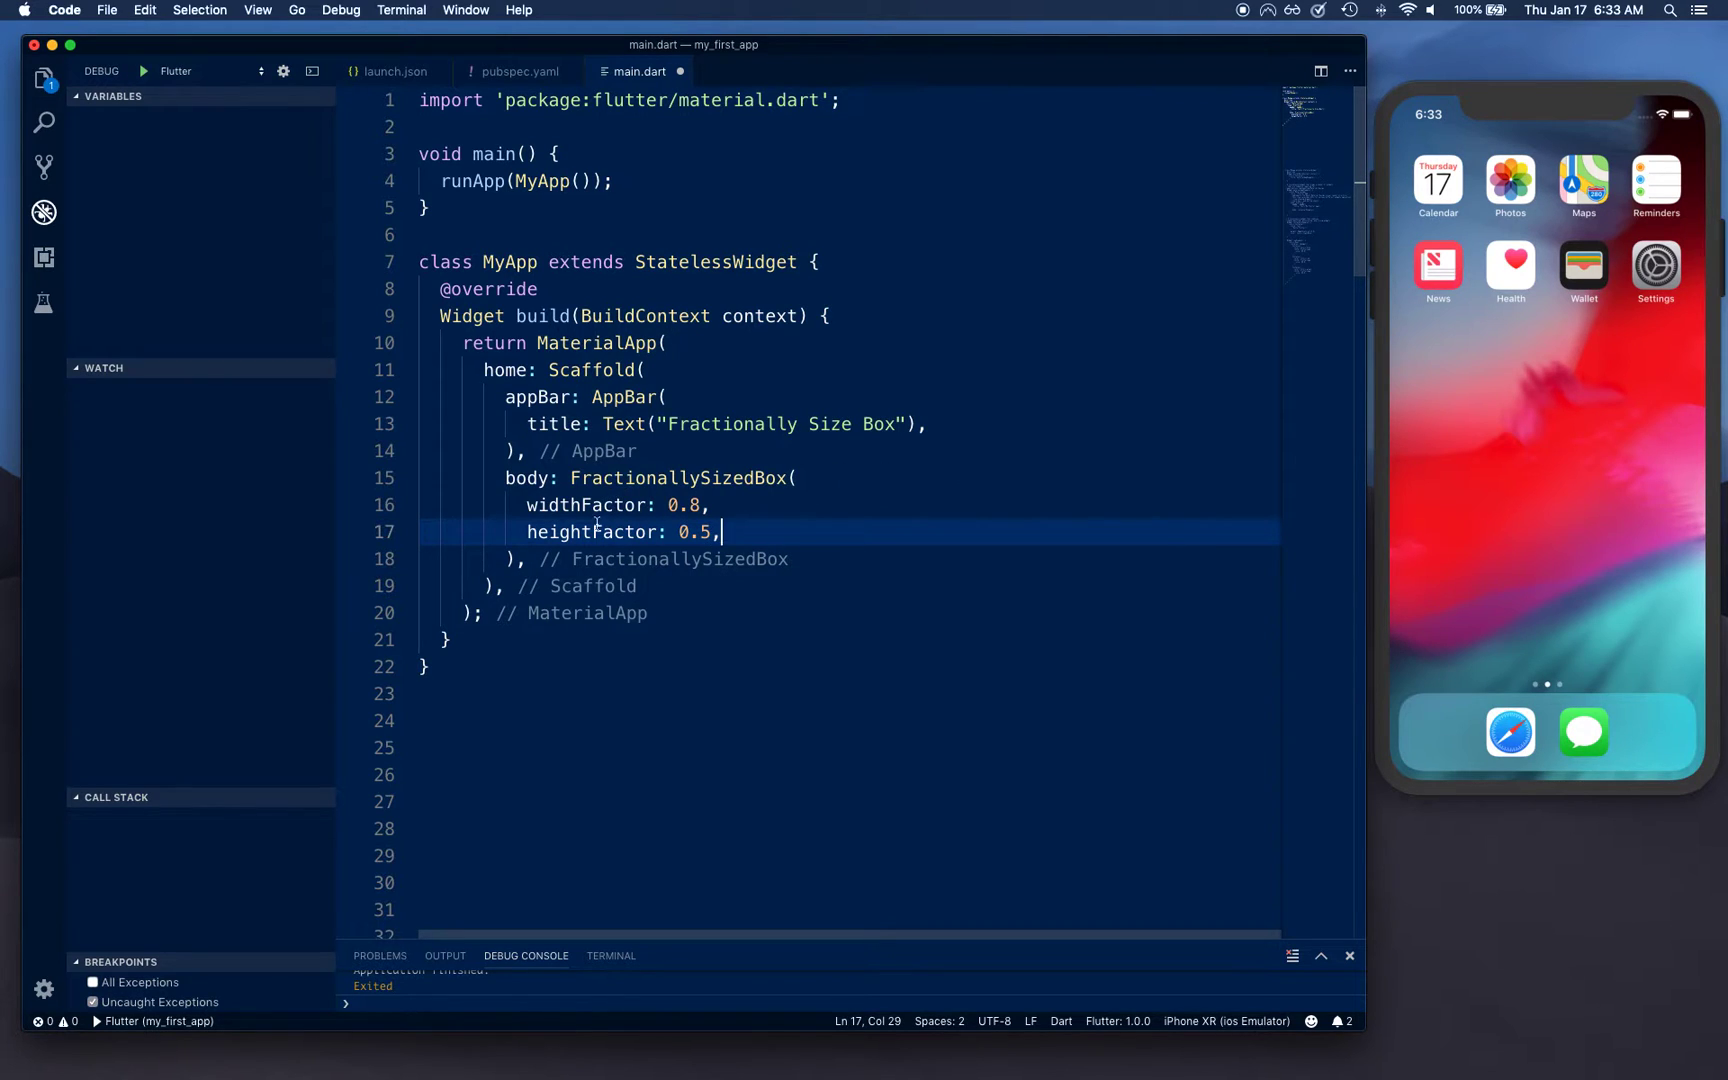
pyautogui.moveTo(1510, 478)
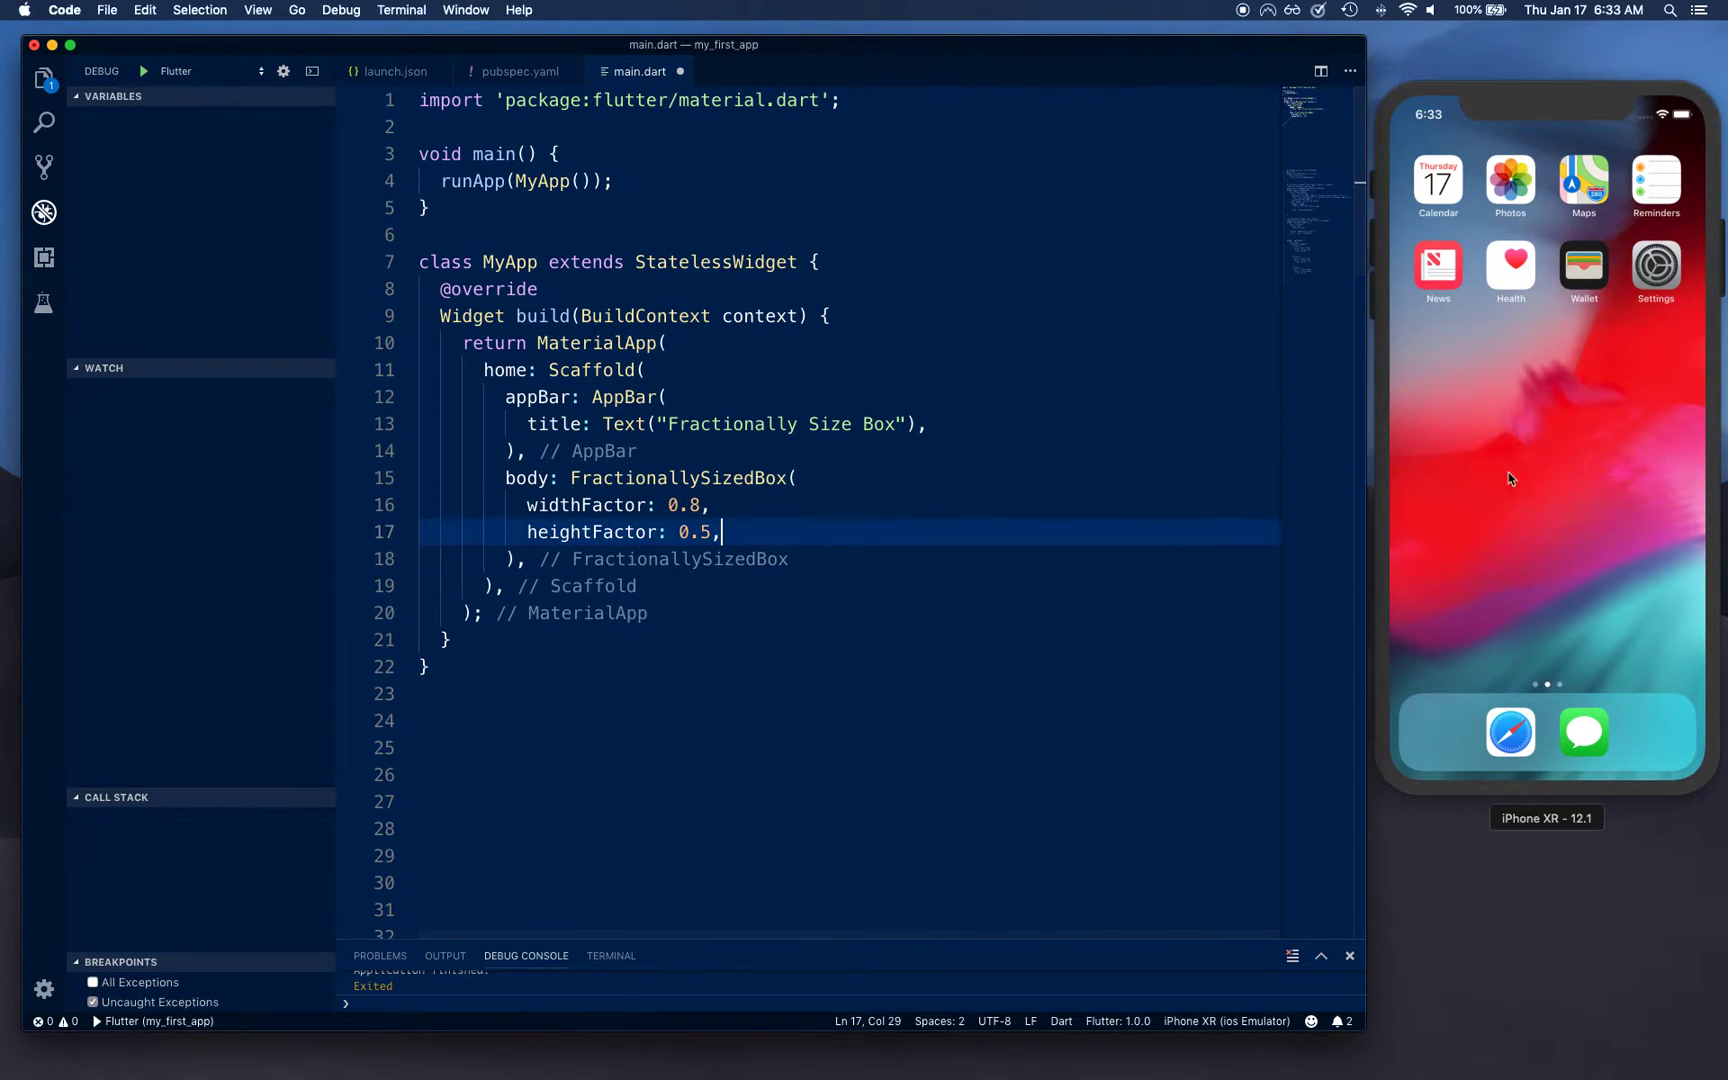
# Add child: Container(color: Colors.lightBlue) inside the FractionallySizedBox.
pyautogui.write('c')
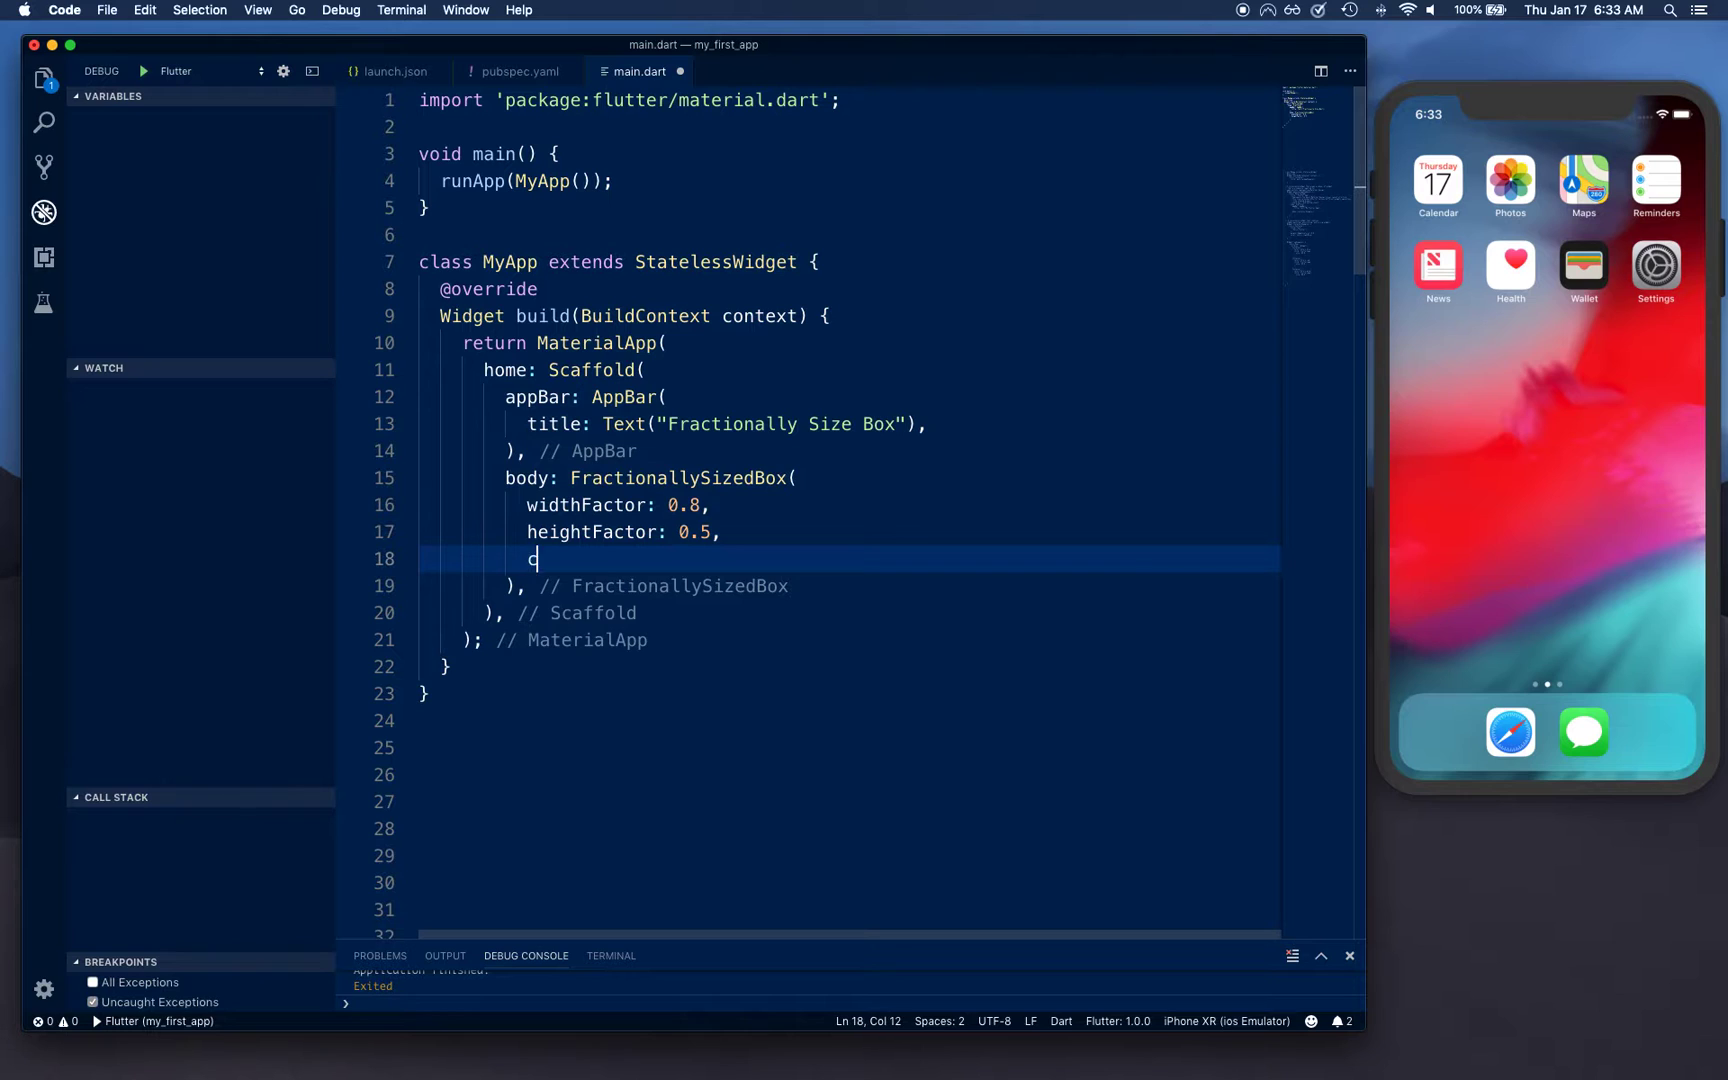
pyautogui.write('hild: c')
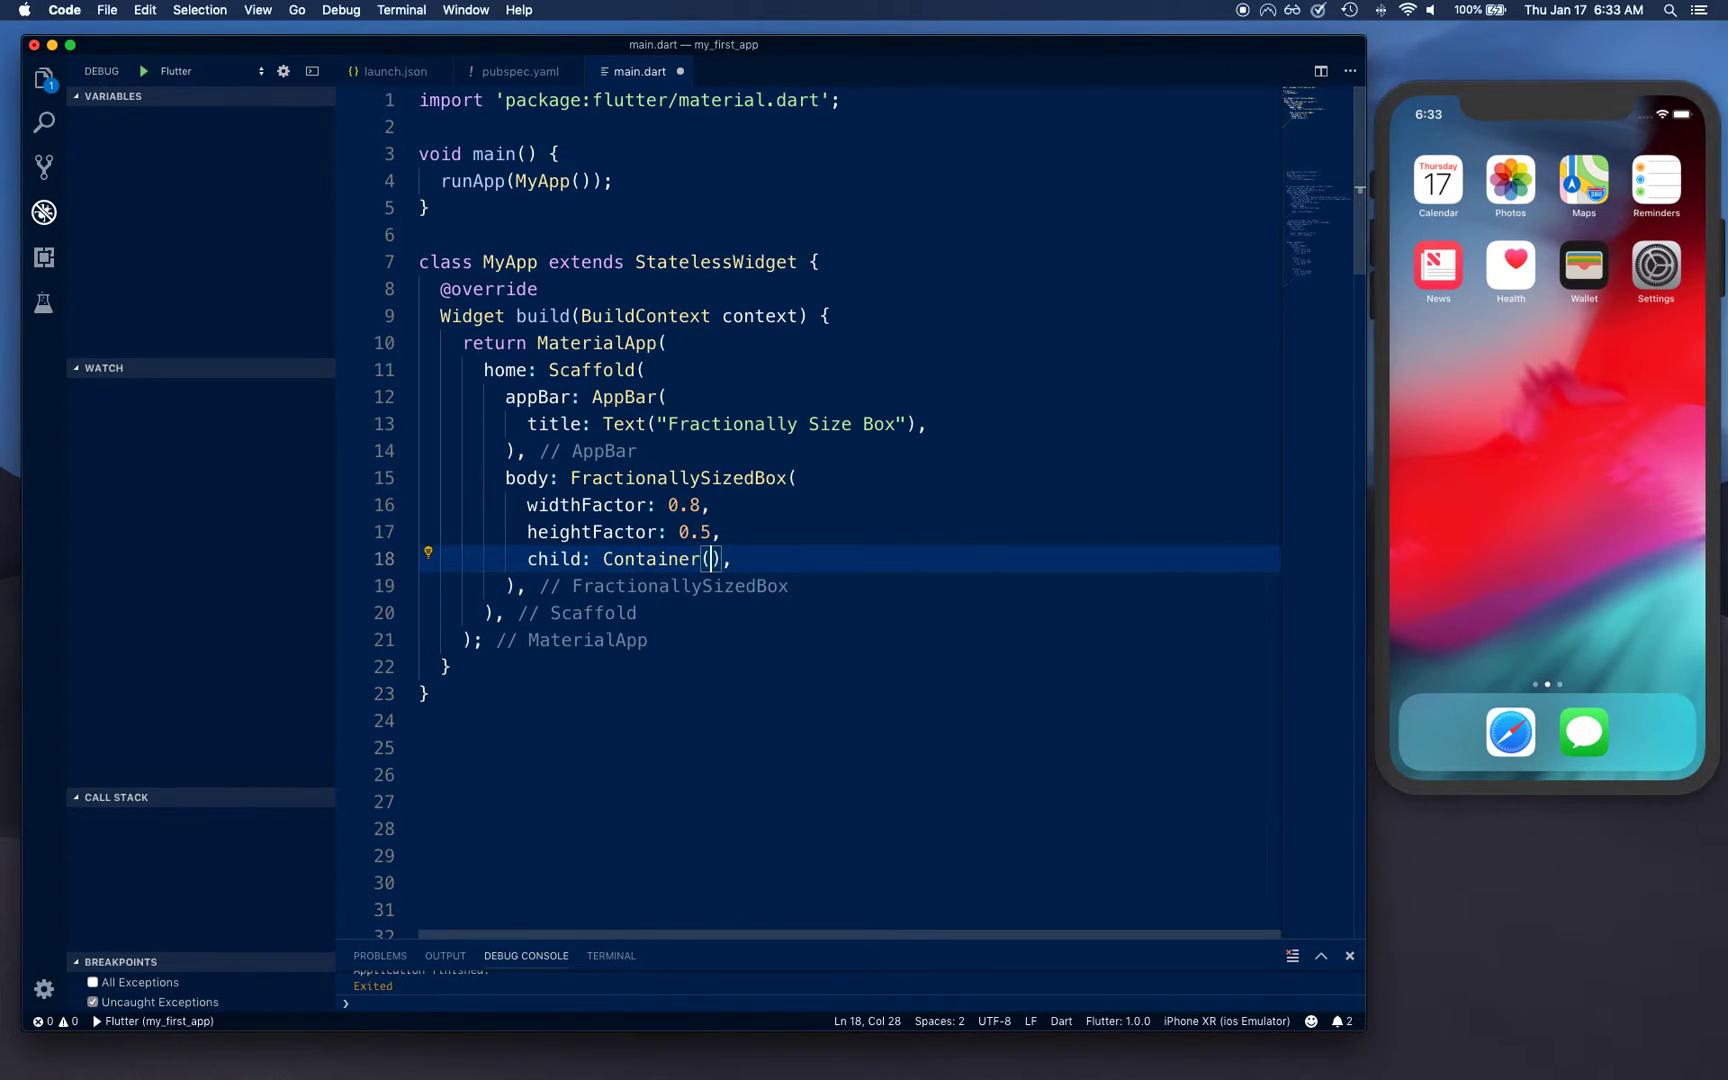
pyautogui.press('Return')
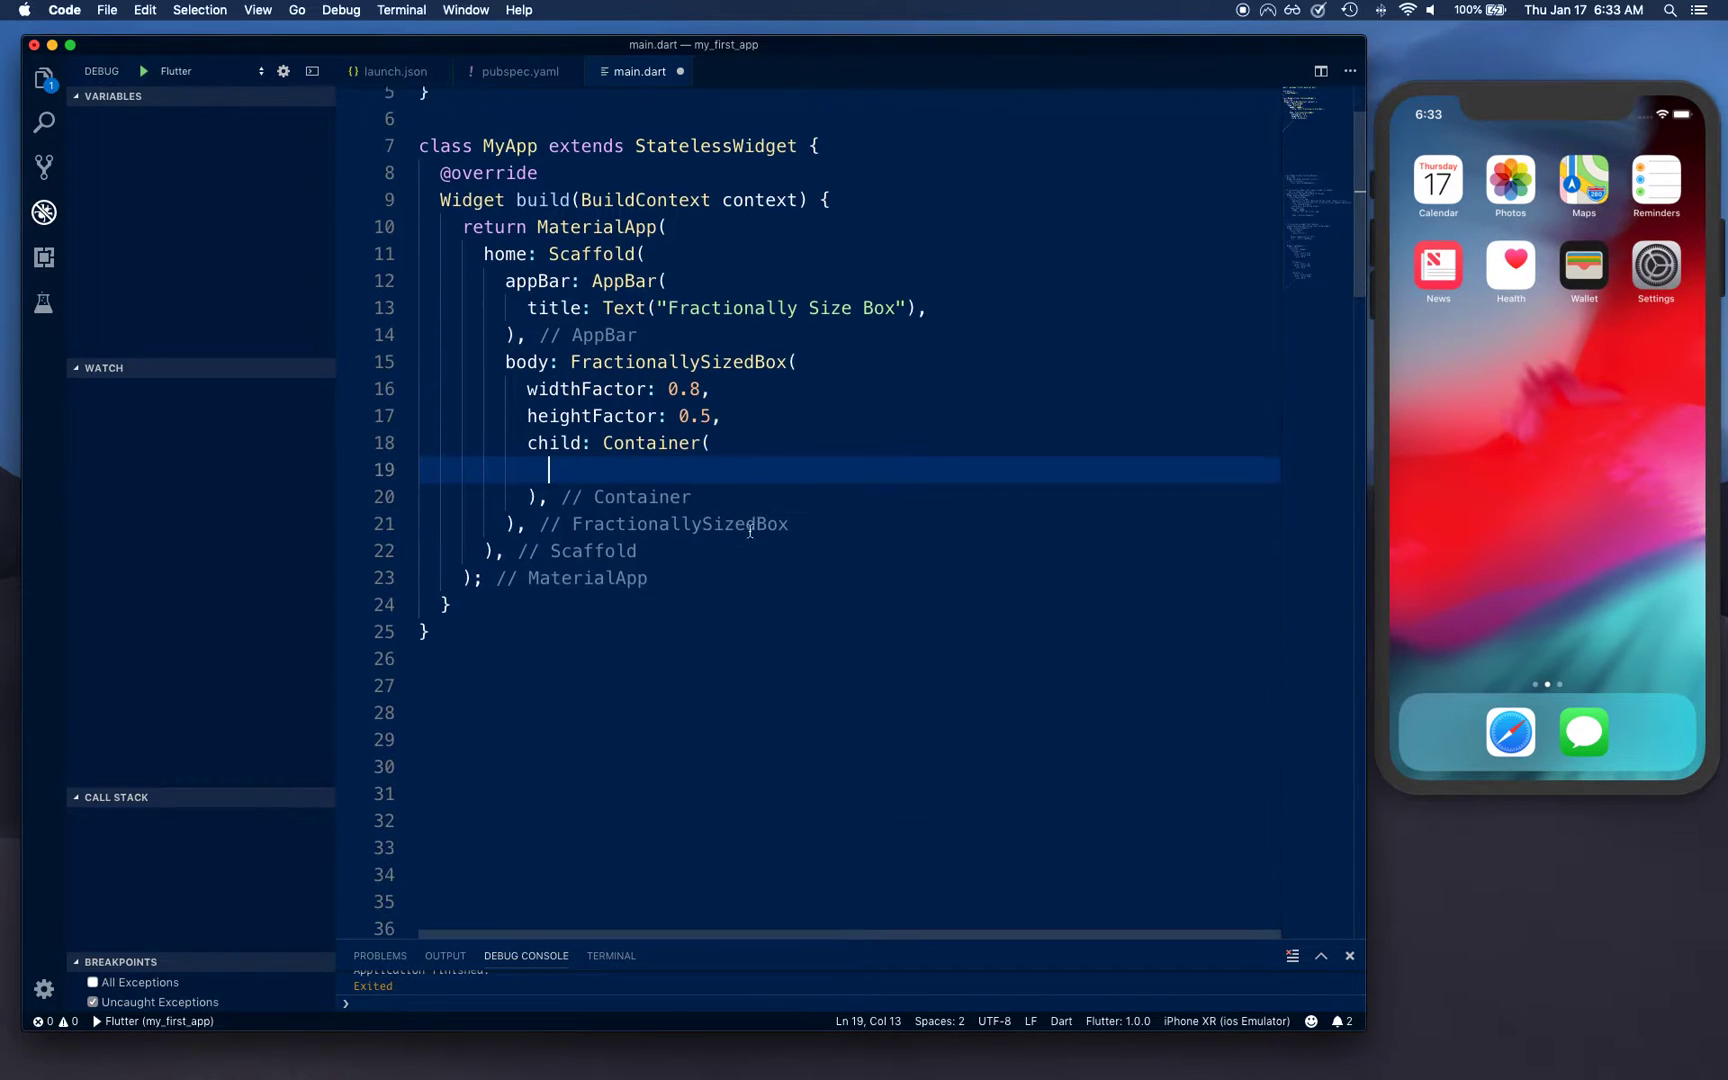
pyautogui.scroll(-3)
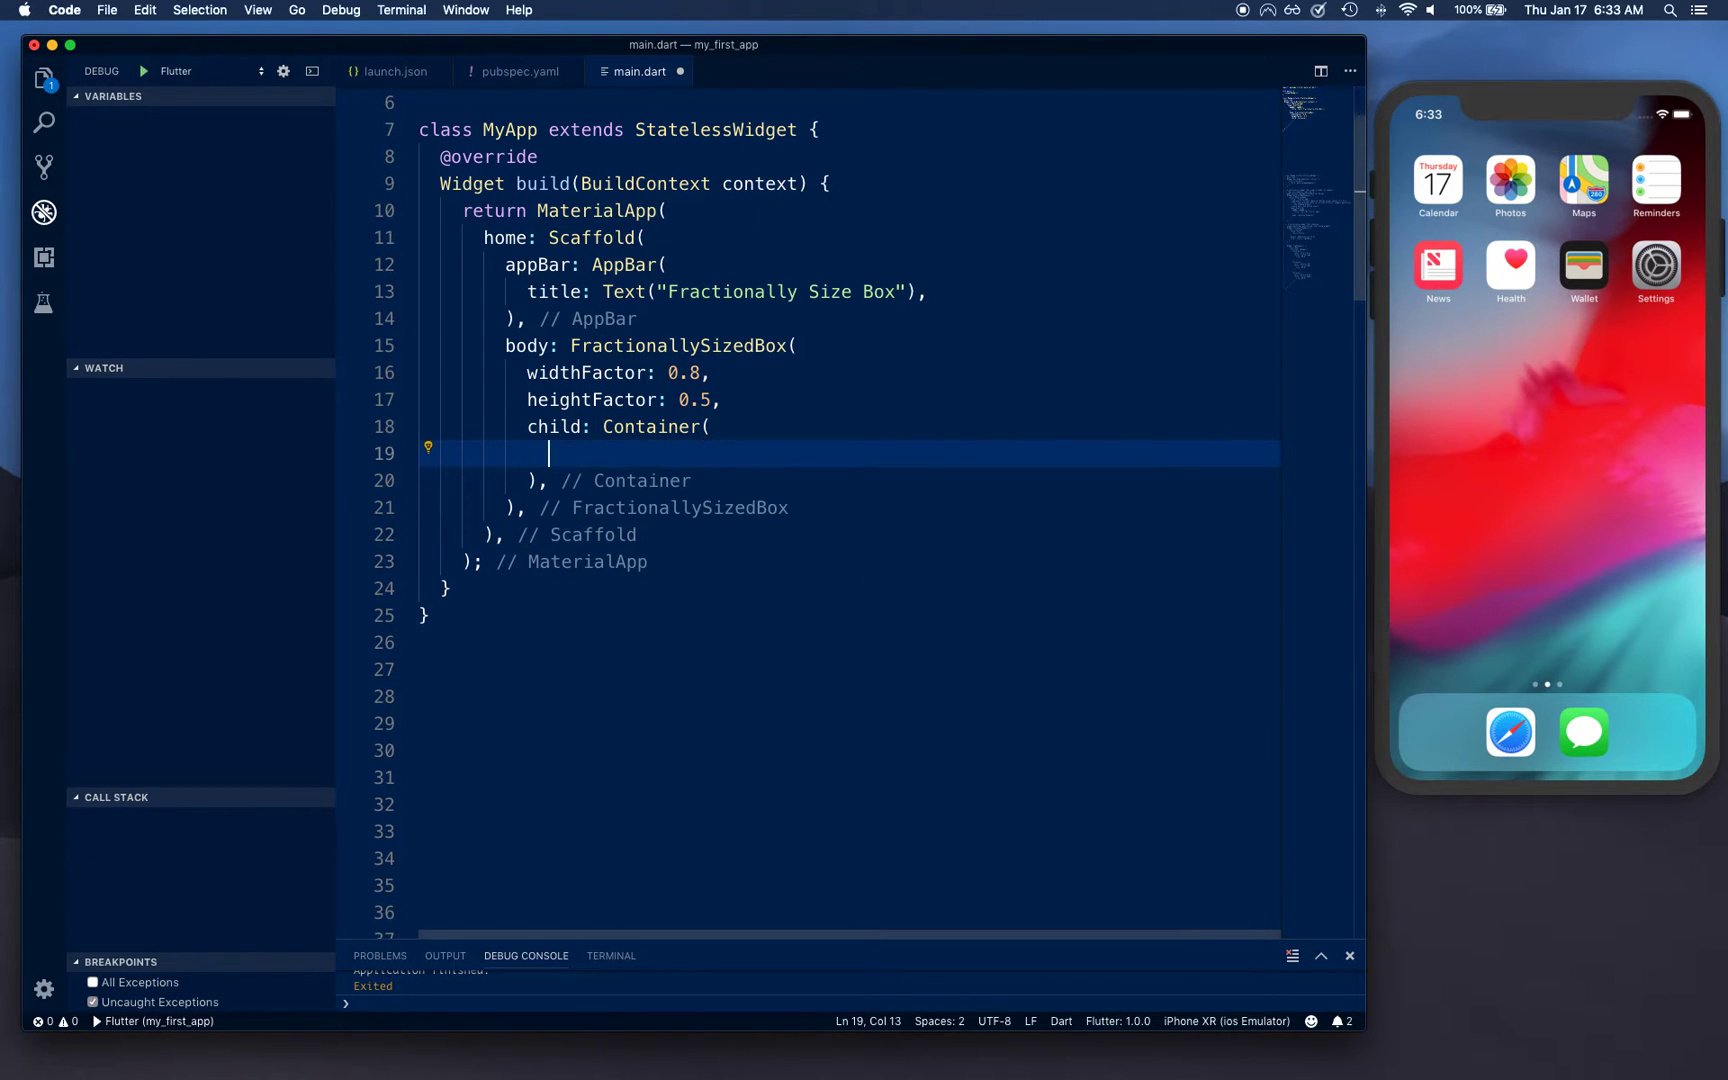
pyautogui.write('color: ,')
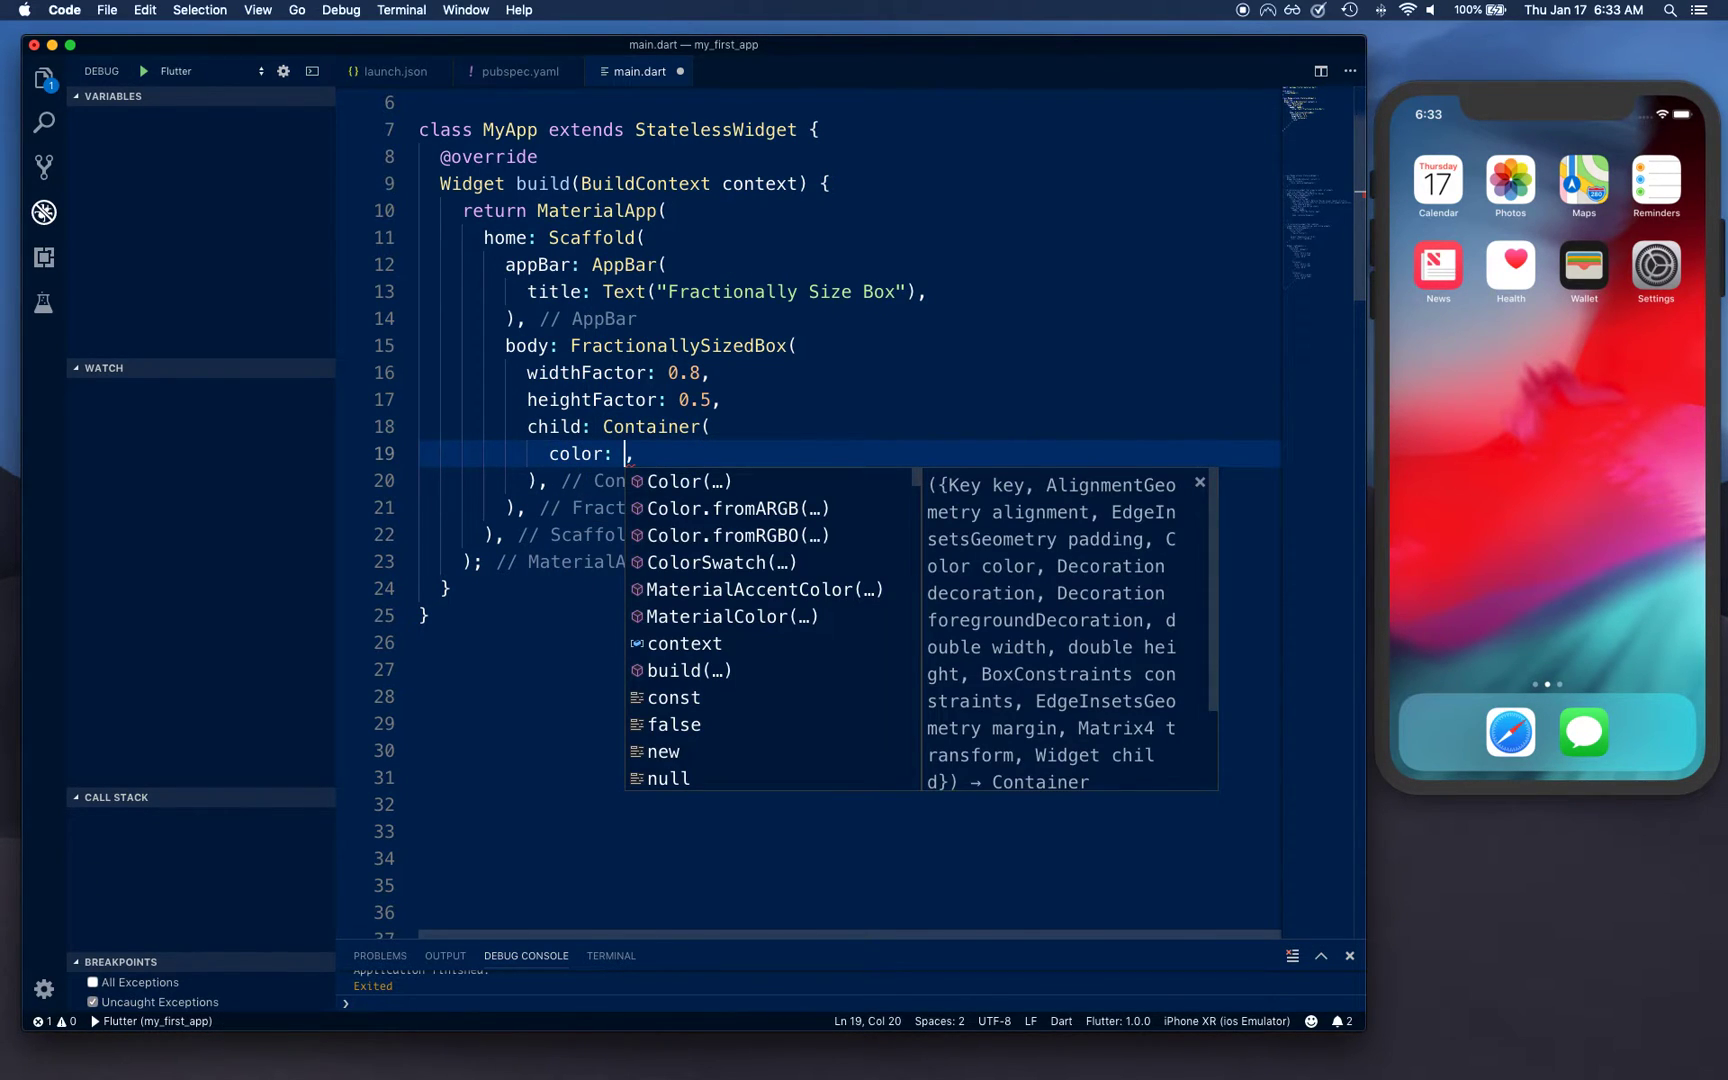
pyautogui.write('Colors,')
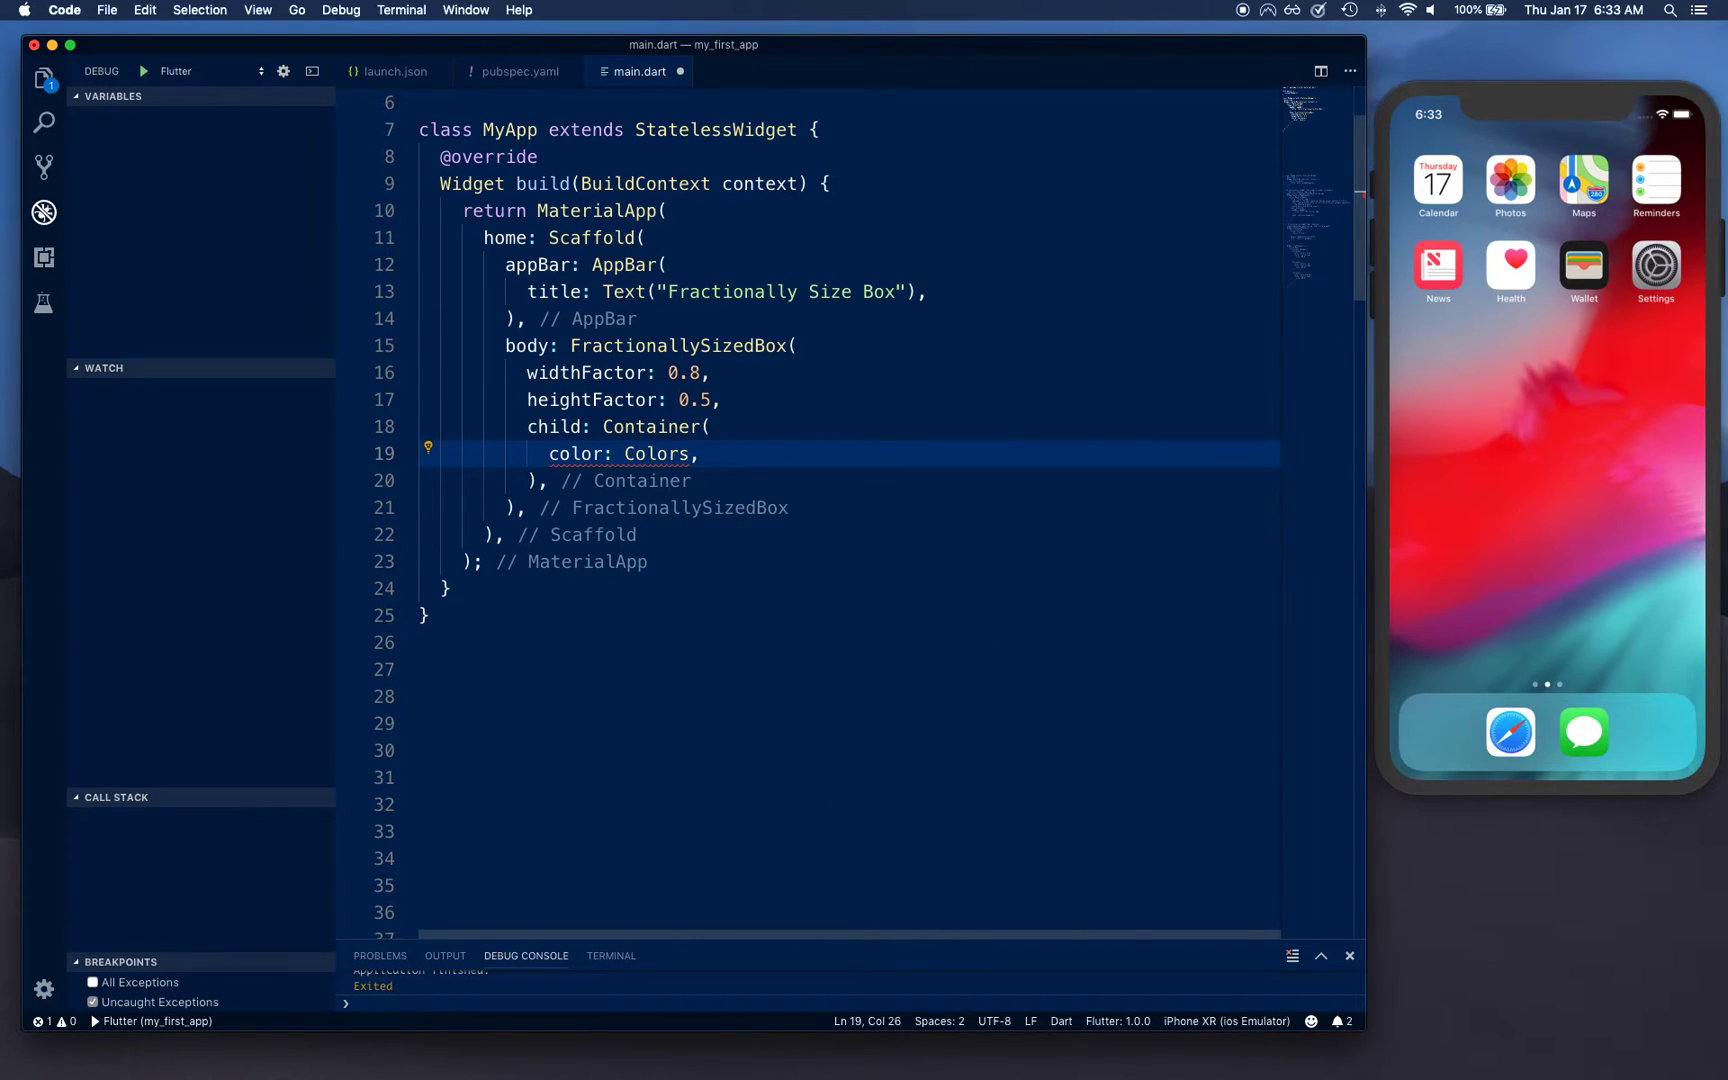
pyautogui.write('lightBlue')
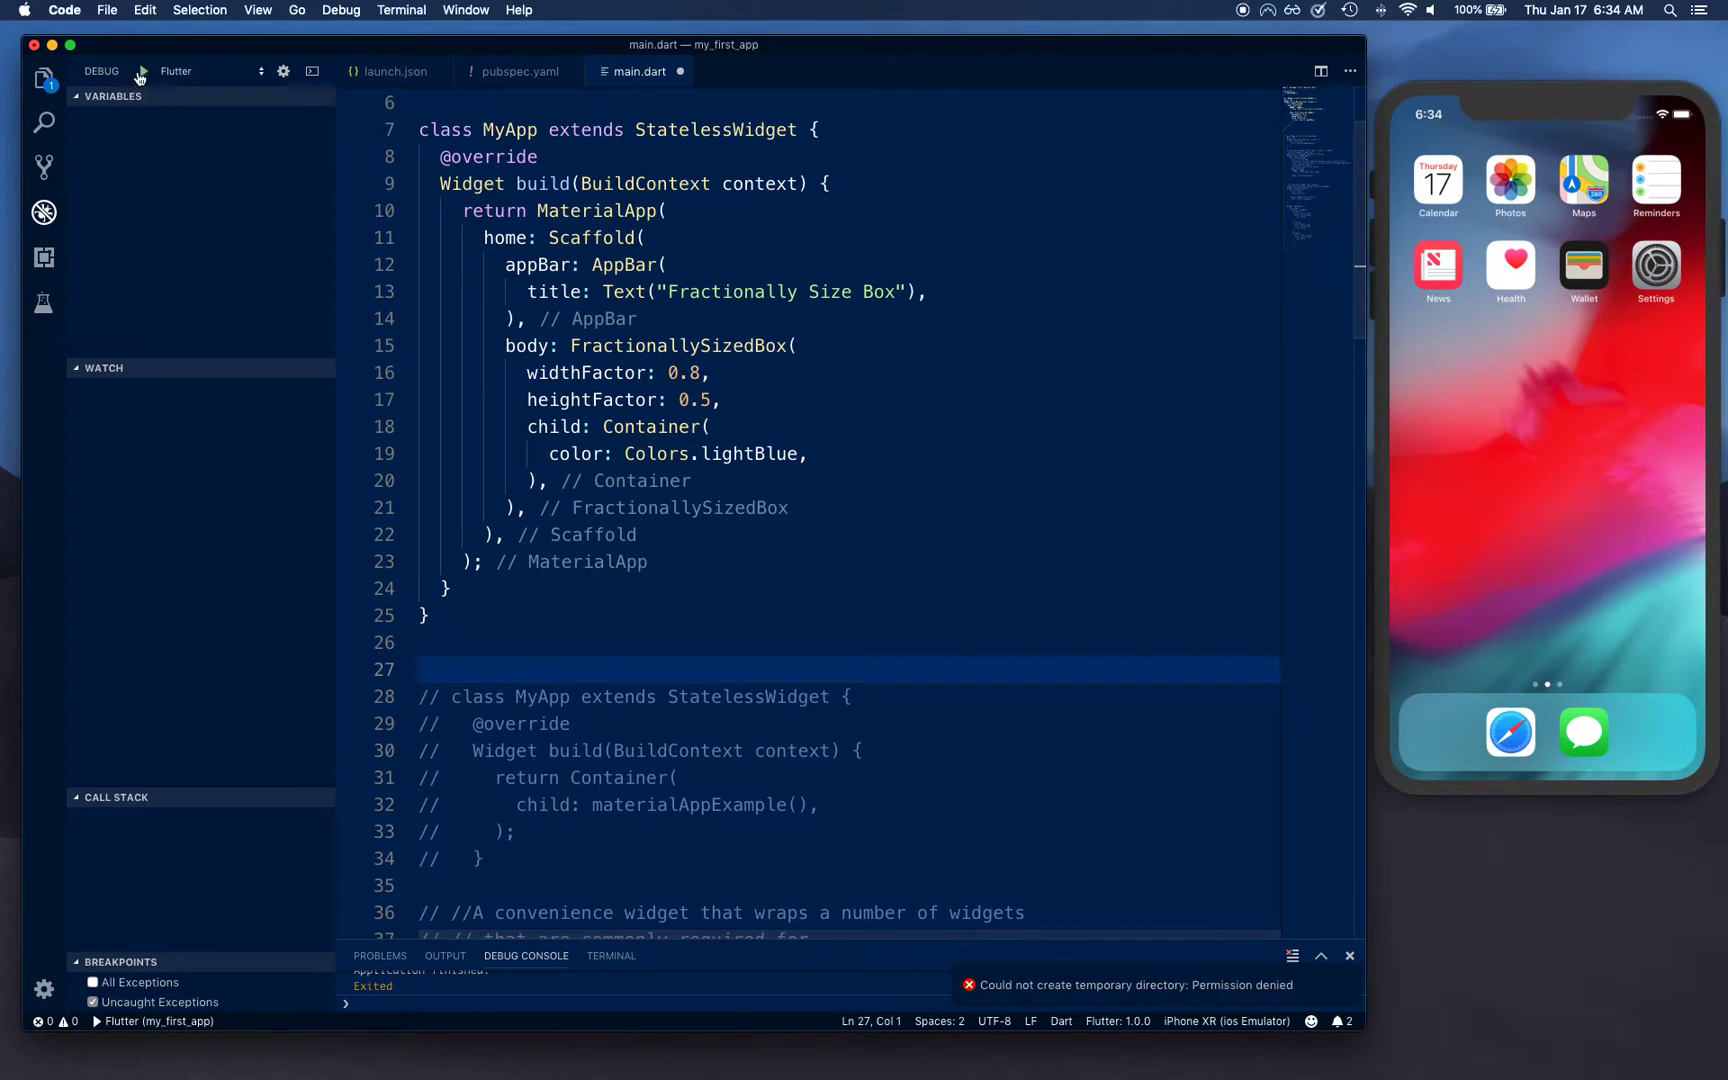
# Start debugging lib/main.dart on the iPhone XR simulator and let Xcode build.
pyautogui.click(142, 70)
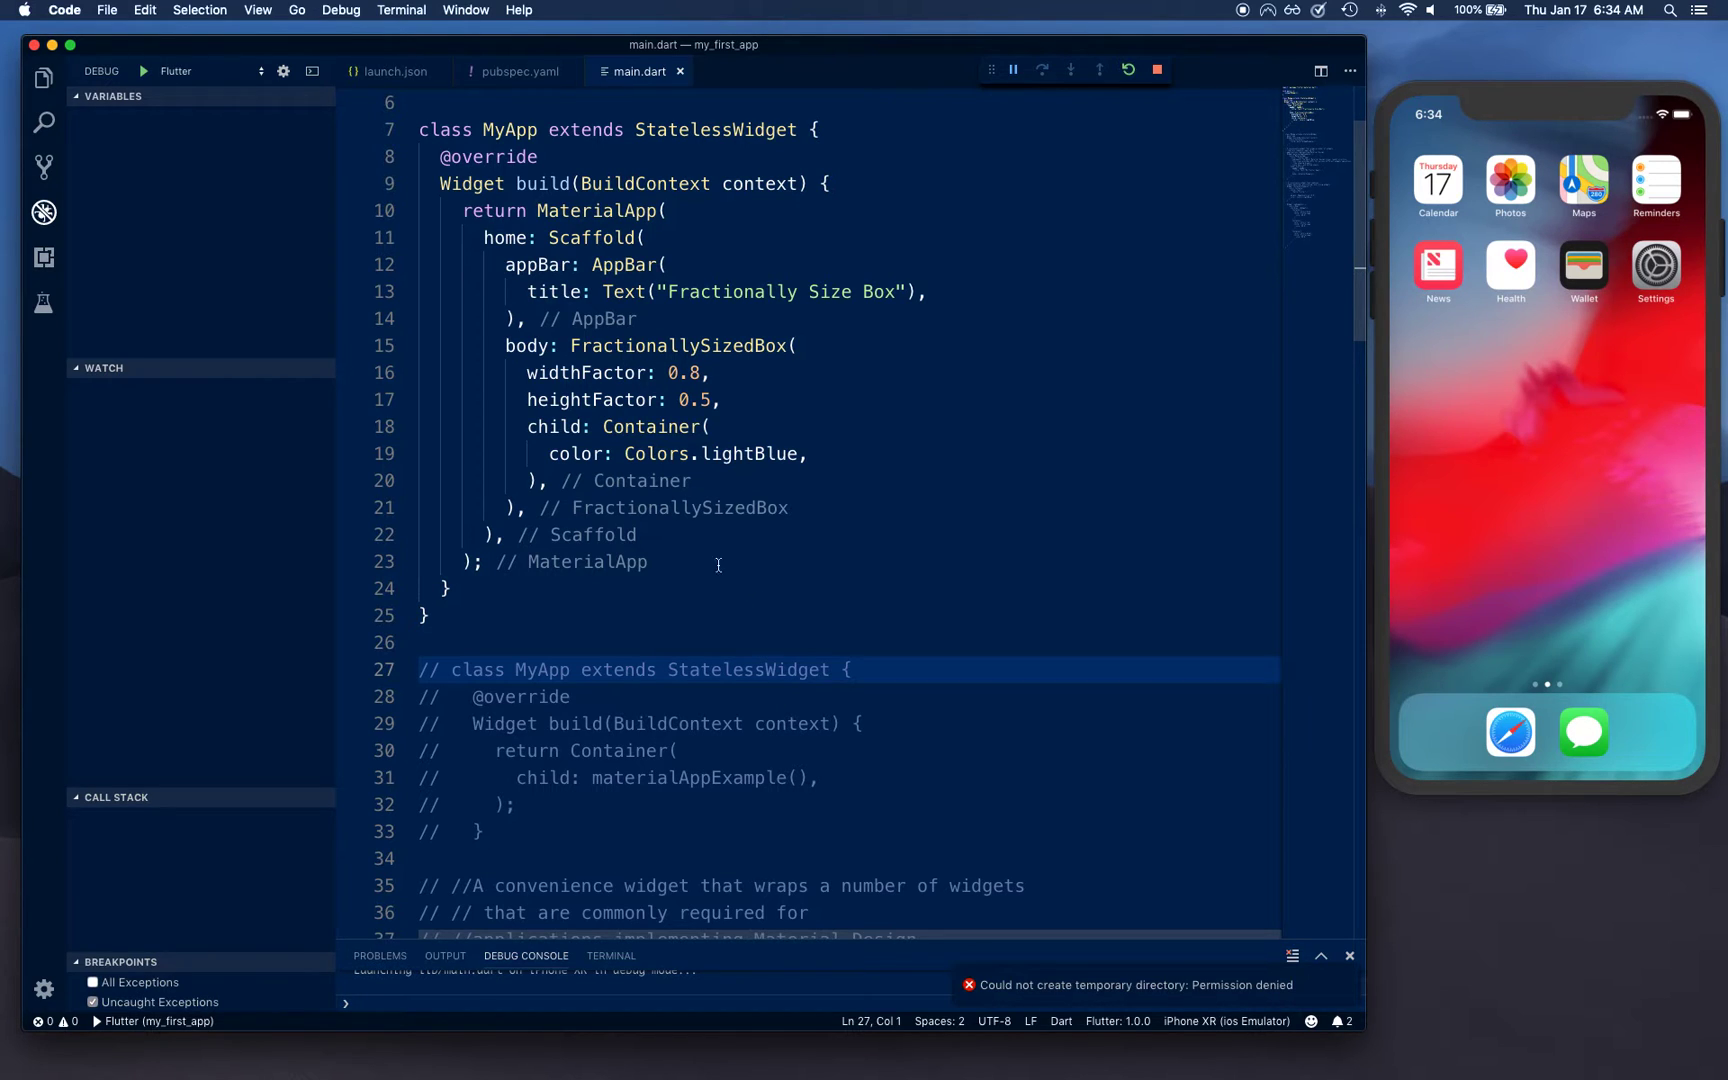
pyautogui.moveTo(580, 614)
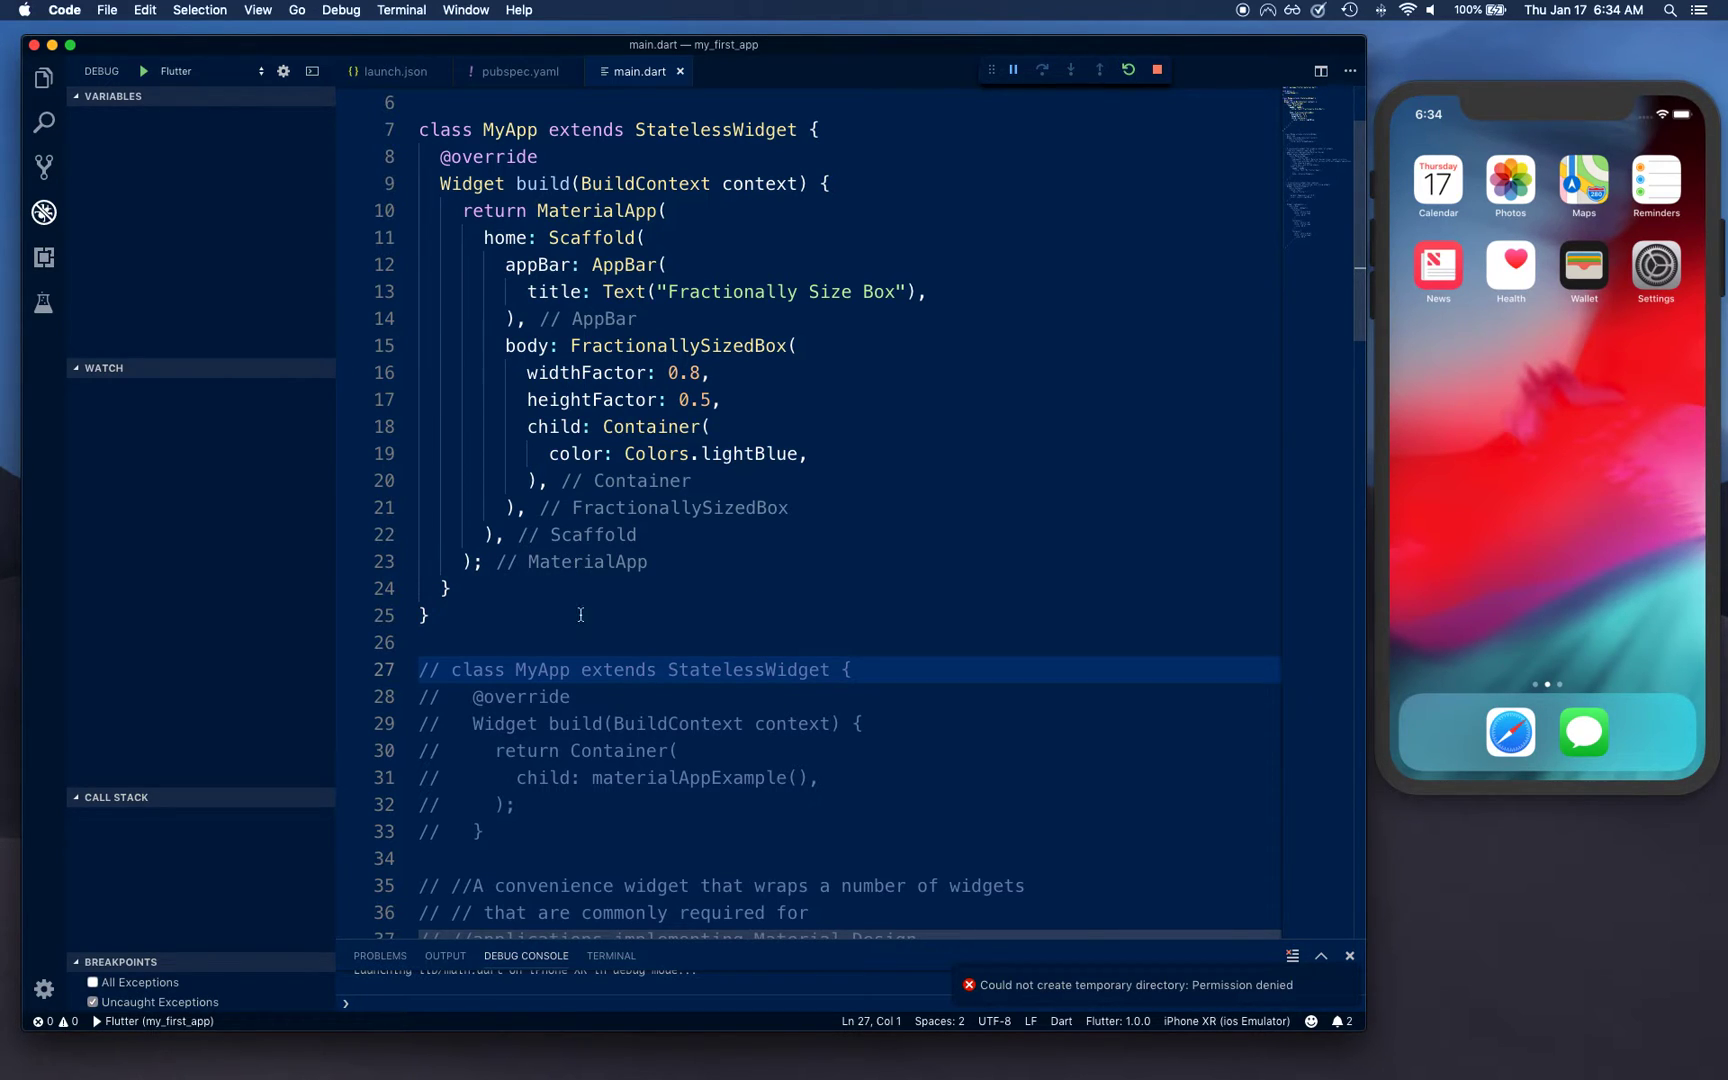
pyautogui.click(350, 318)
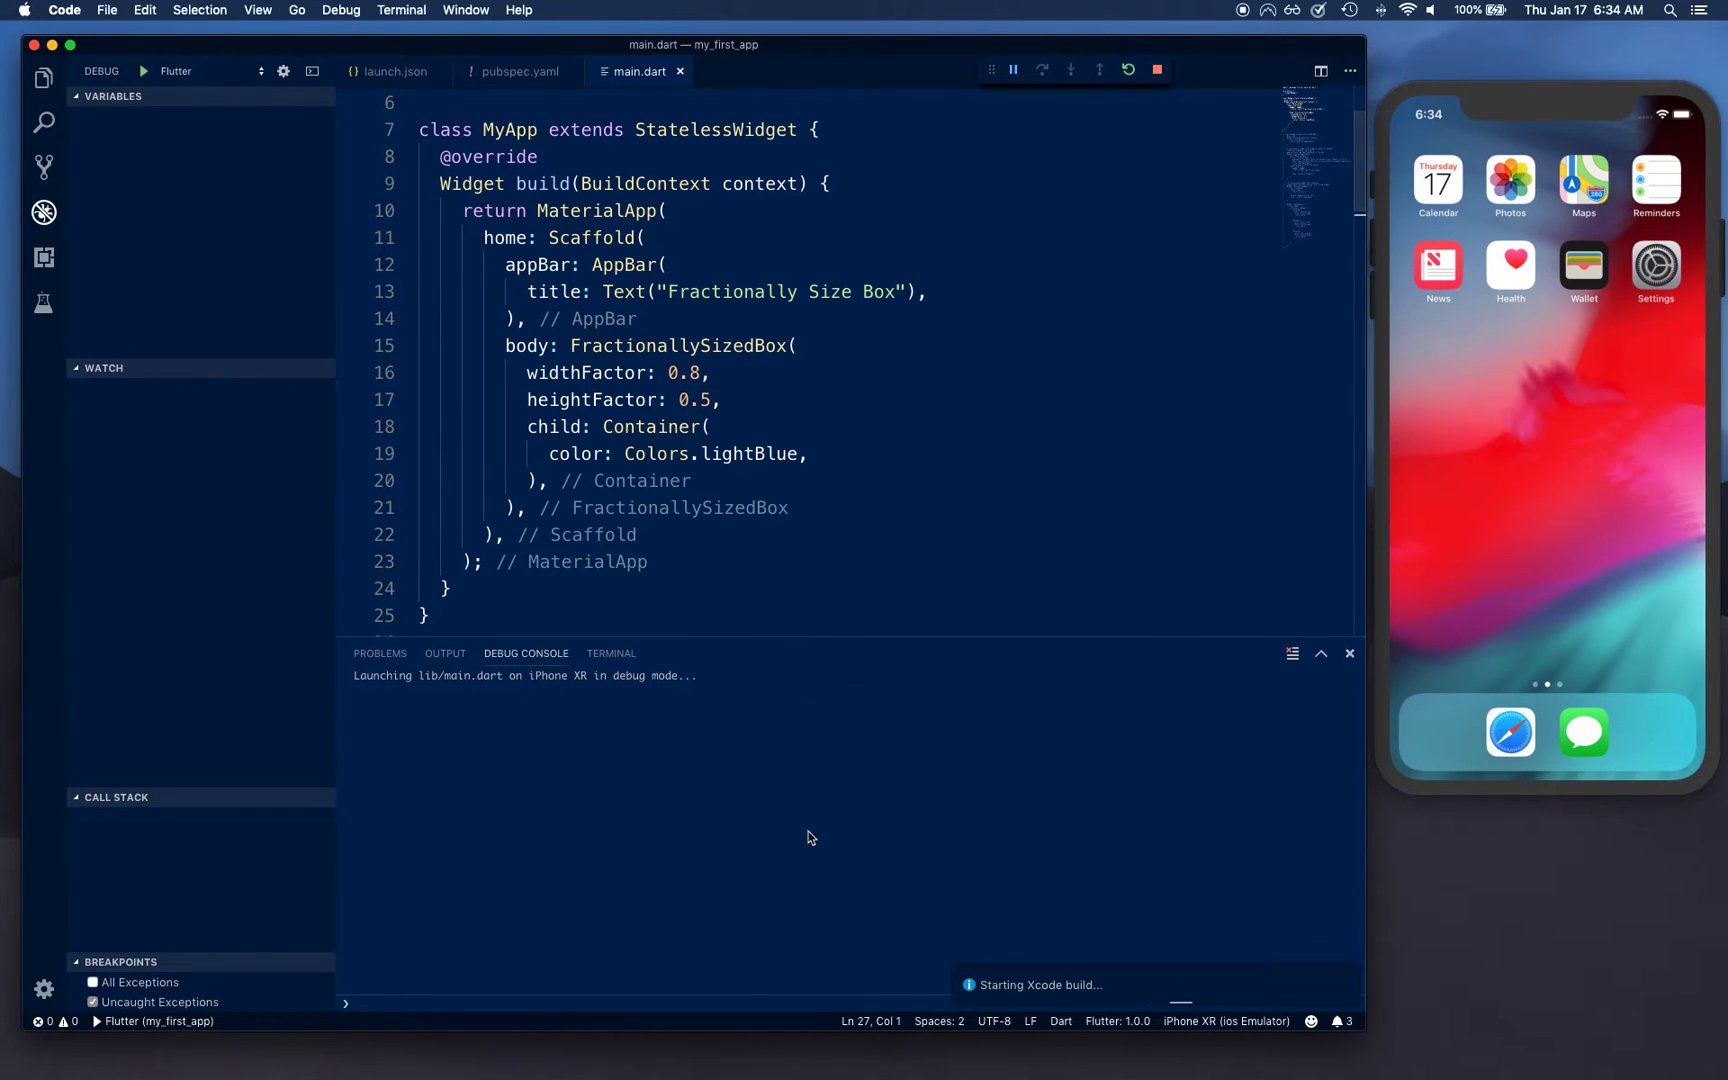
pyautogui.moveTo(458, 734)
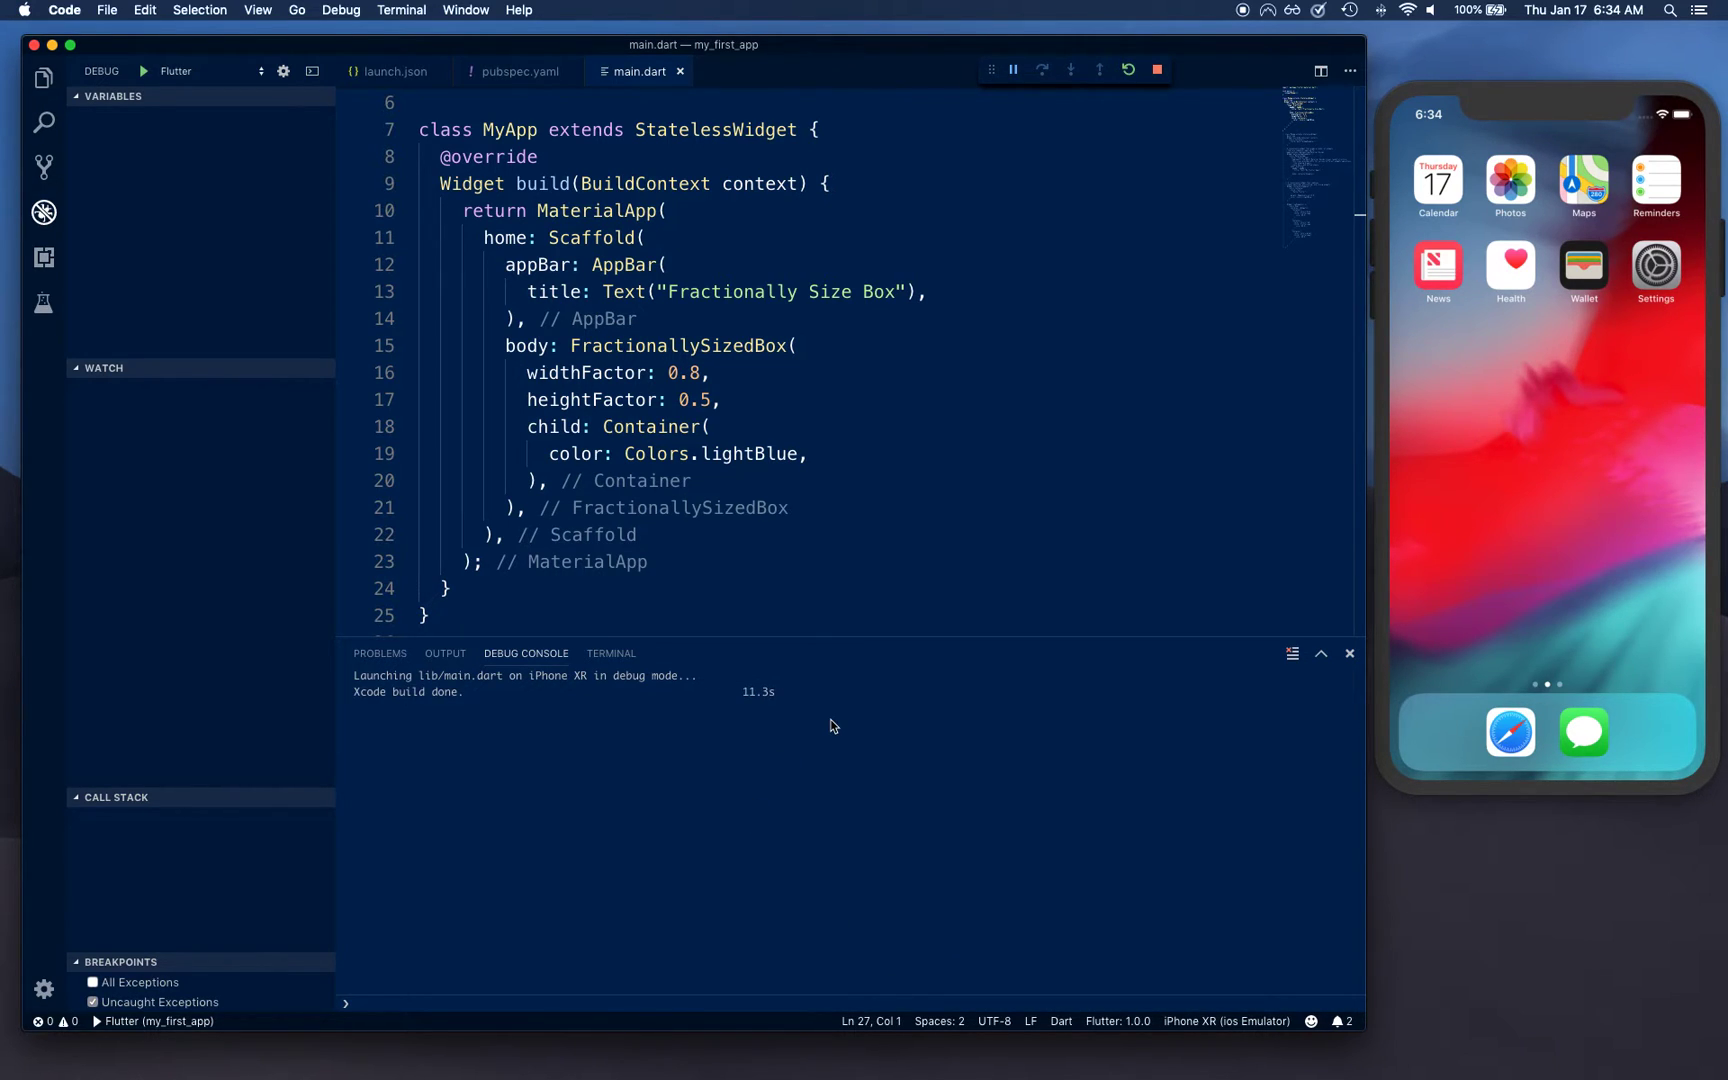
pyautogui.moveTo(1532, 444)
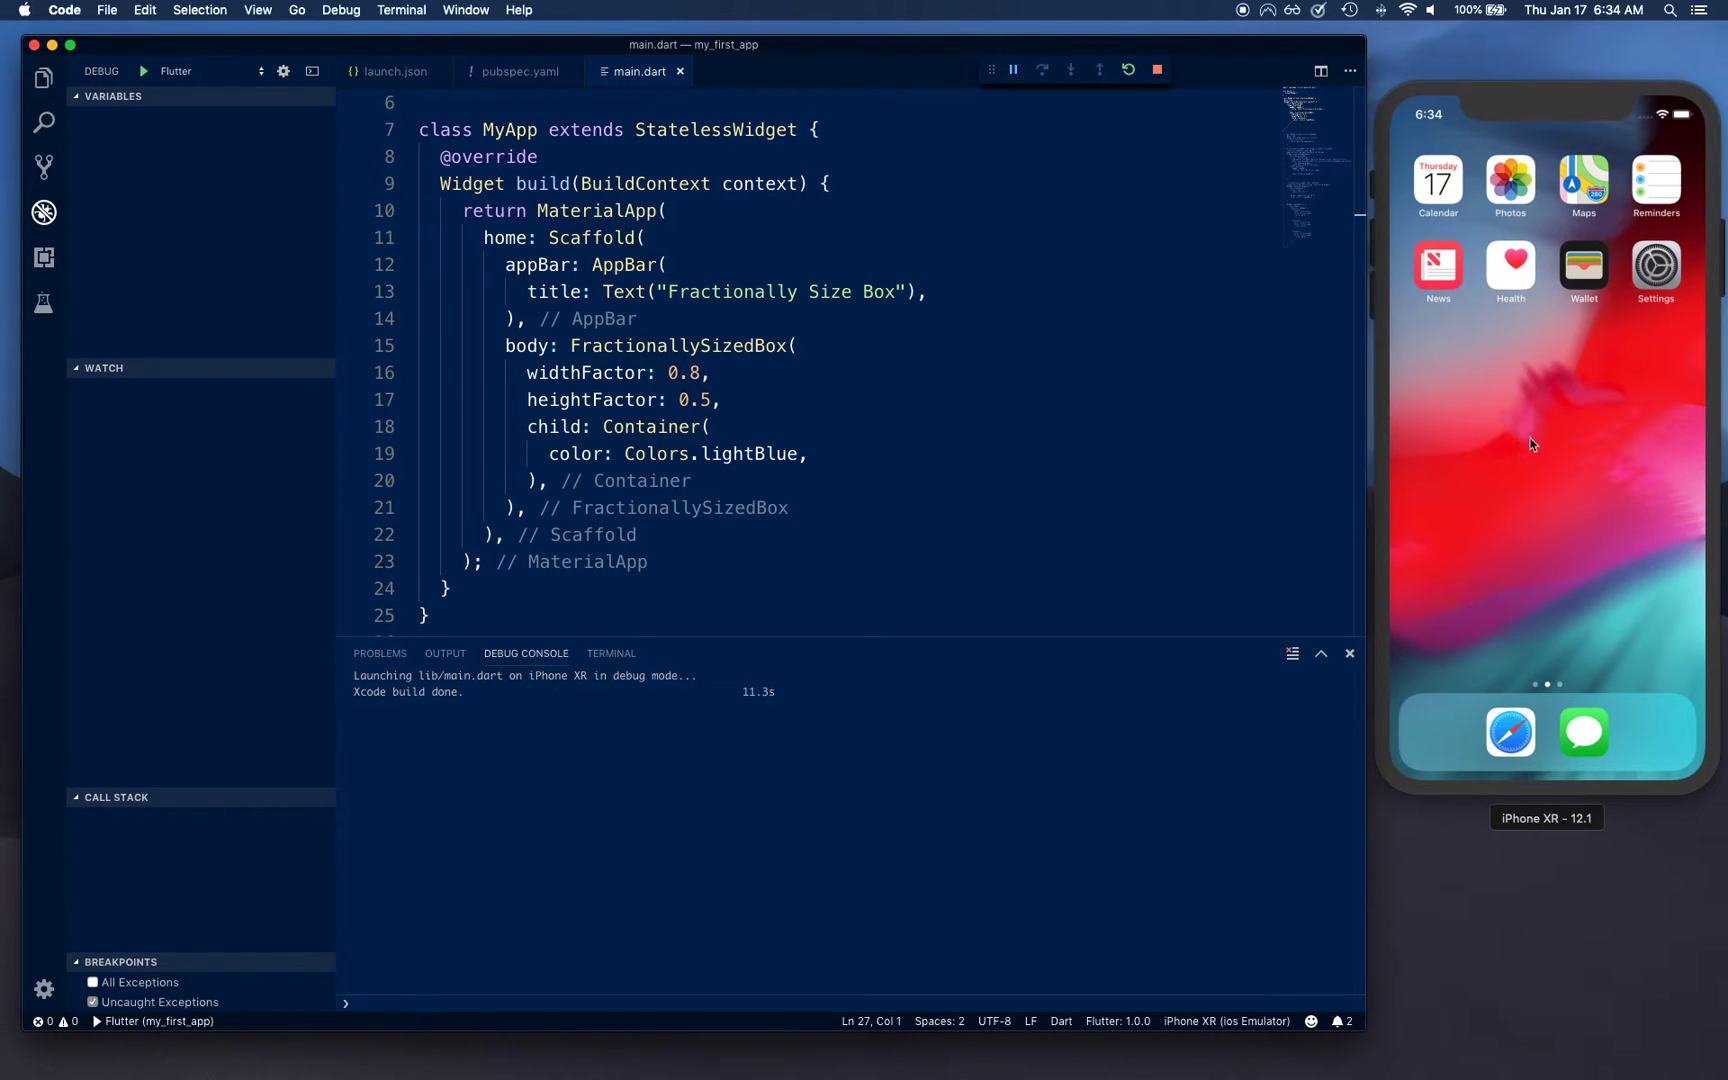
pyautogui.moveTo(1542, 500)
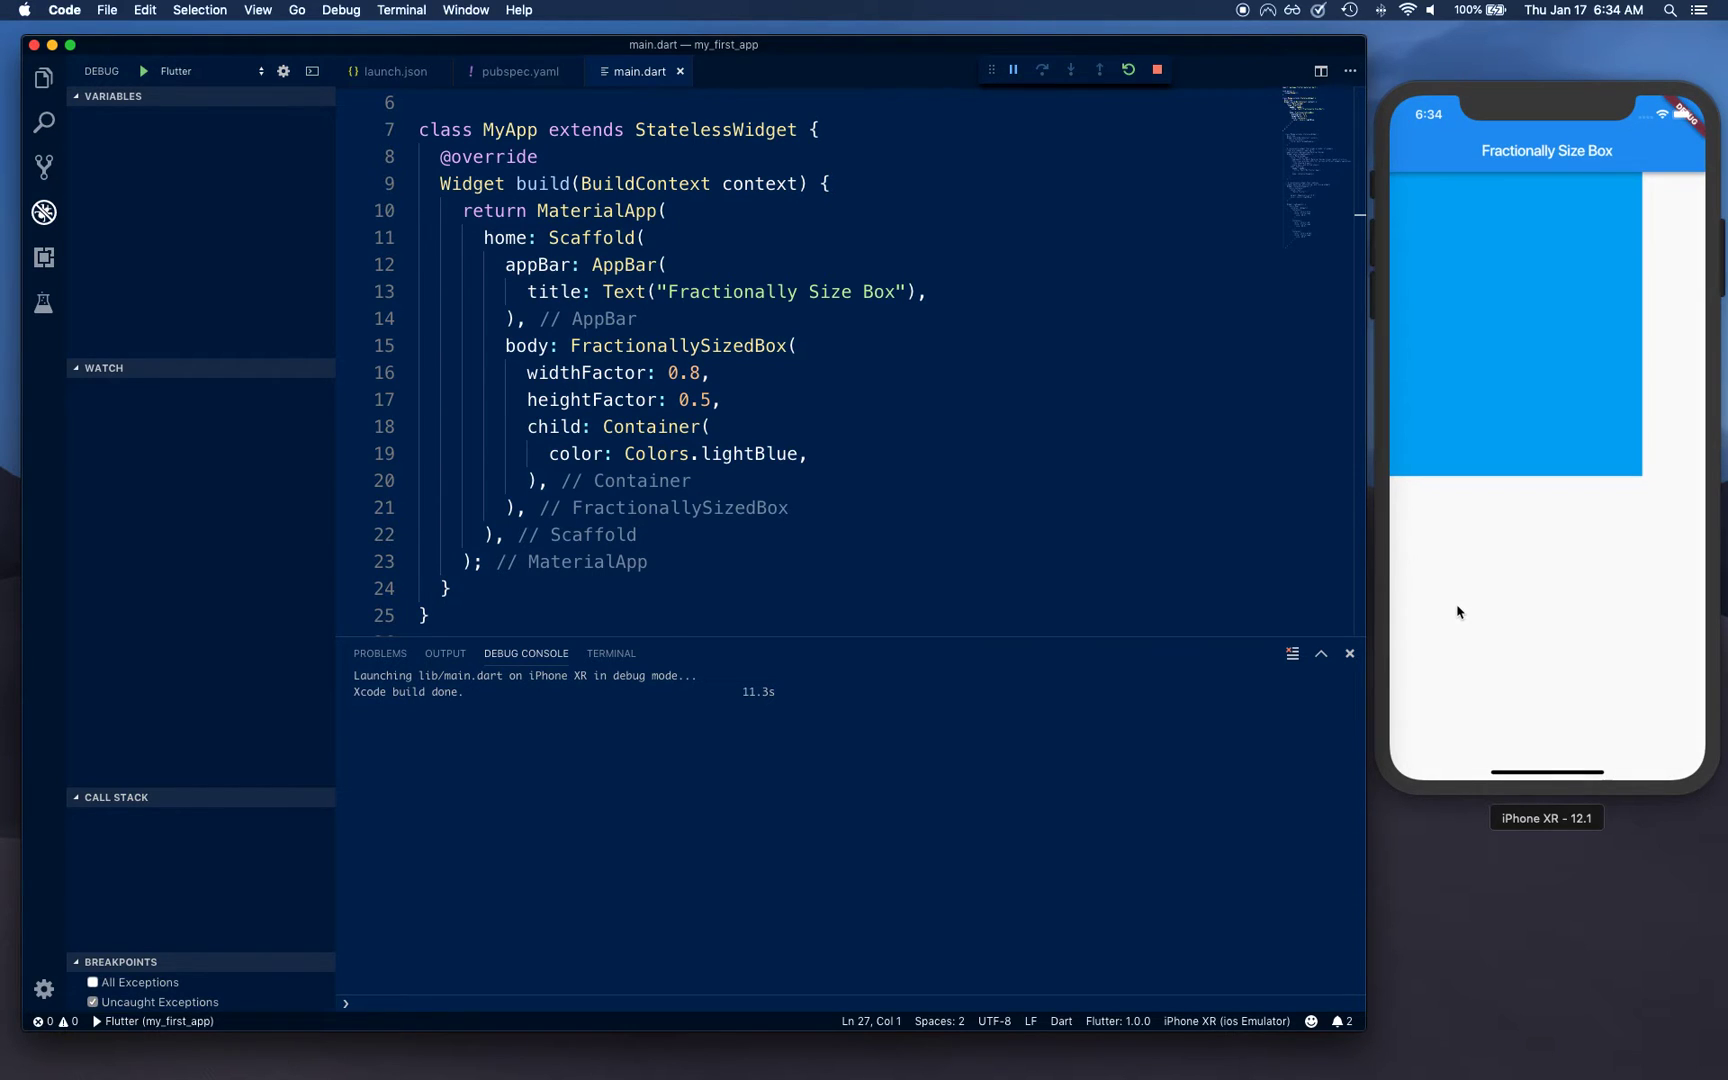
pyautogui.moveTo(1448, 498)
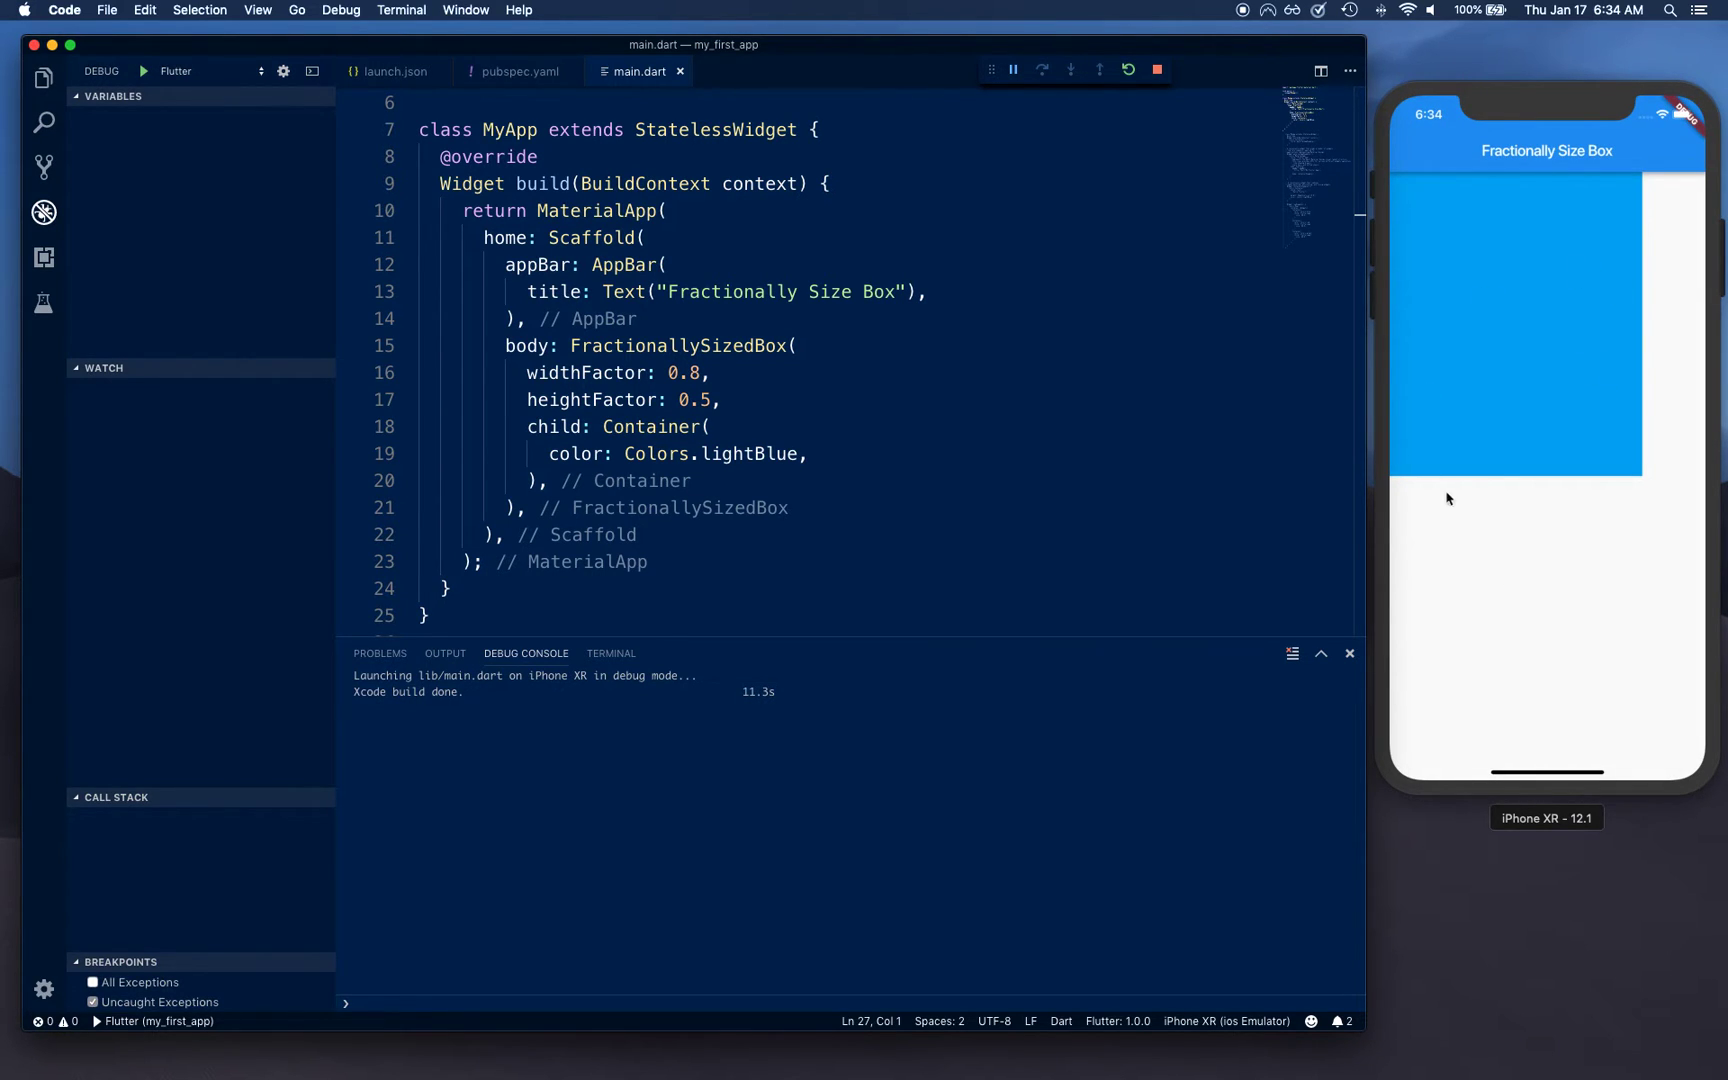
pyautogui.moveTo(1644, 348)
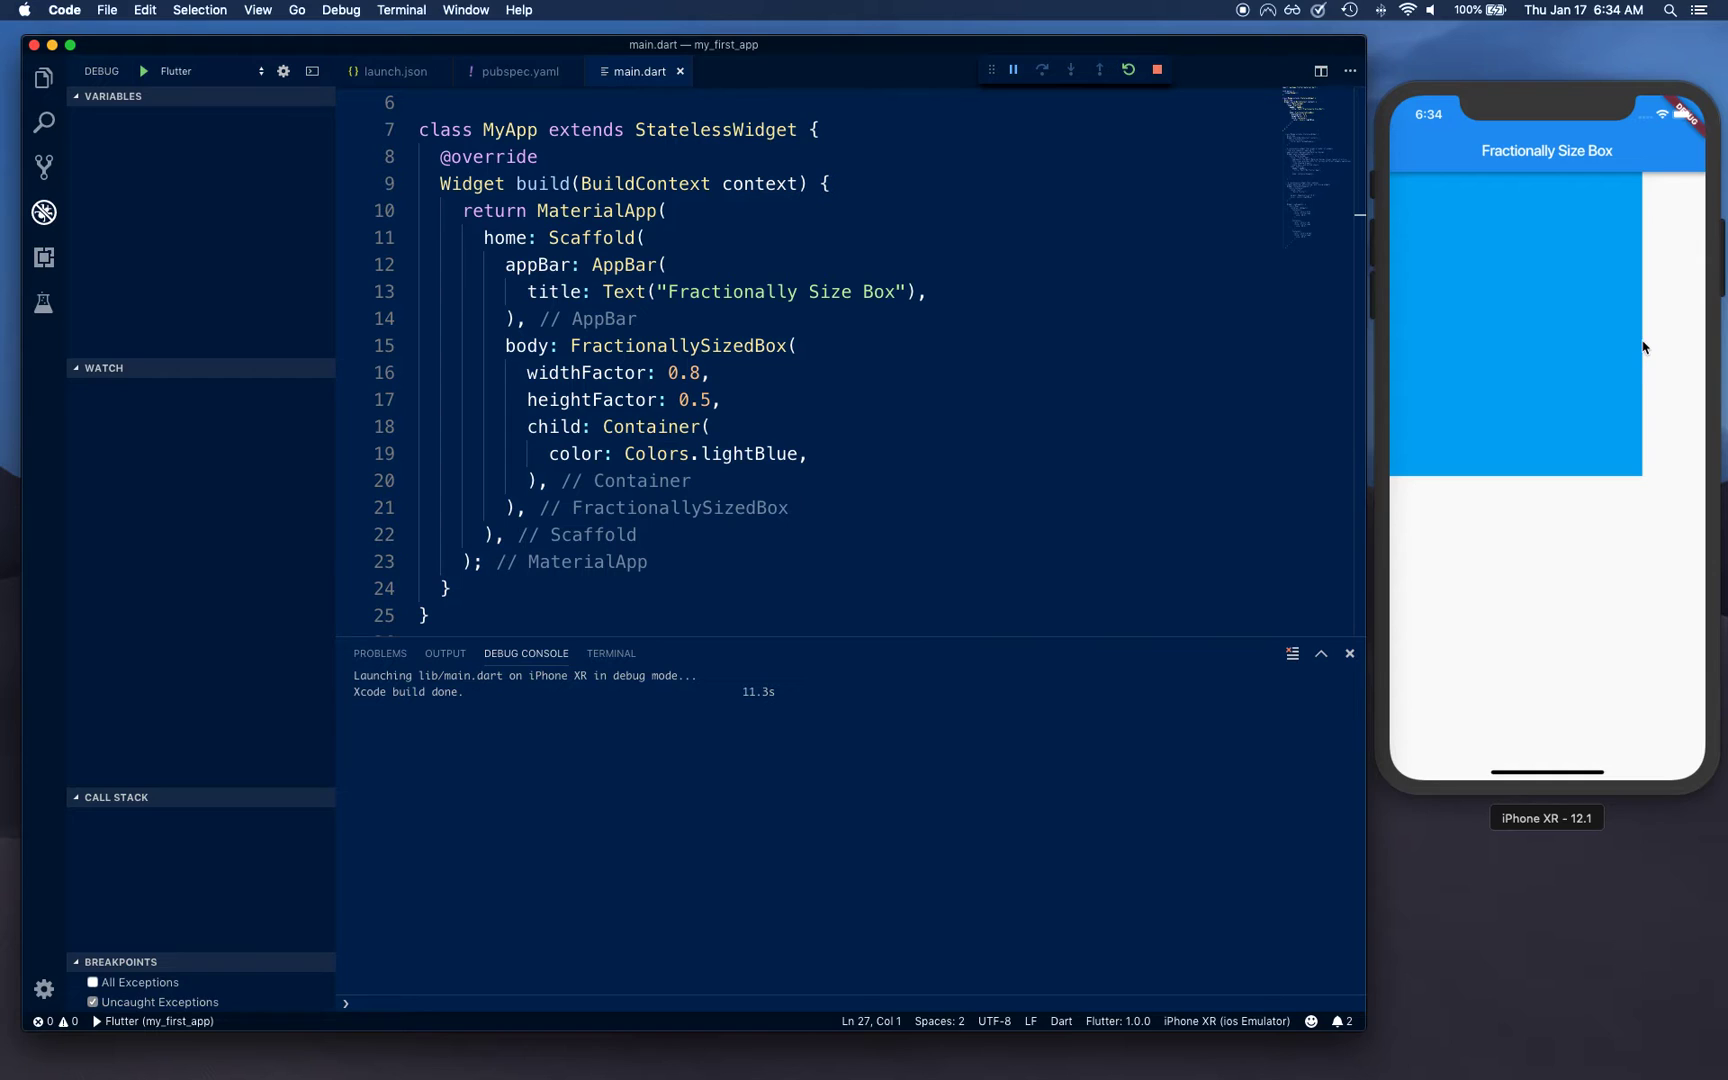
pyautogui.moveTo(1590, 394)
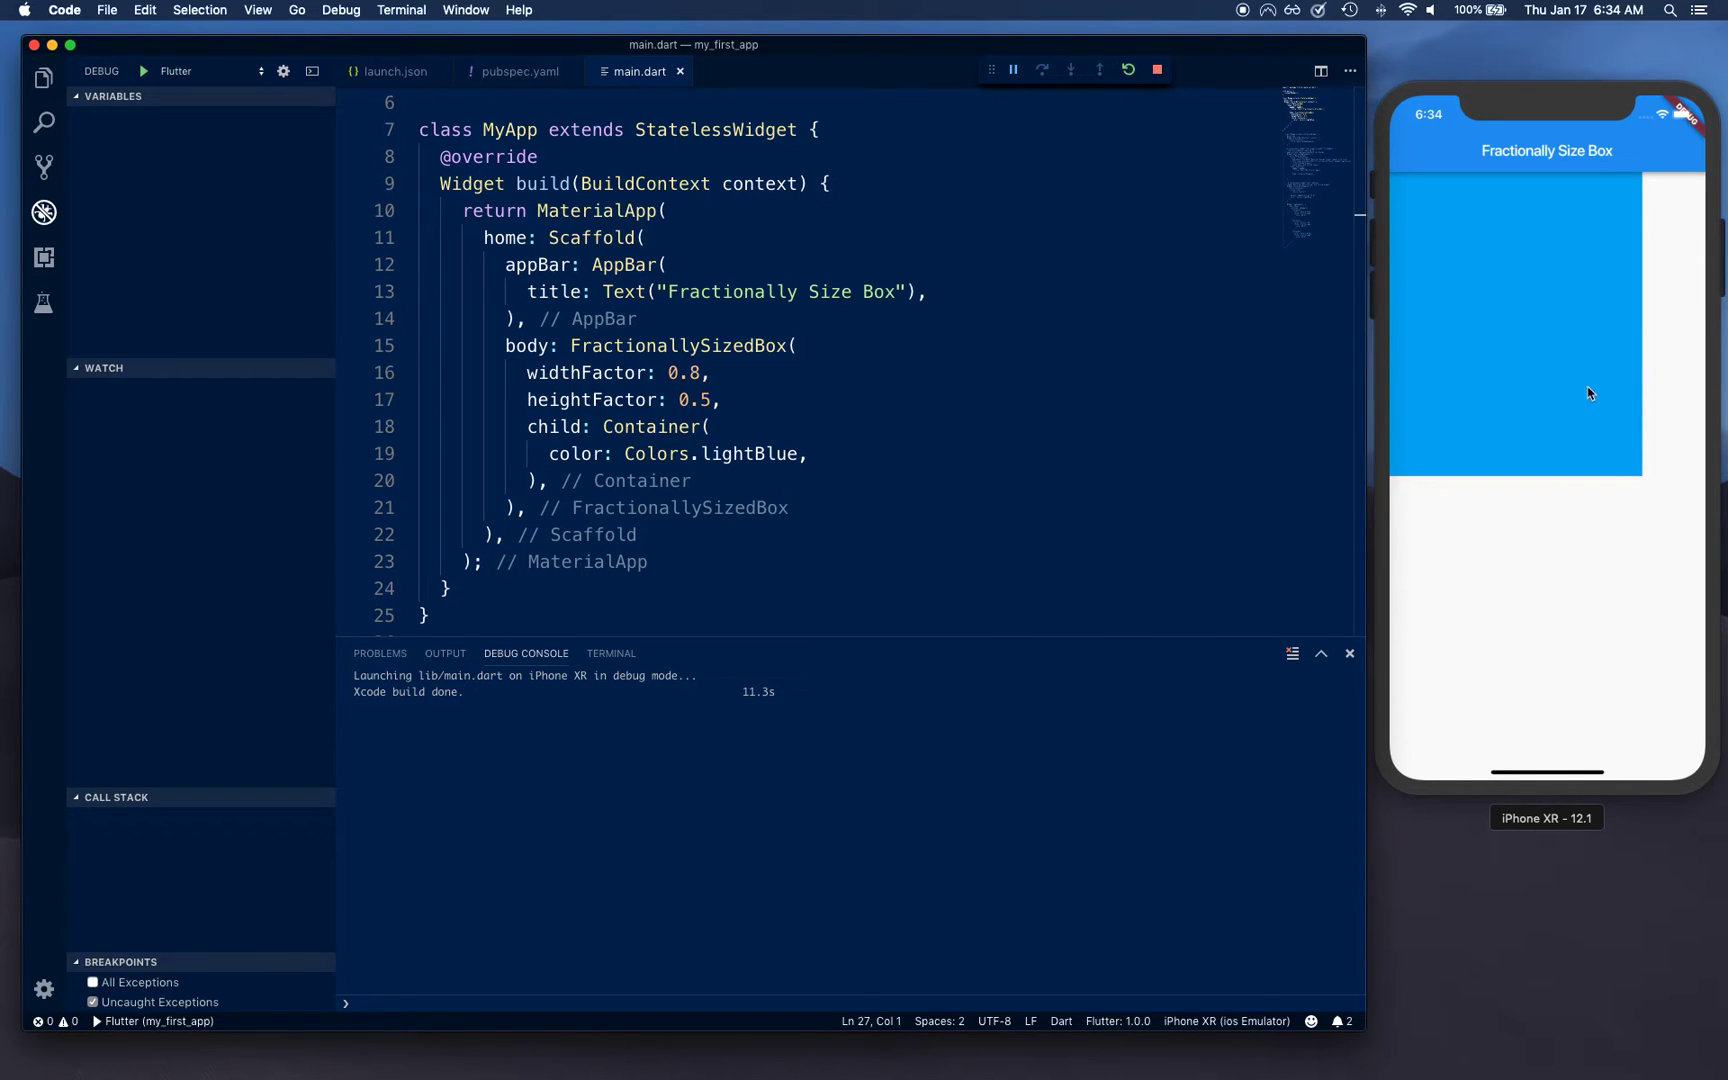
pyautogui.moveTo(1550, 450)
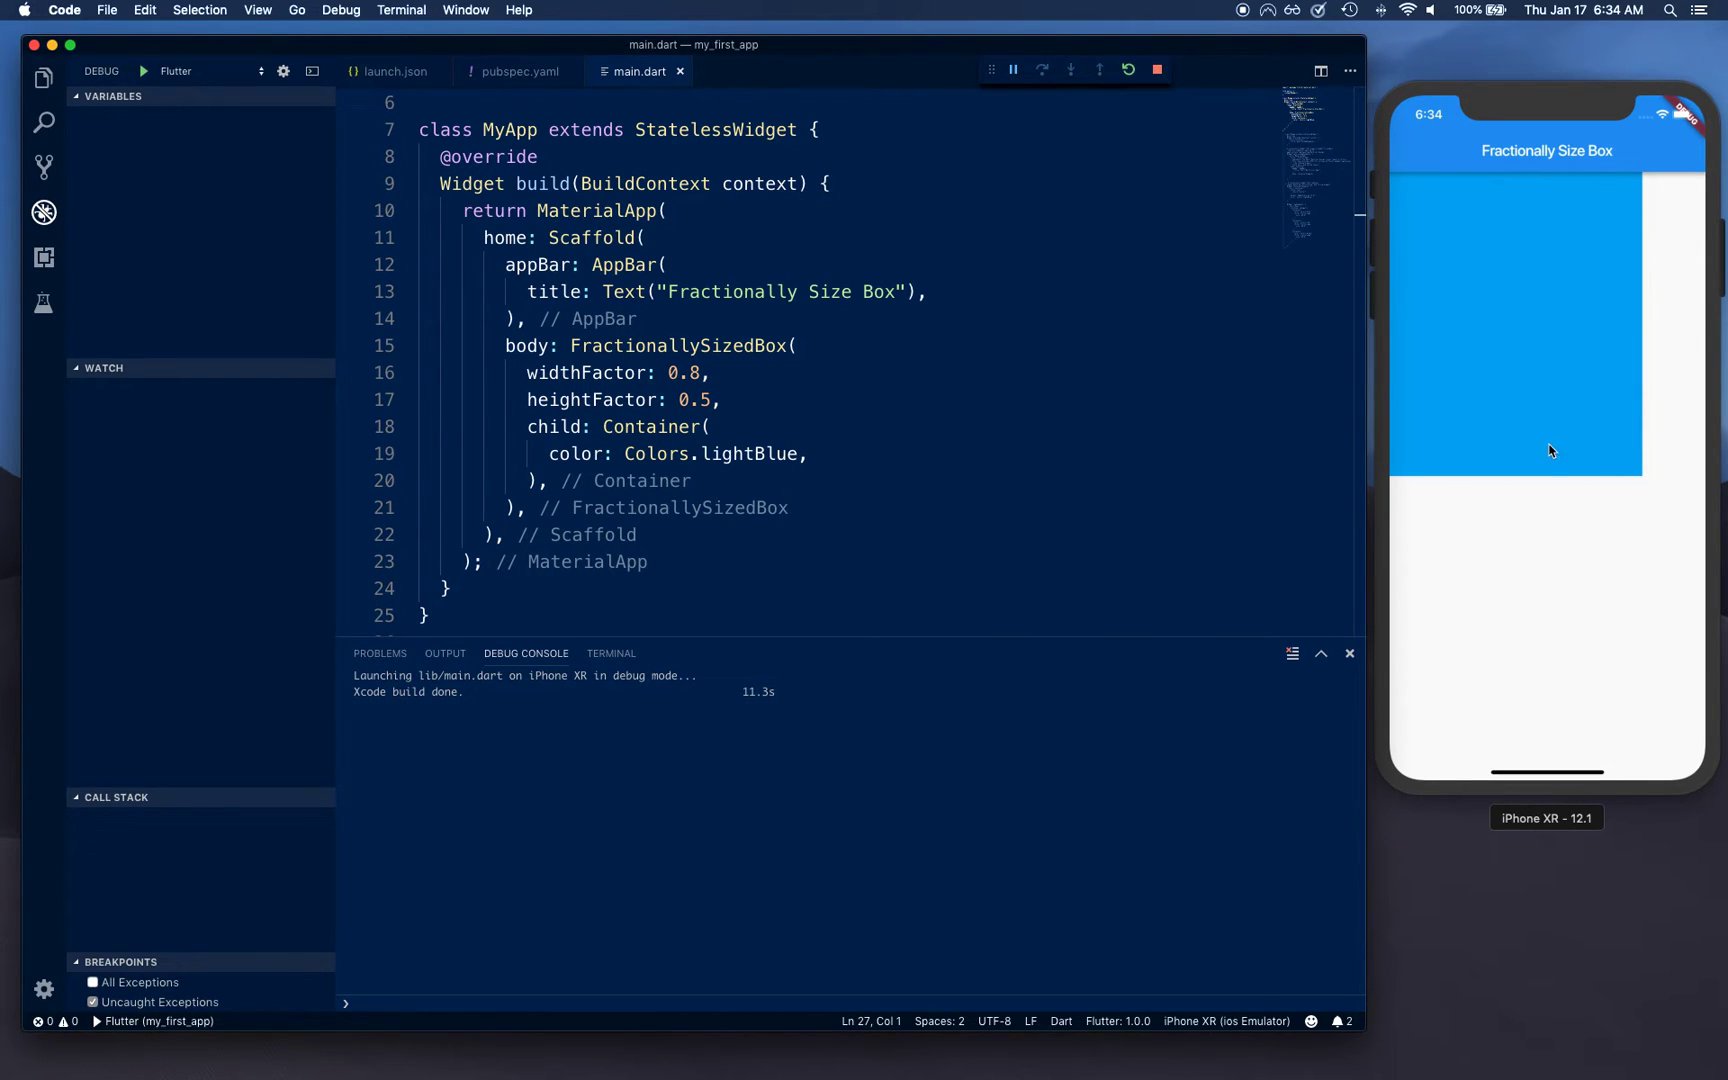
pyautogui.moveTo(1558, 458)
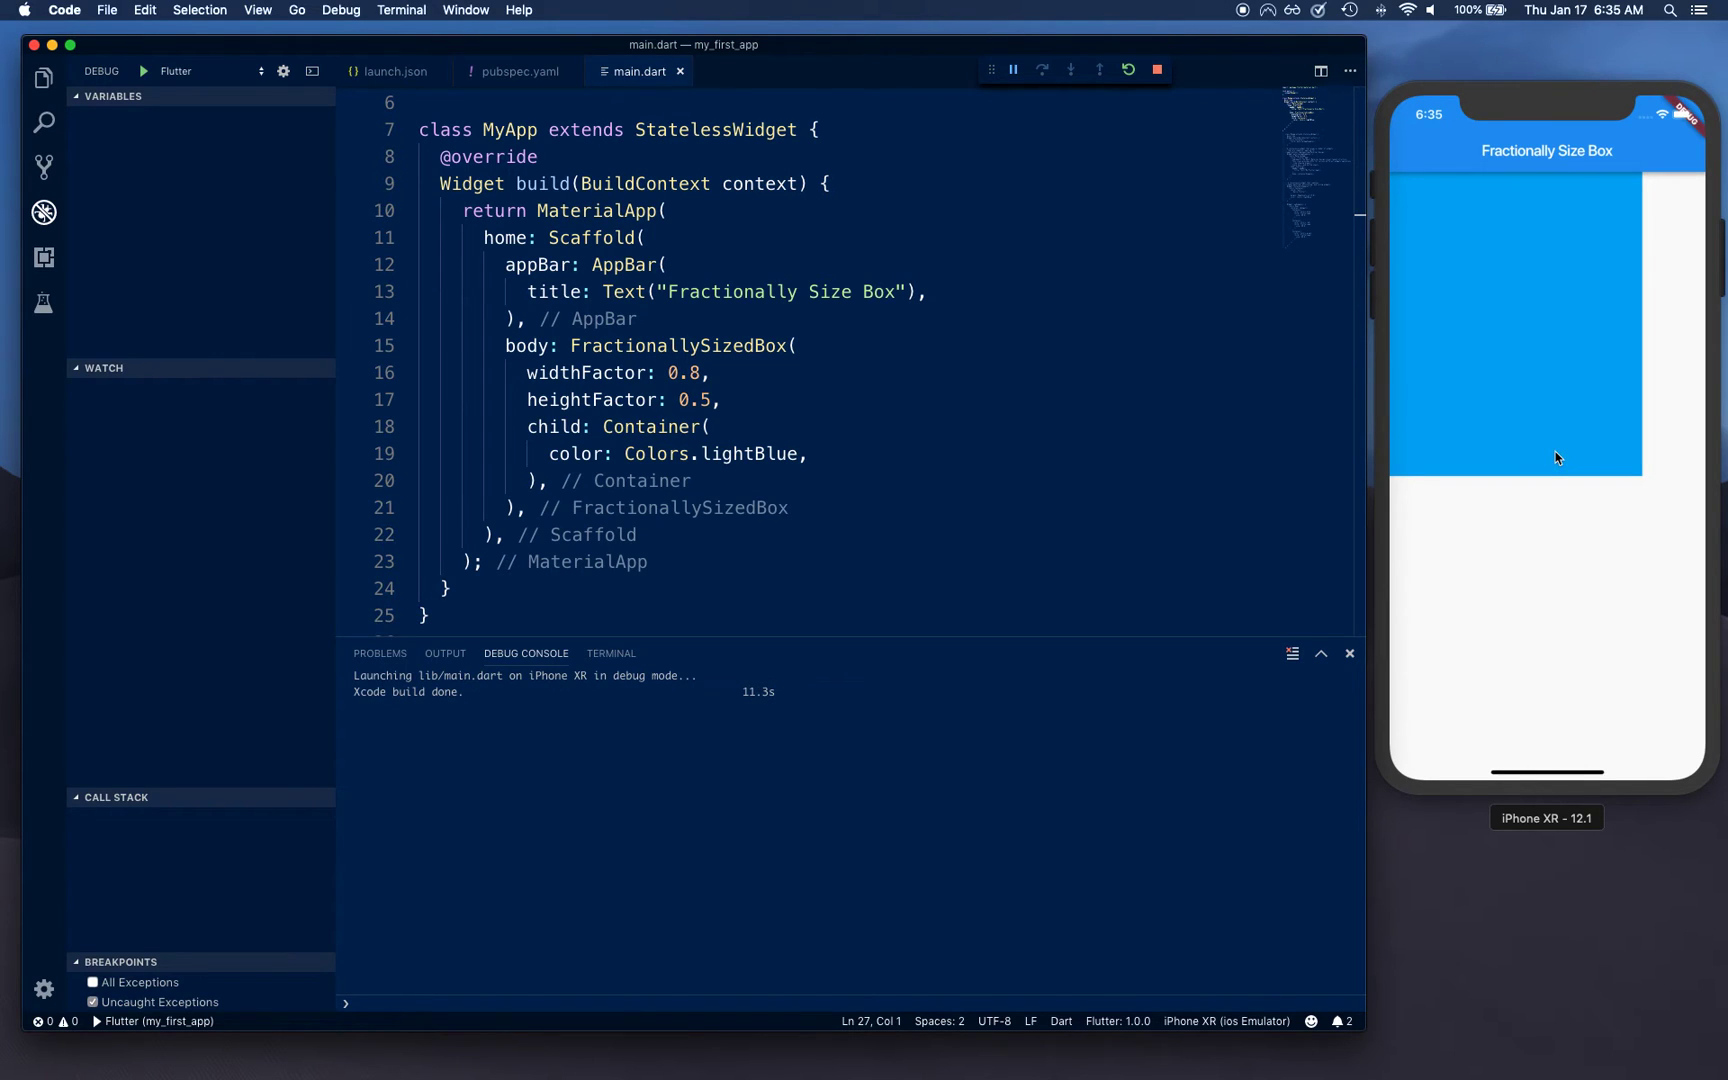
pyautogui.moveTo(1514, 406)
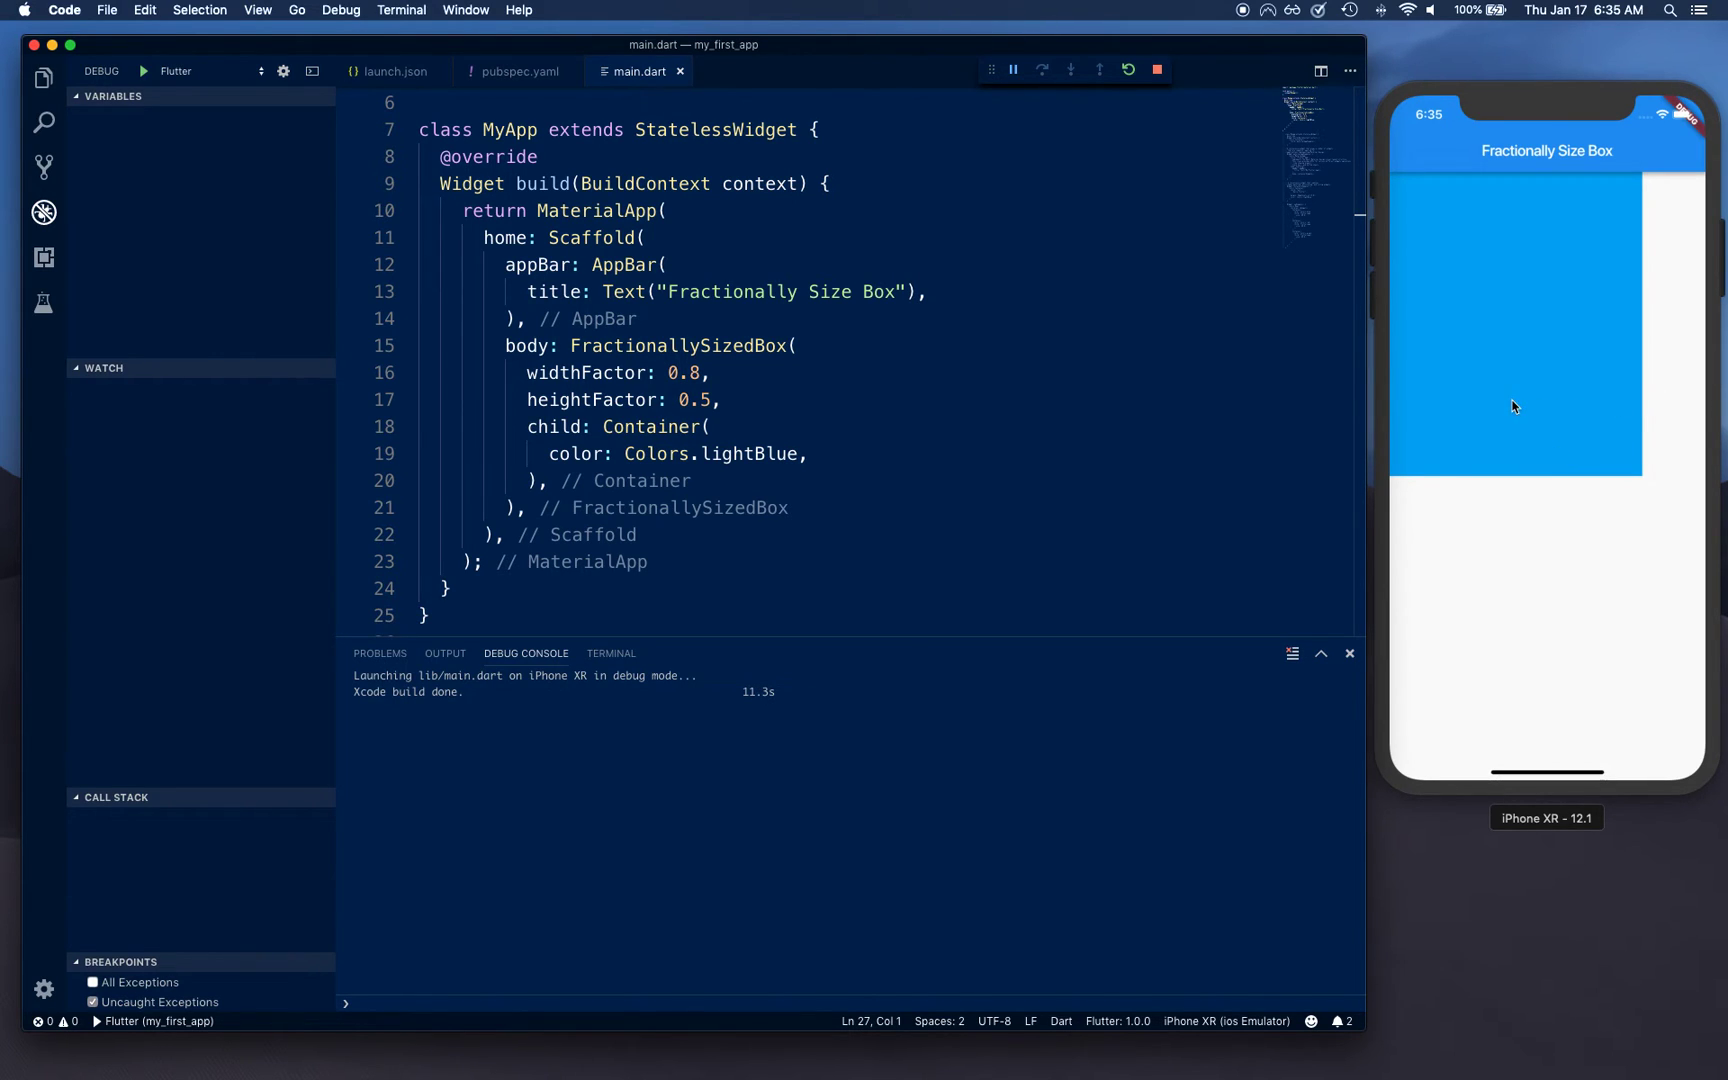
pyautogui.moveTo(1500, 618)
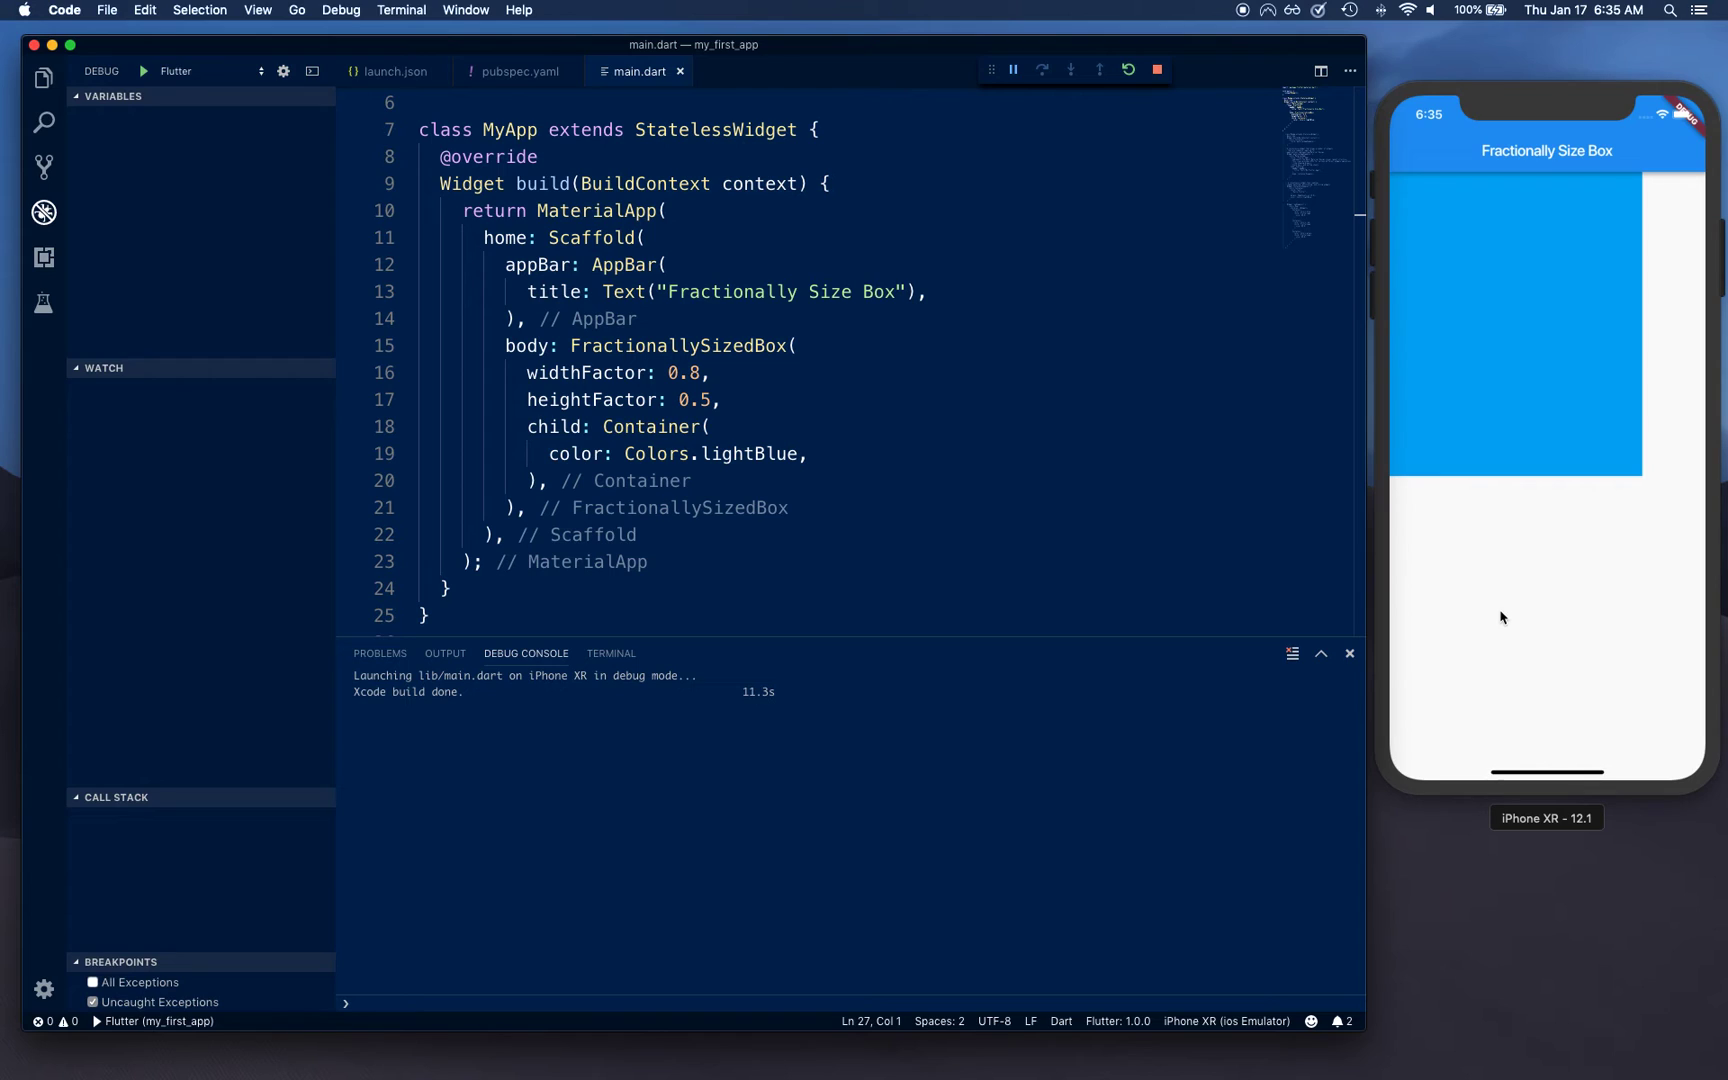